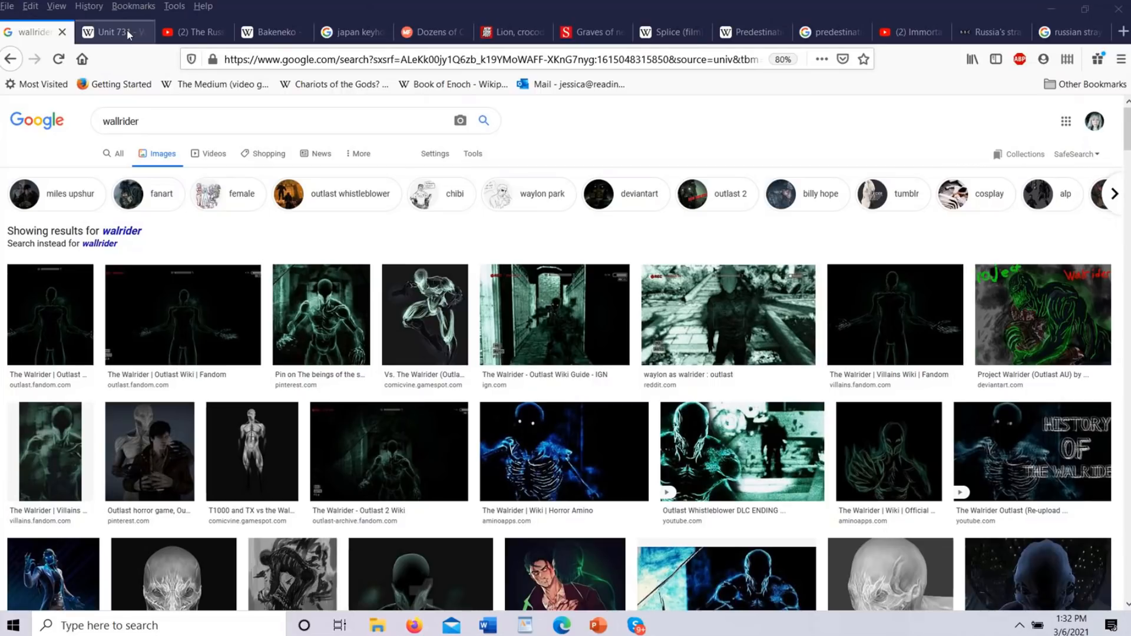
left_click(108, 32)
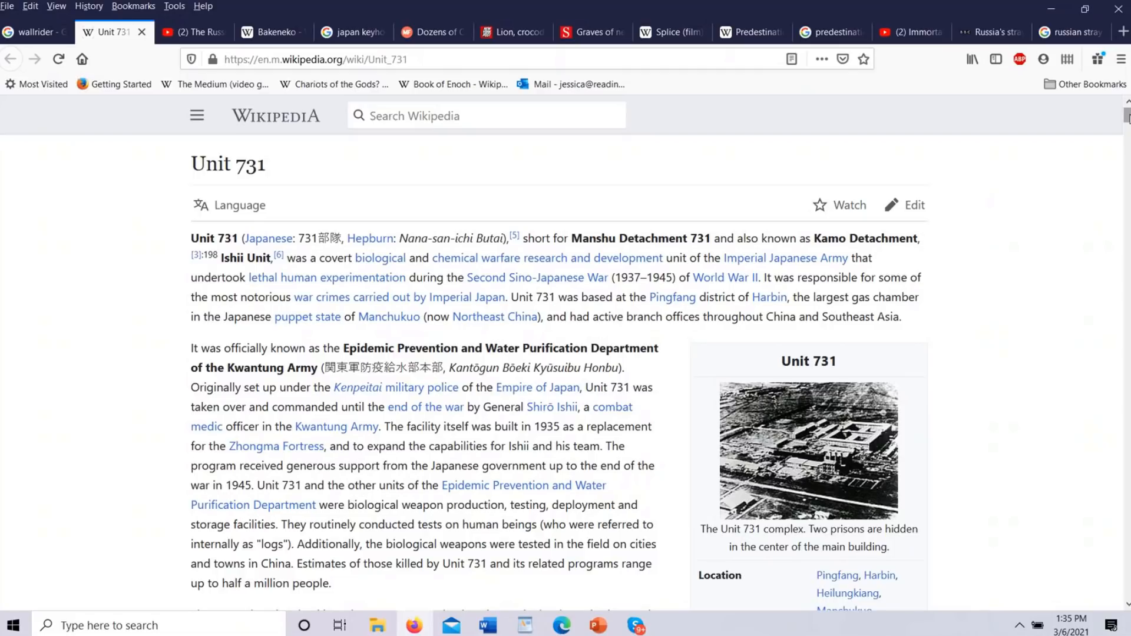
scroll("down", 3)
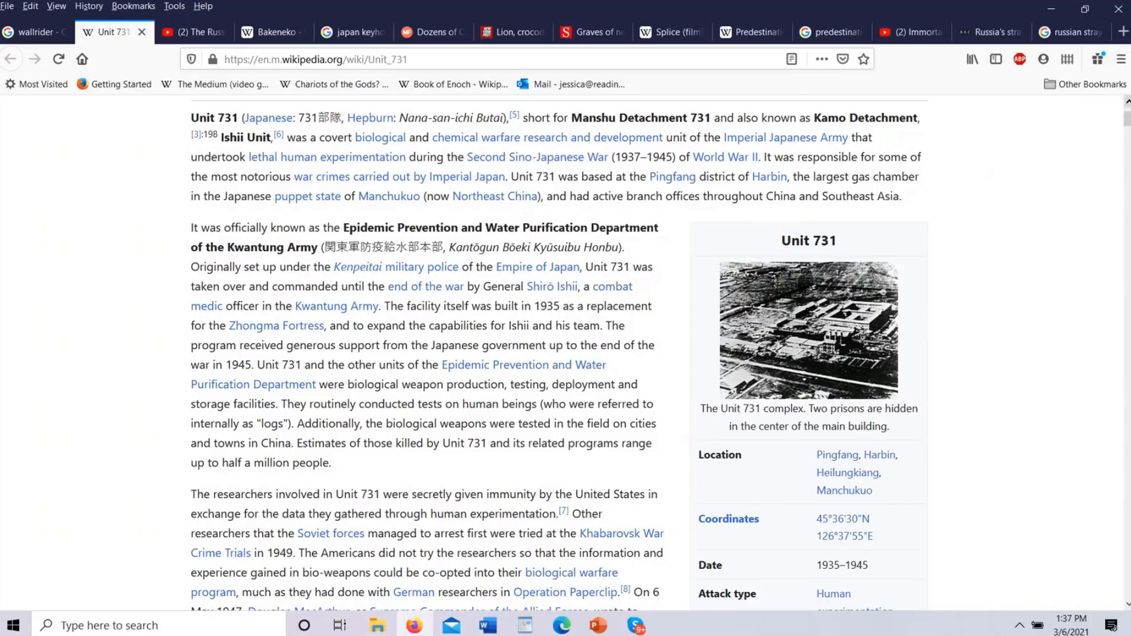
Step: Scroll the Unit 731 article from the introduction through Formation to the Zhongma Fortress heading
scroll("down", 3)
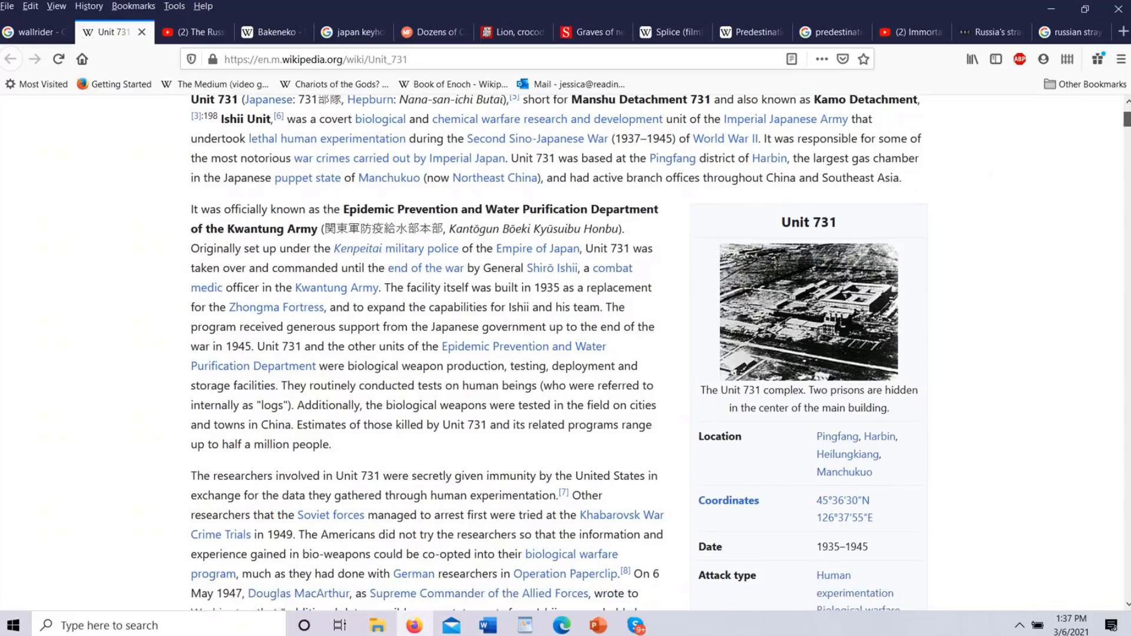
scroll("down", 3)
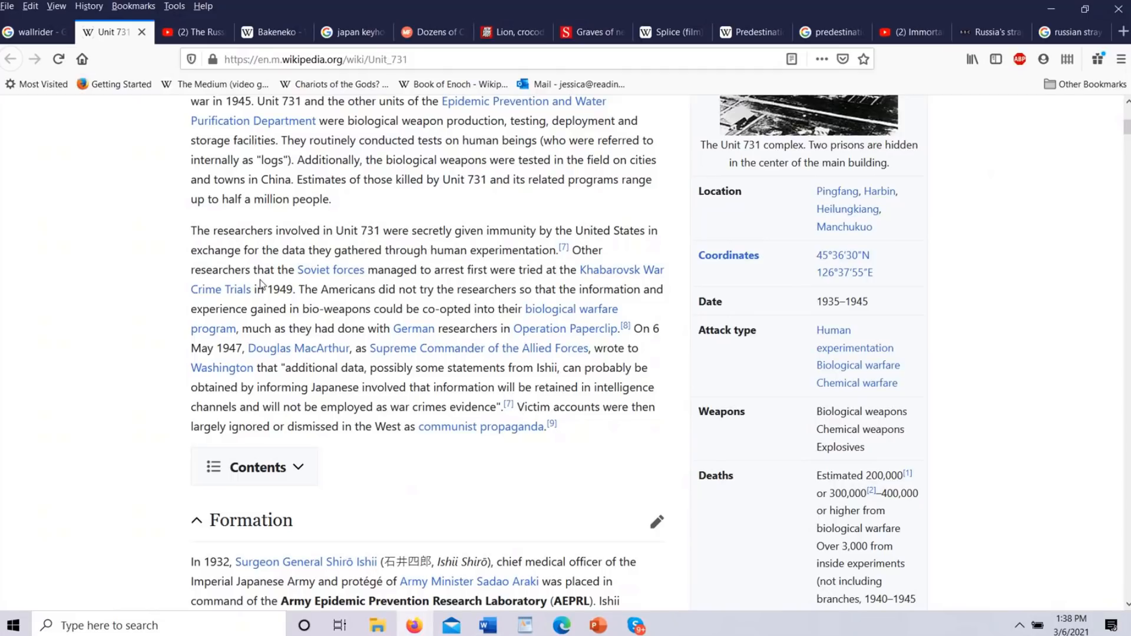
mouse_move(316, 290)
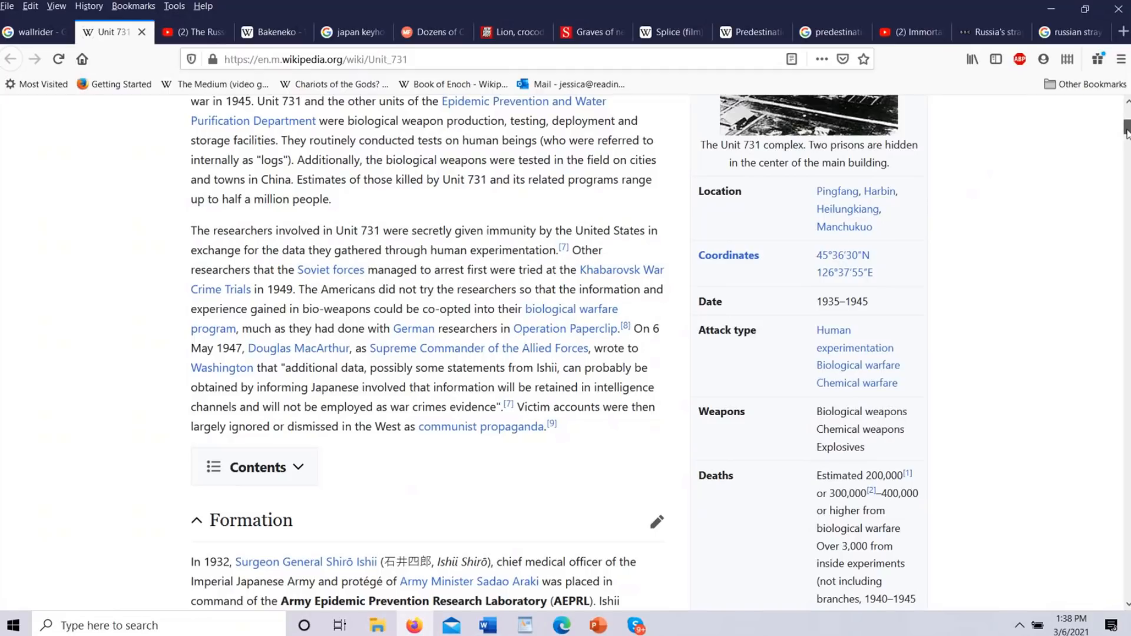
scroll("down", 3)
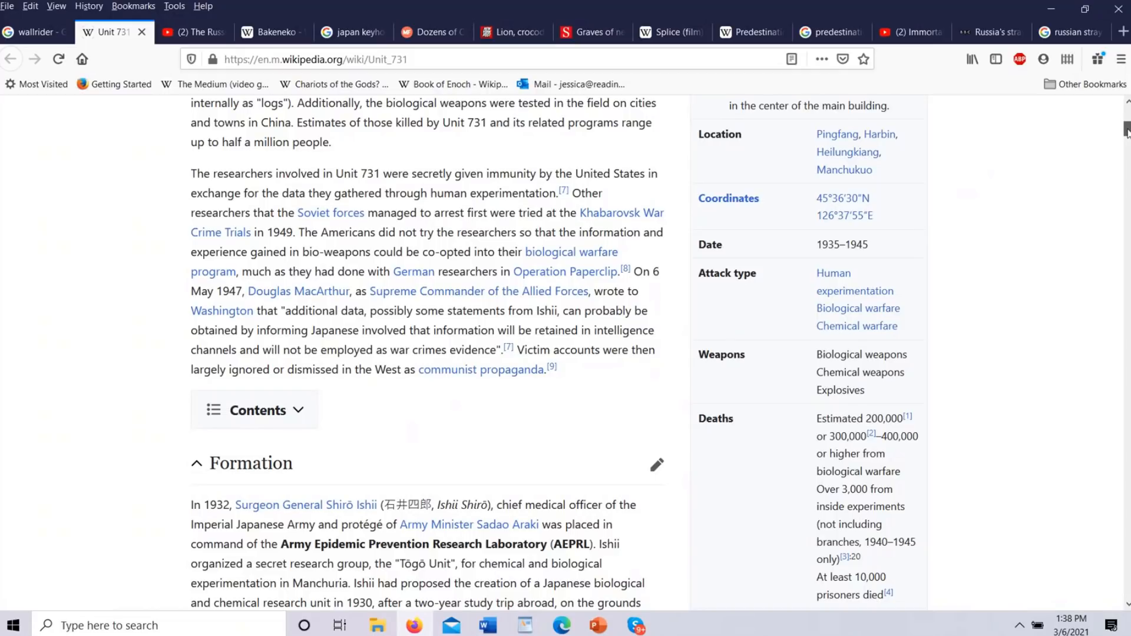
scroll("down", 3)
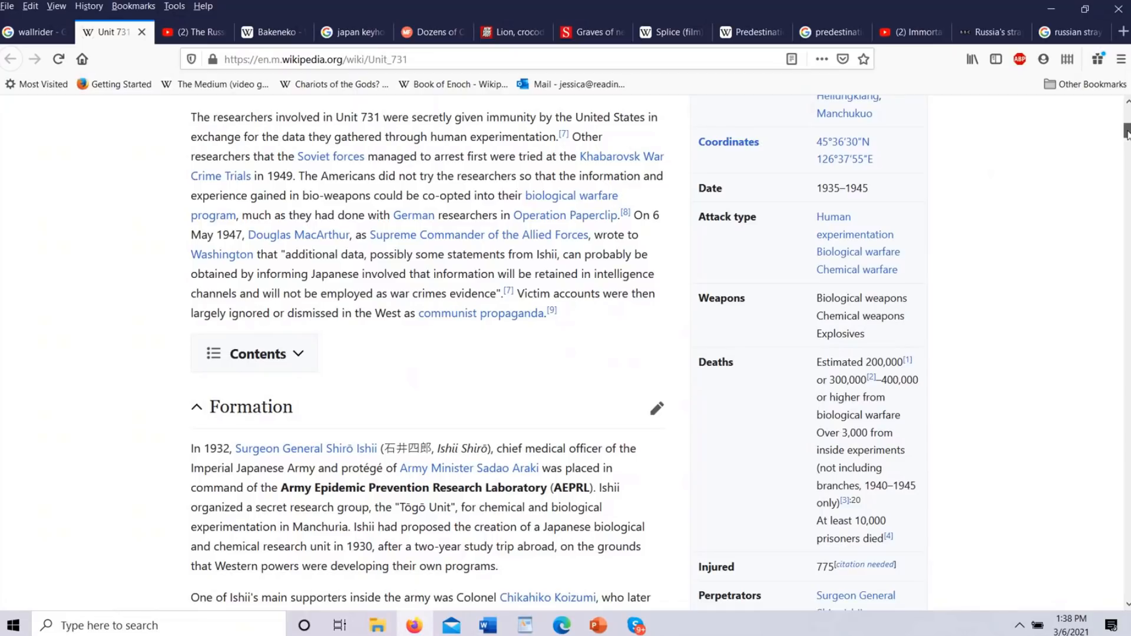
scroll("down", 3)
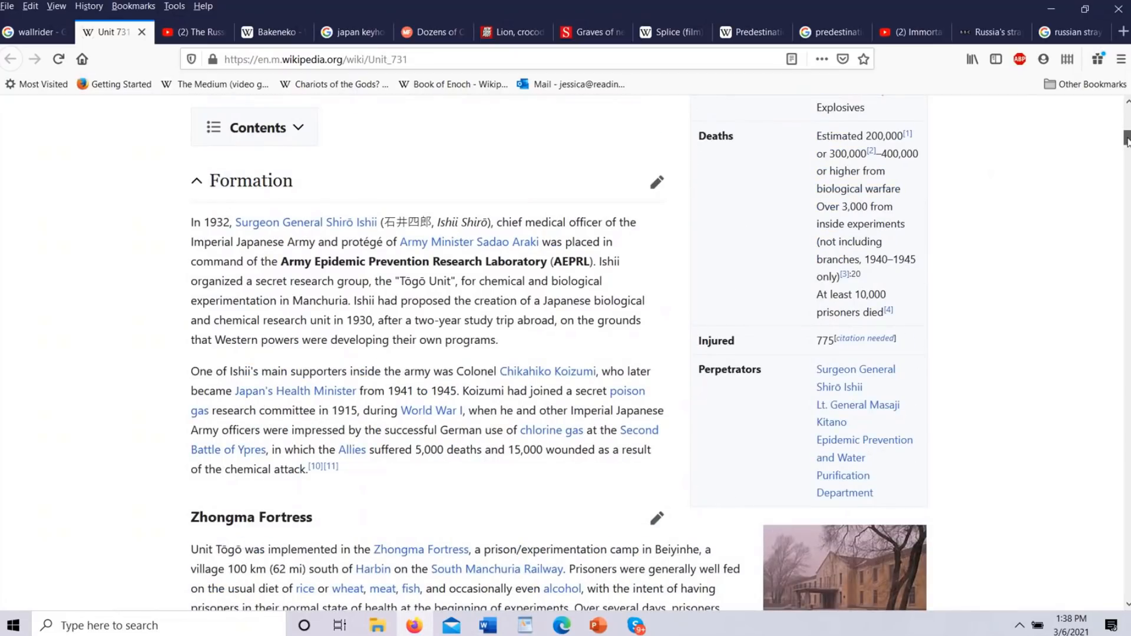
scroll("down", 3)
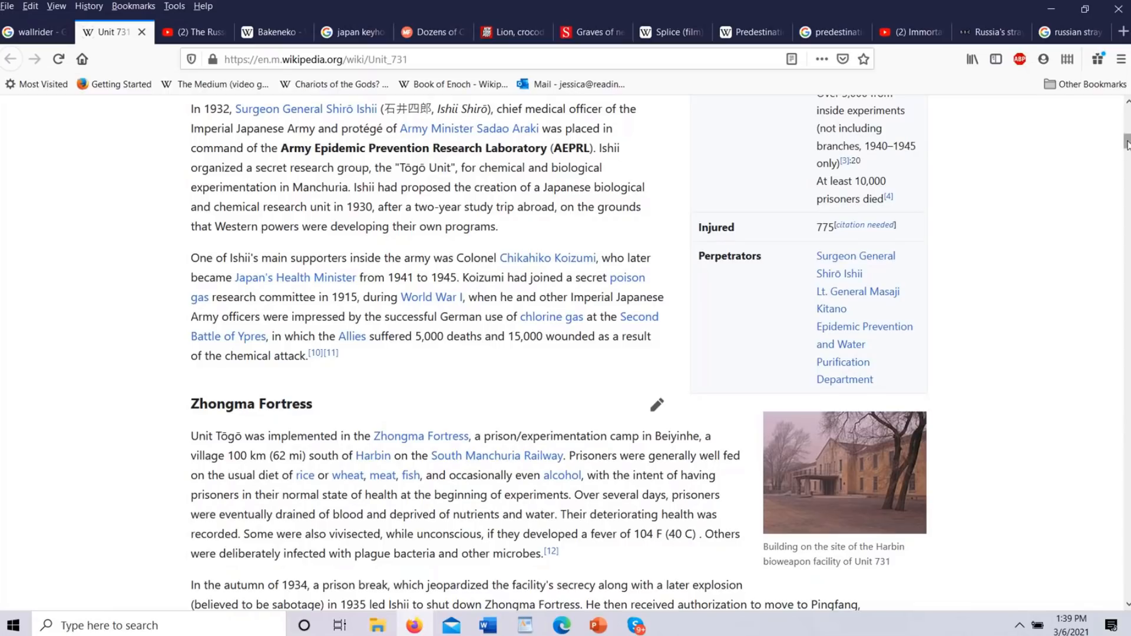
Step: Scroll past the Zhongma Fortress, Unit 731 and Other units sections to the Activities heading
scroll("down", 3)
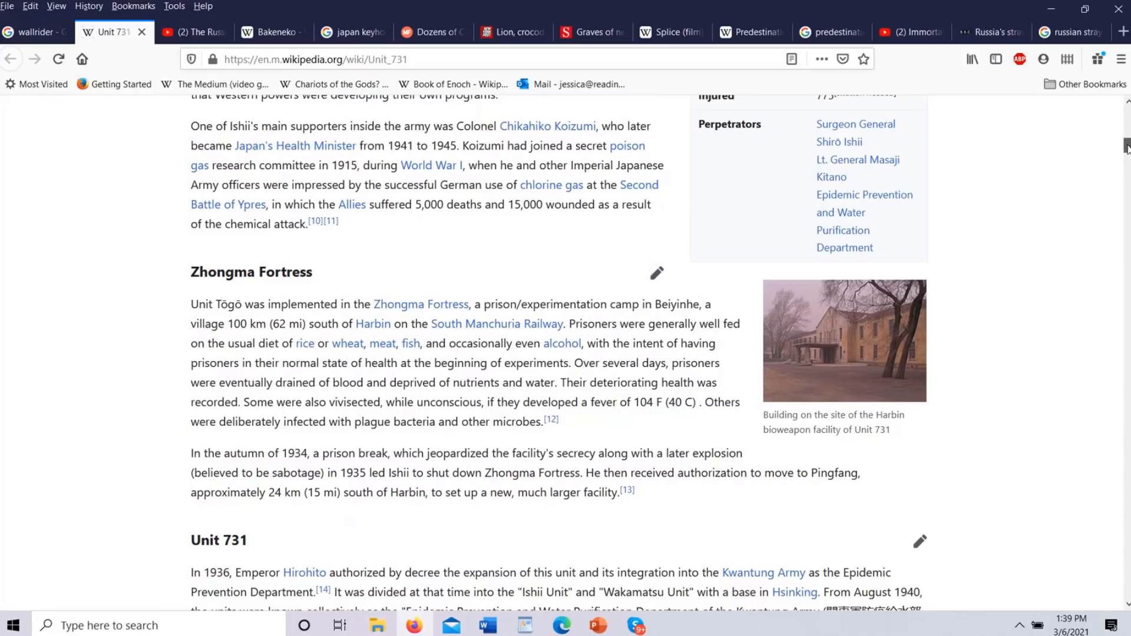
scroll("down", 3)
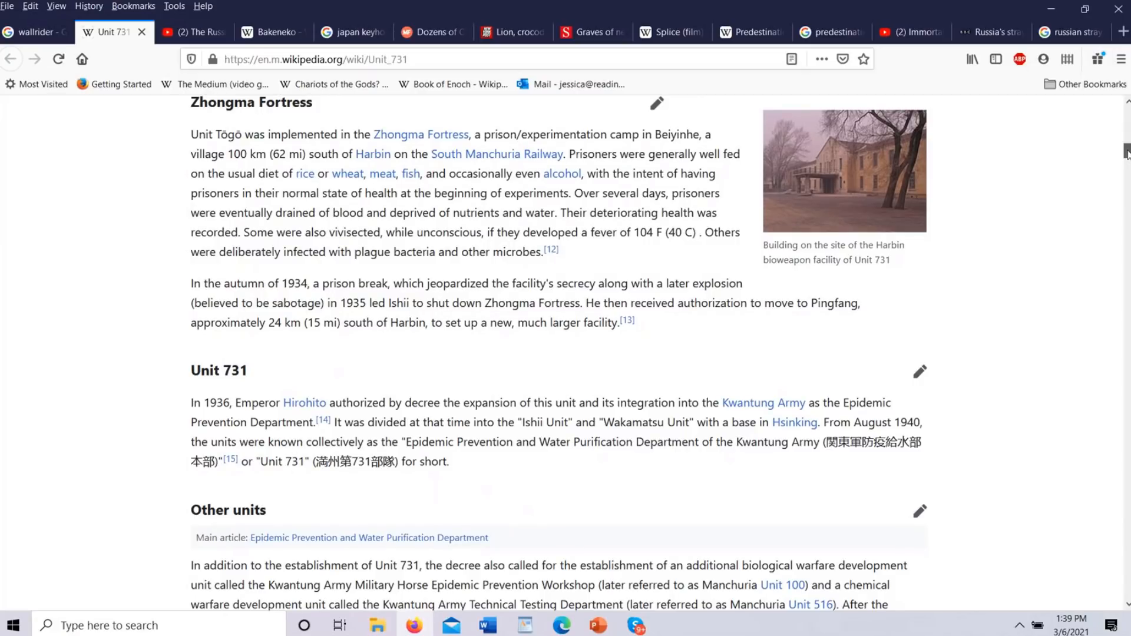
scroll("down", 3)
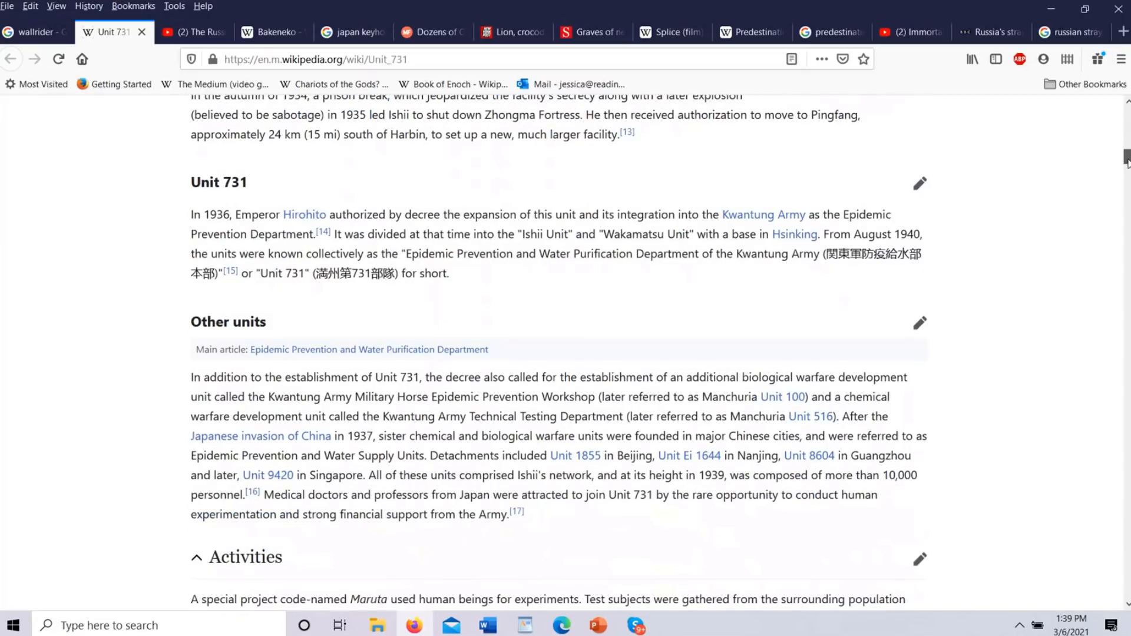
scroll("down", 3)
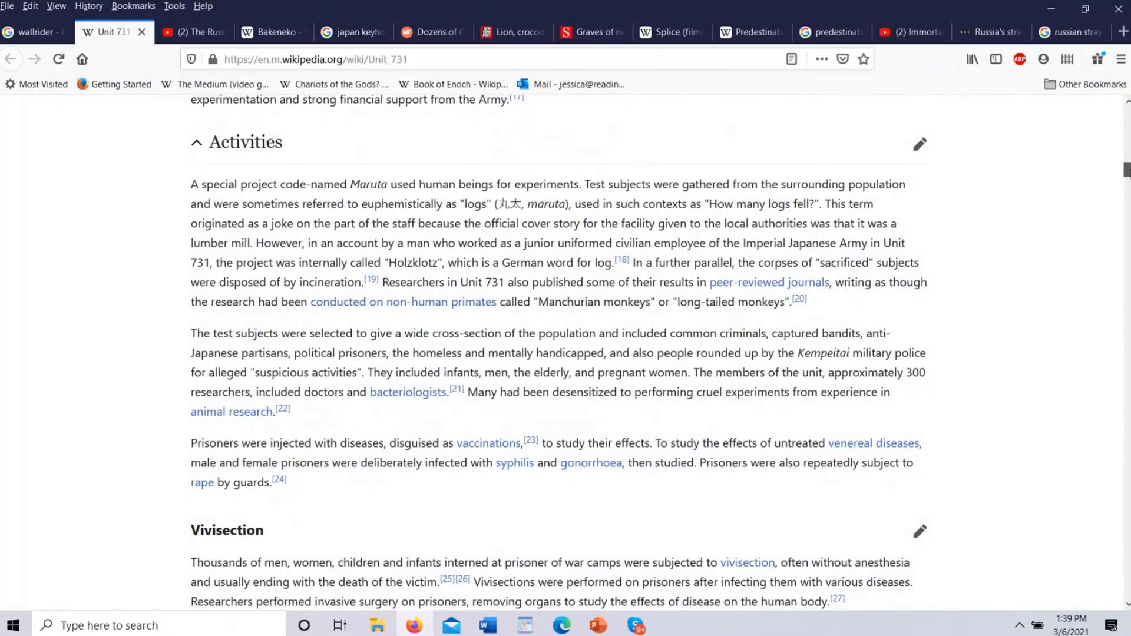
Step: Scroll through Biological warfare toward Weapon testing, then back up slightly to the attacks text
scroll("down", 3)
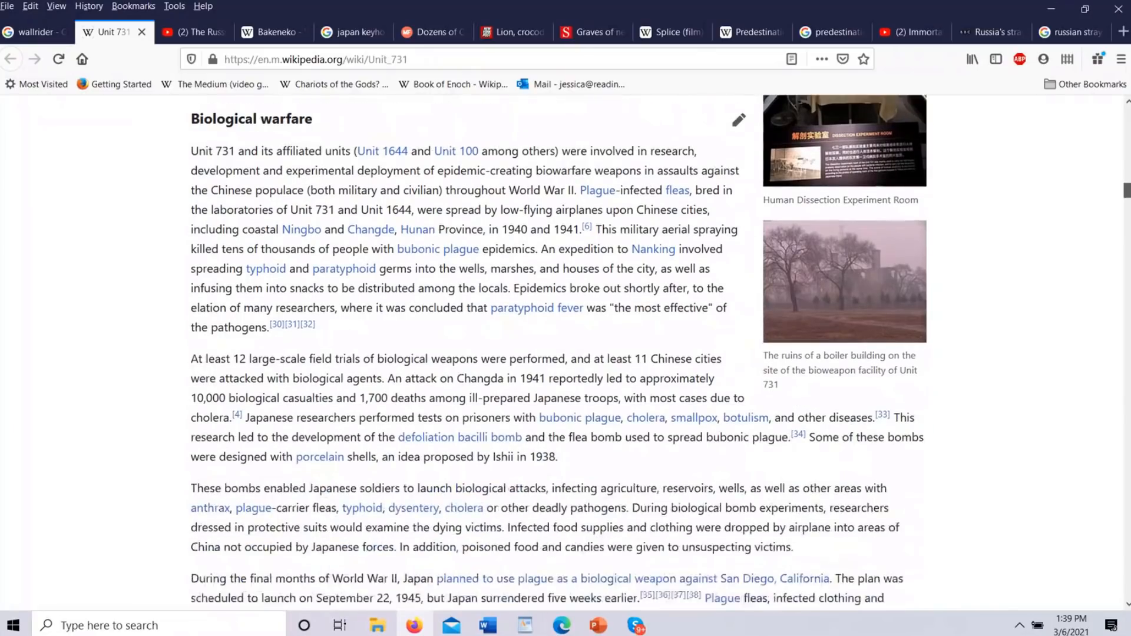
scroll("down", 3)
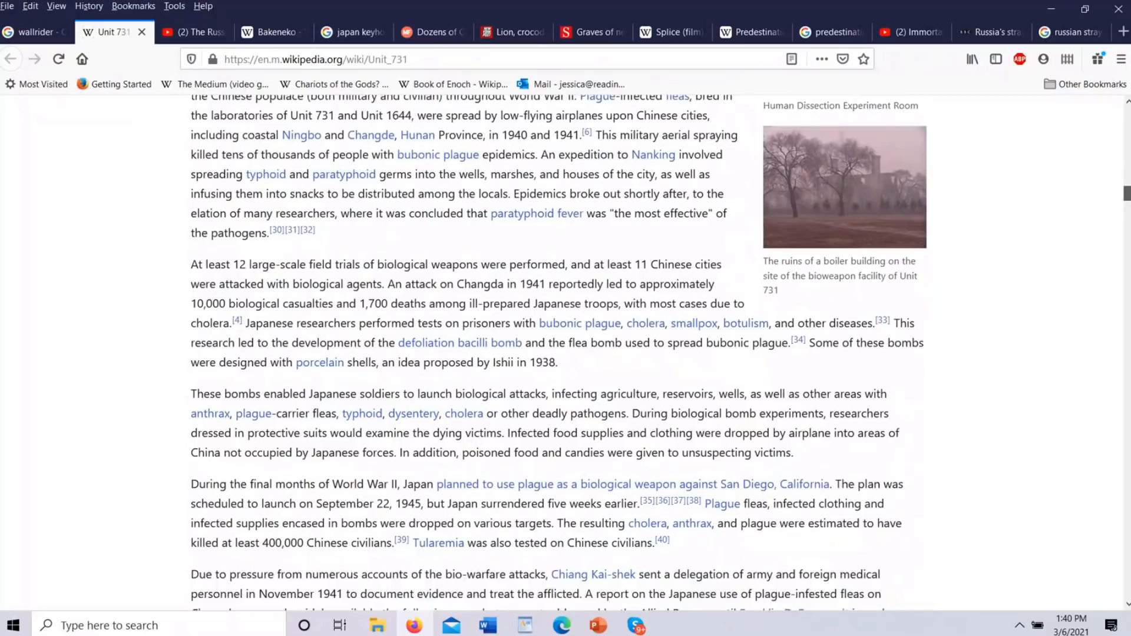
scroll("down", 3)
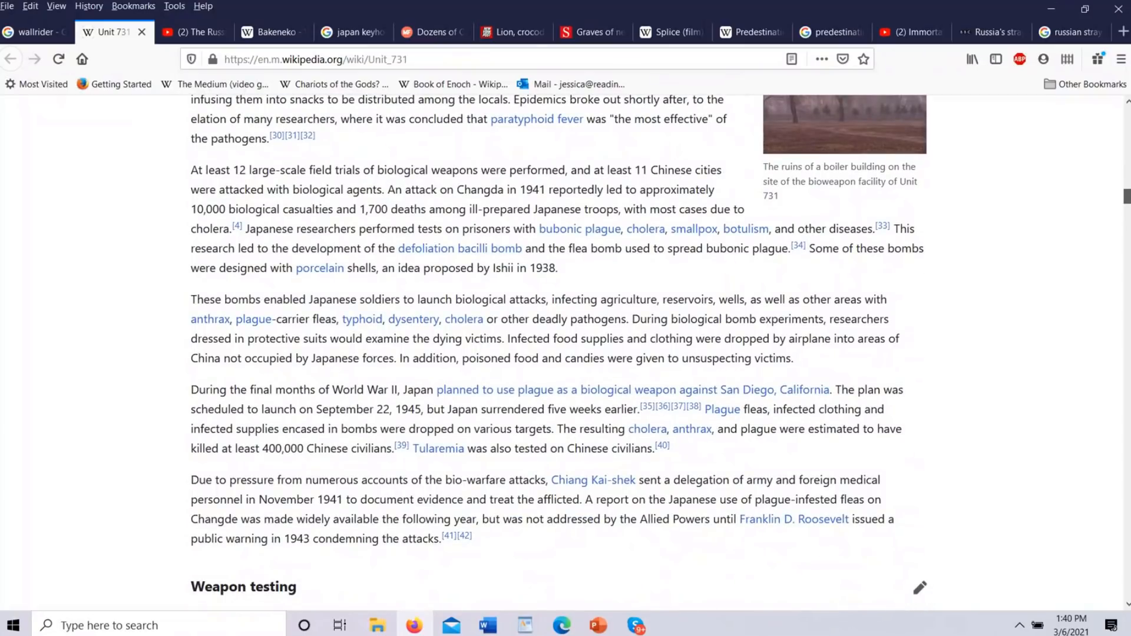
scroll("down", 3)
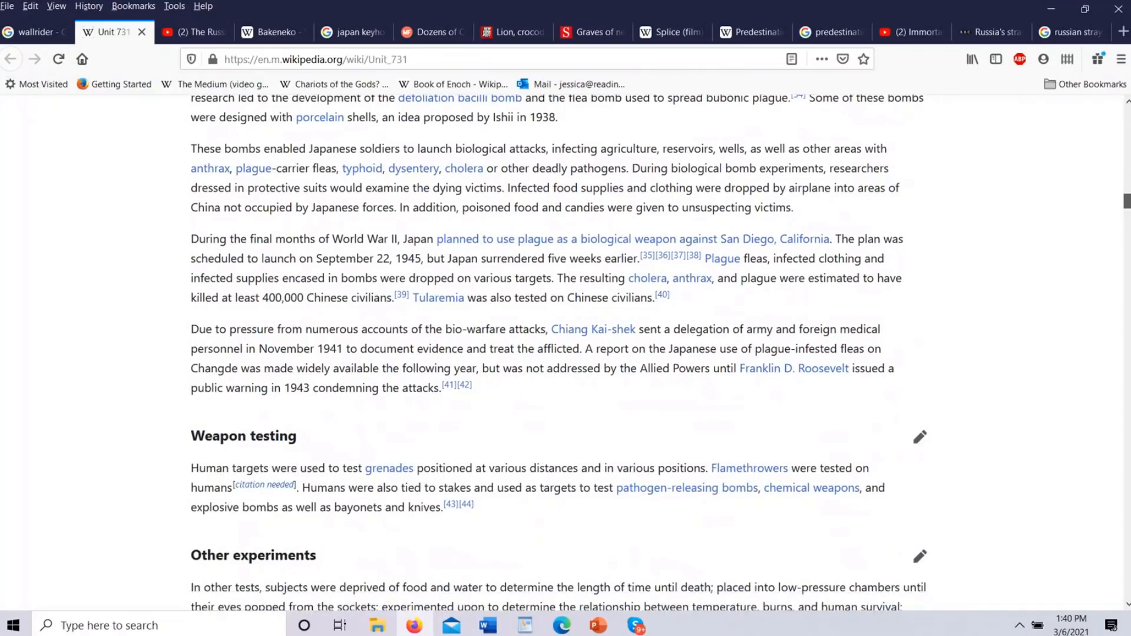
scroll("up", 3)
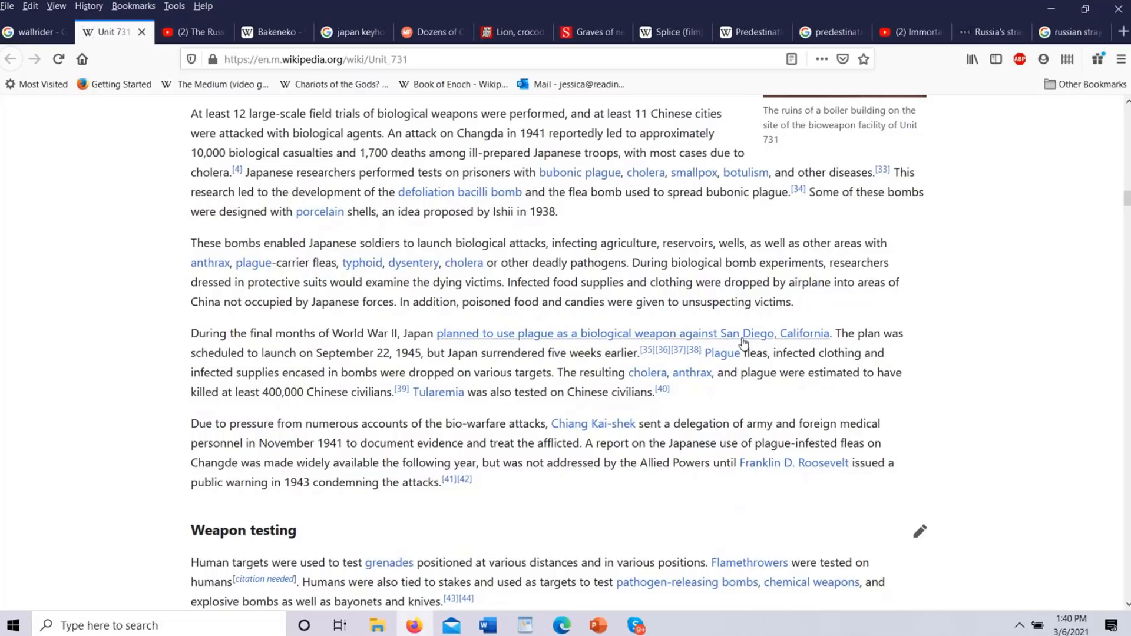
mouse_move(210, 262)
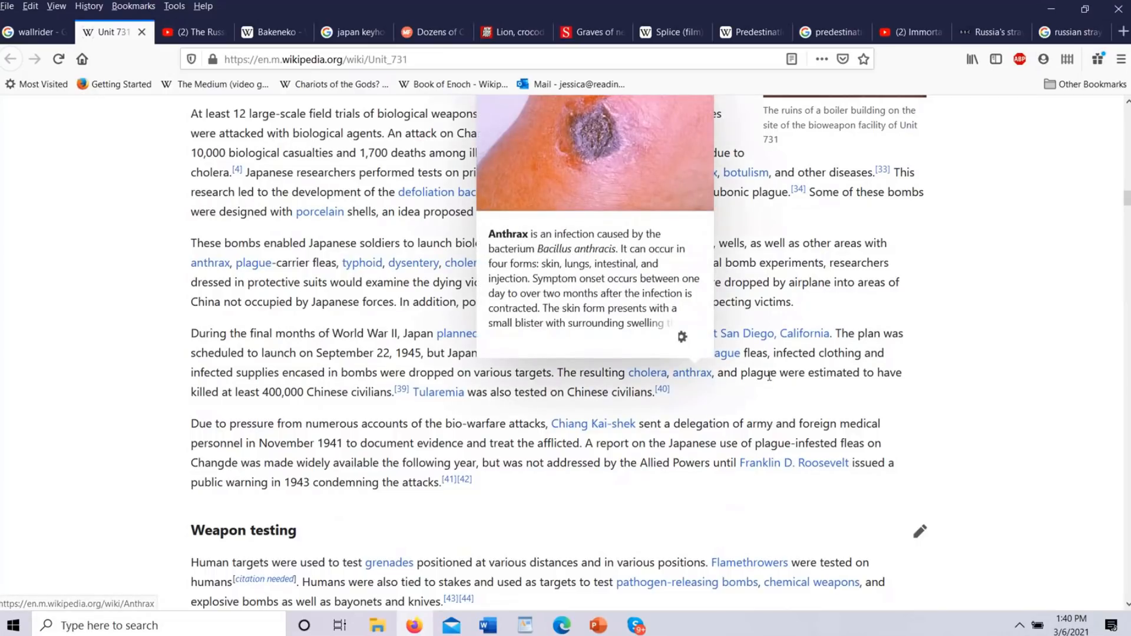
mouse_move(280, 413)
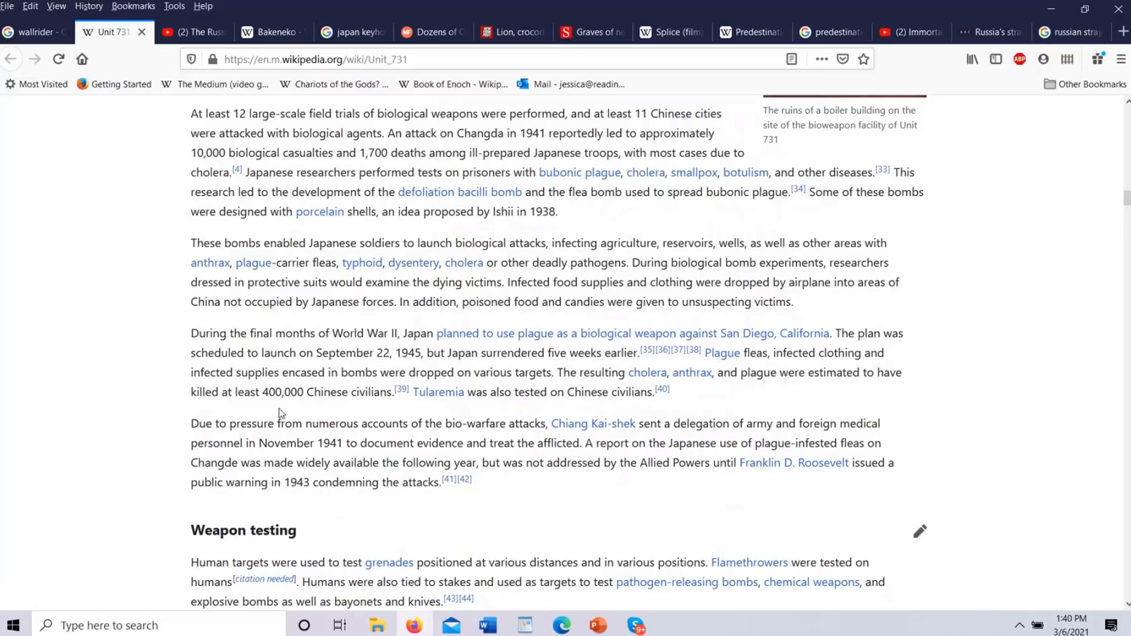
mouse_move(382, 409)
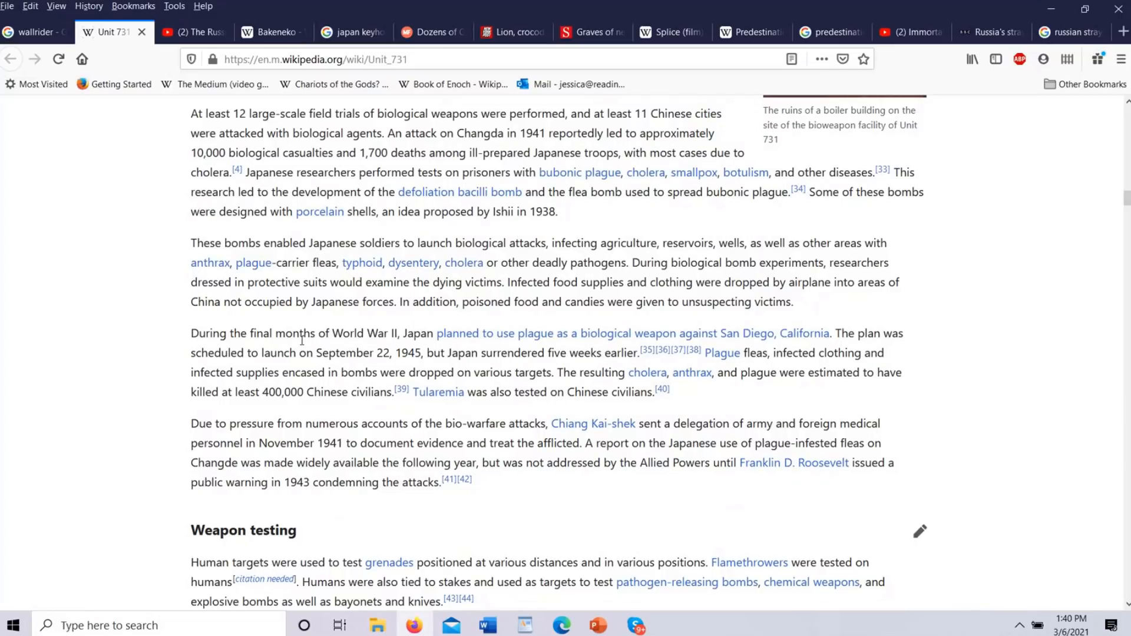
mouse_move(589, 340)
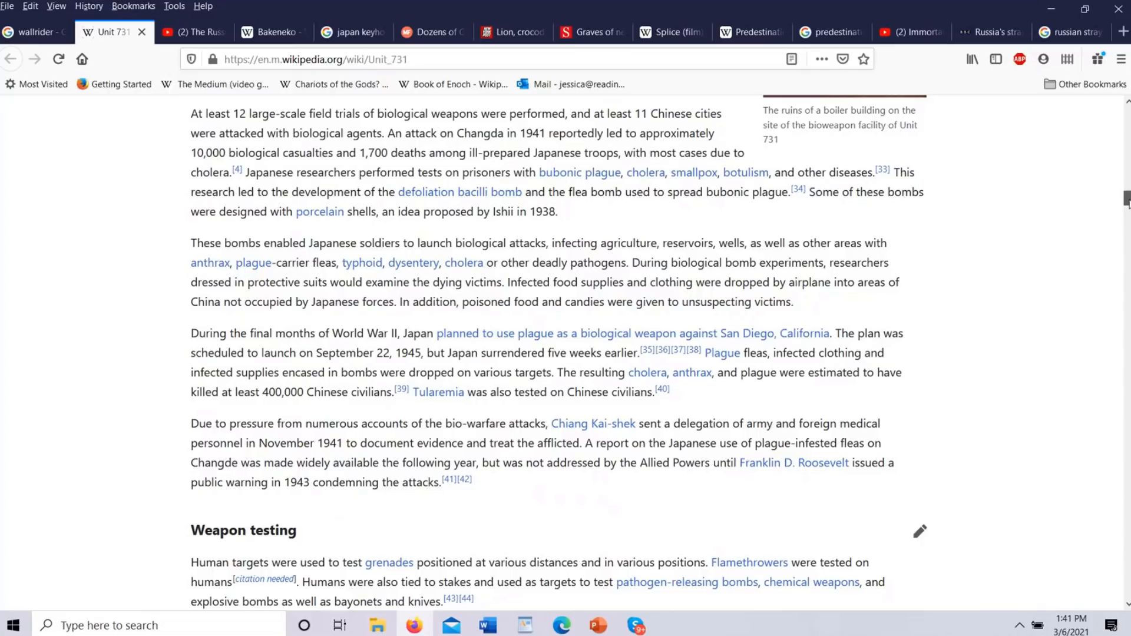
Step: Scroll through Other experiments and Frostbite testing, backing up briefly to reread
scroll("down", 3)
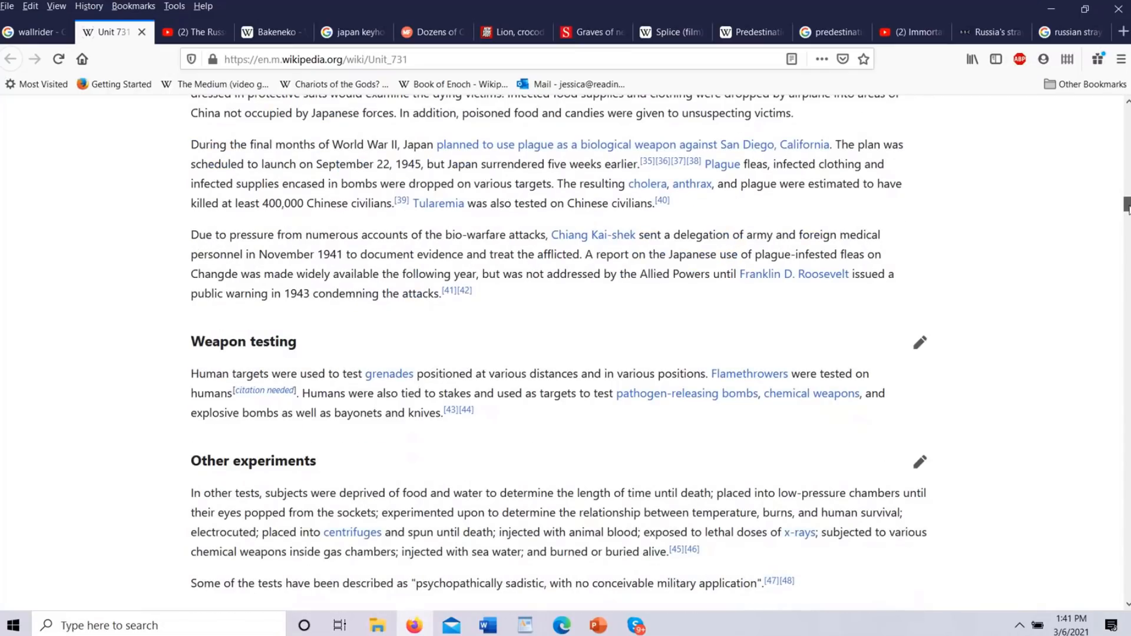
scroll("down", 3)
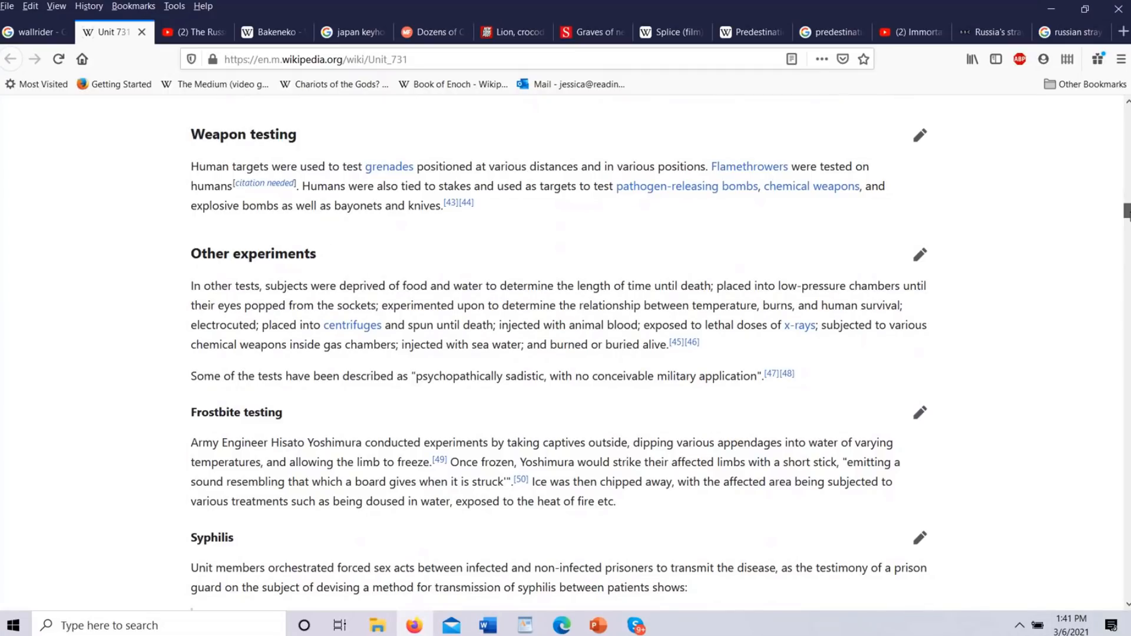
scroll("down", 3)
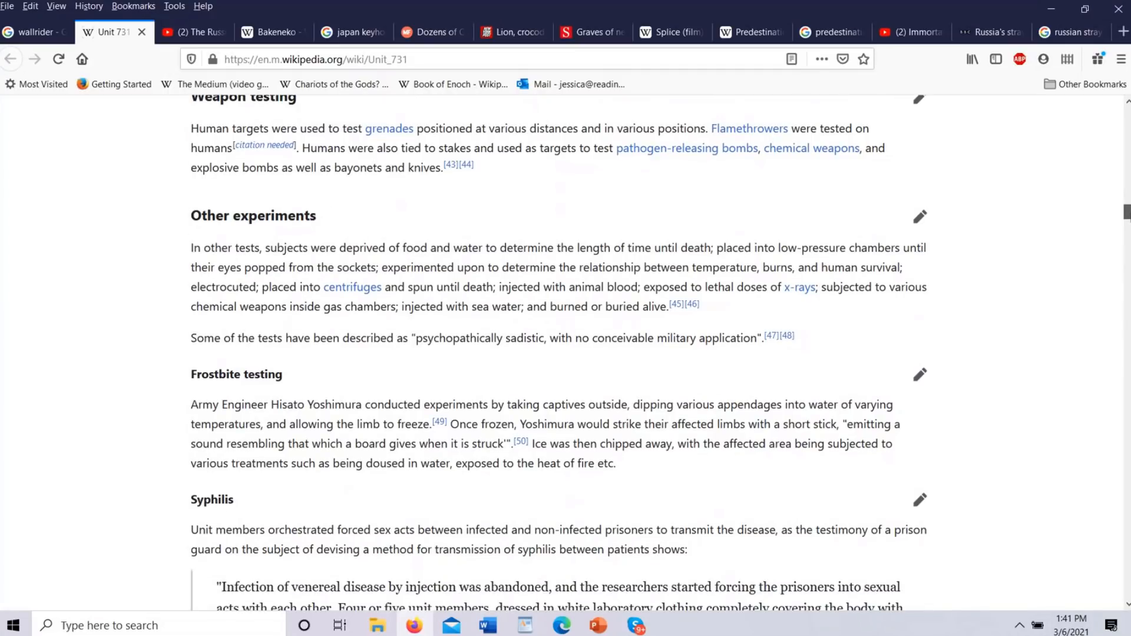
scroll("up", 3)
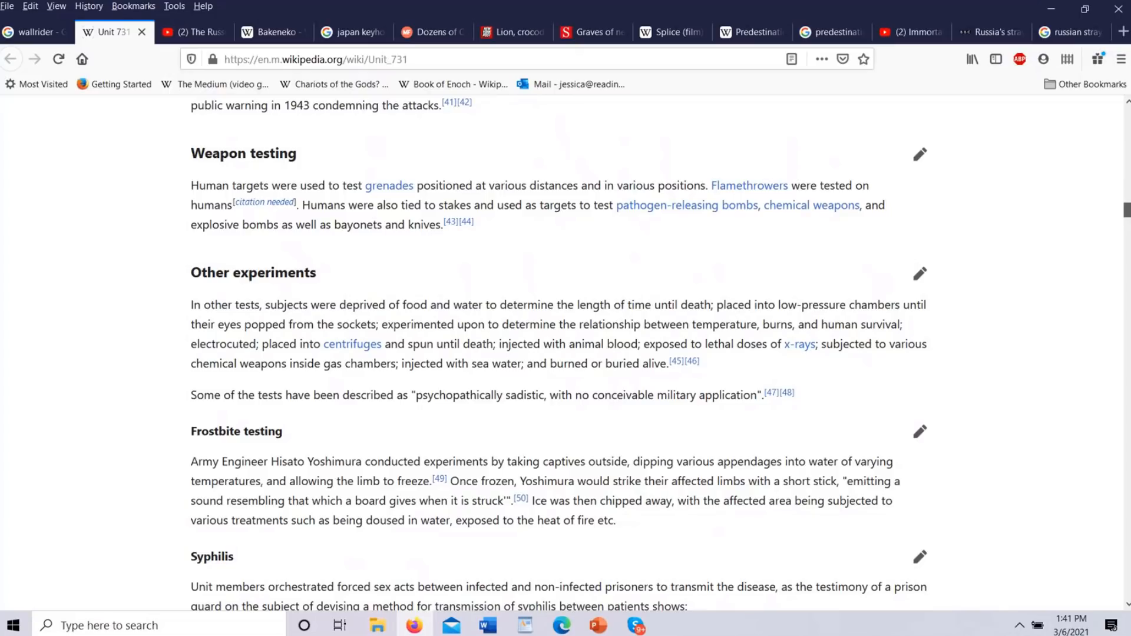
scroll("down", 3)
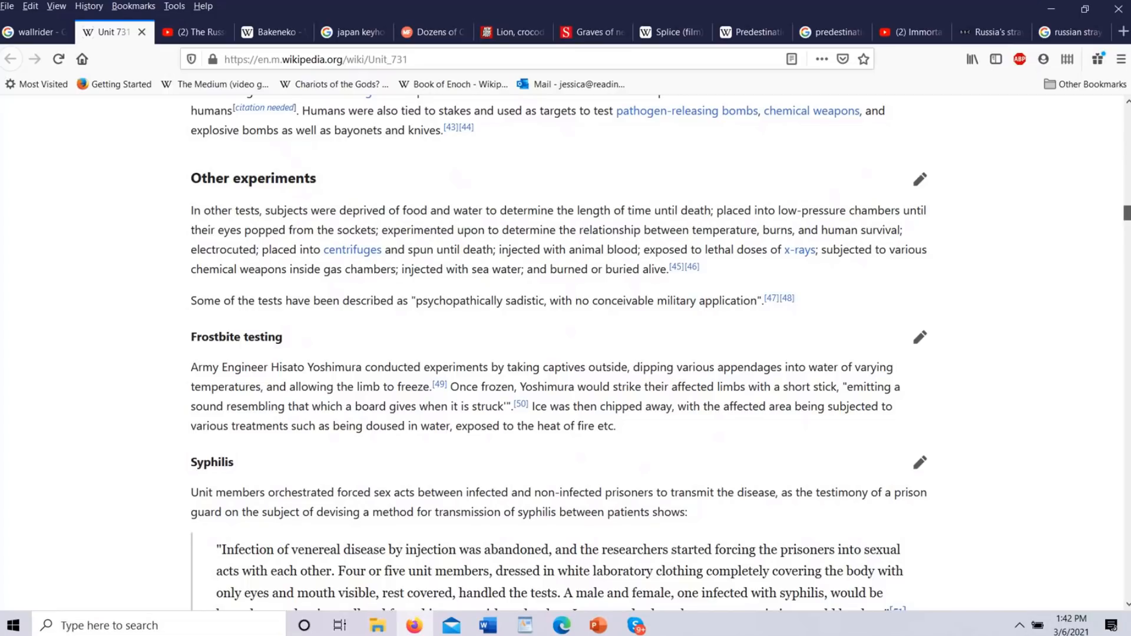
Step: Scroll on past Syphilis and Rape and forced pregnancy to the Prisoners and victims section
scroll("down", 3)
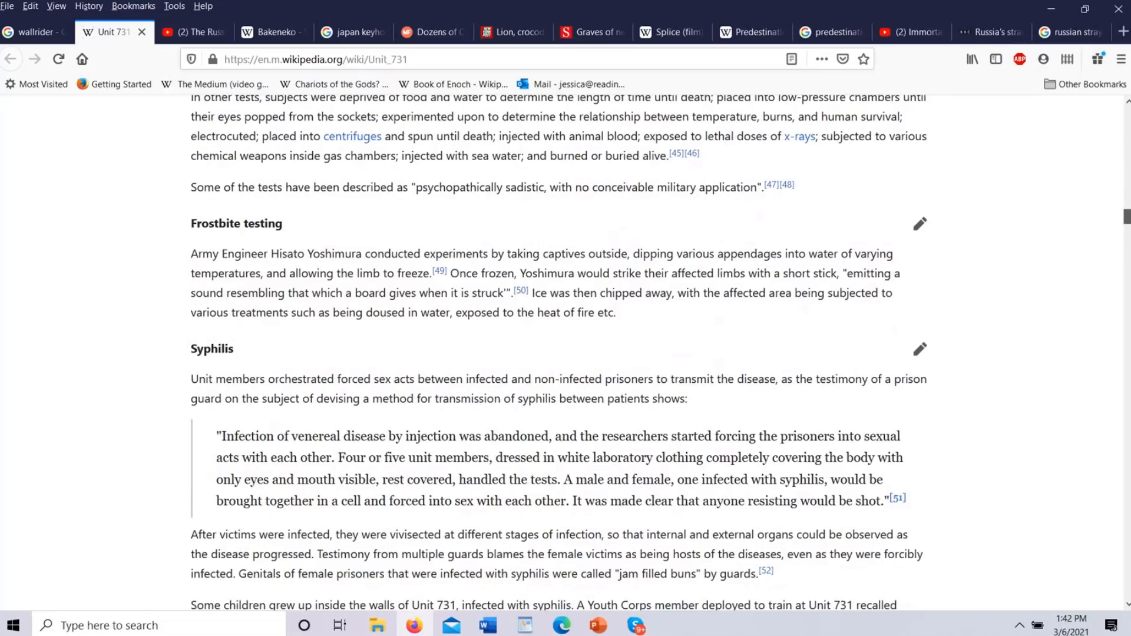
scroll("down", 3)
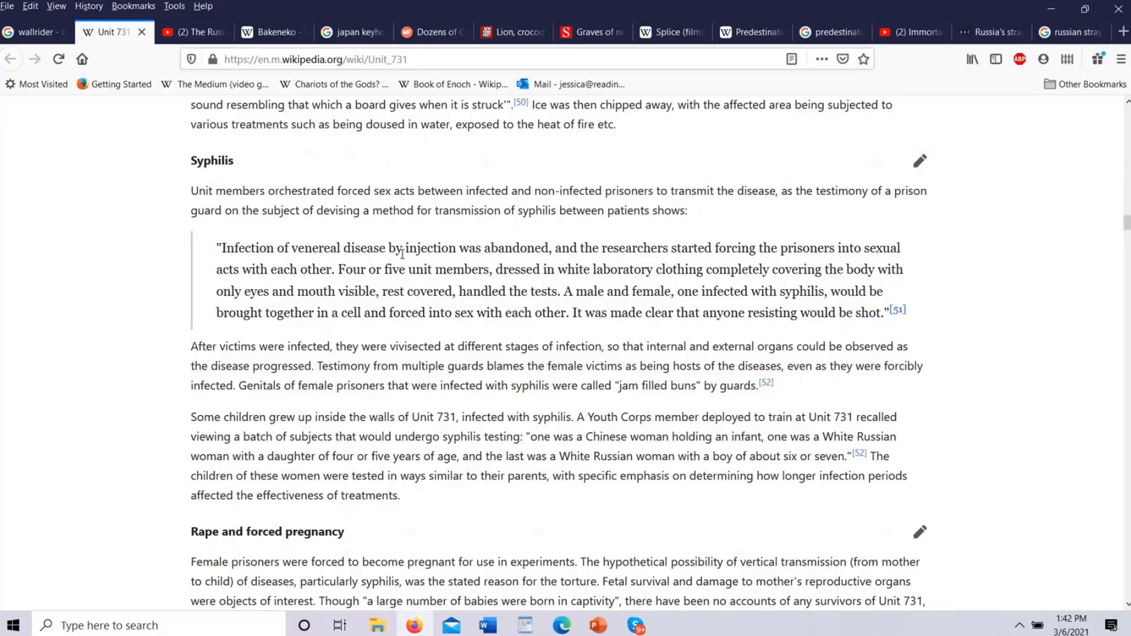
mouse_move(684, 244)
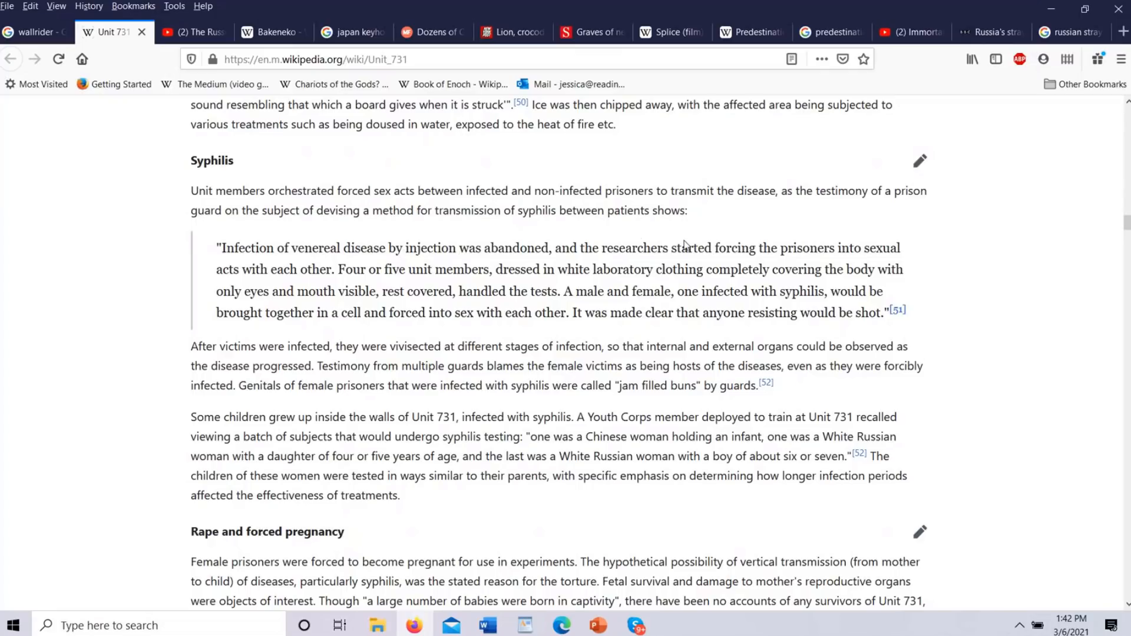
mouse_move(574, 286)
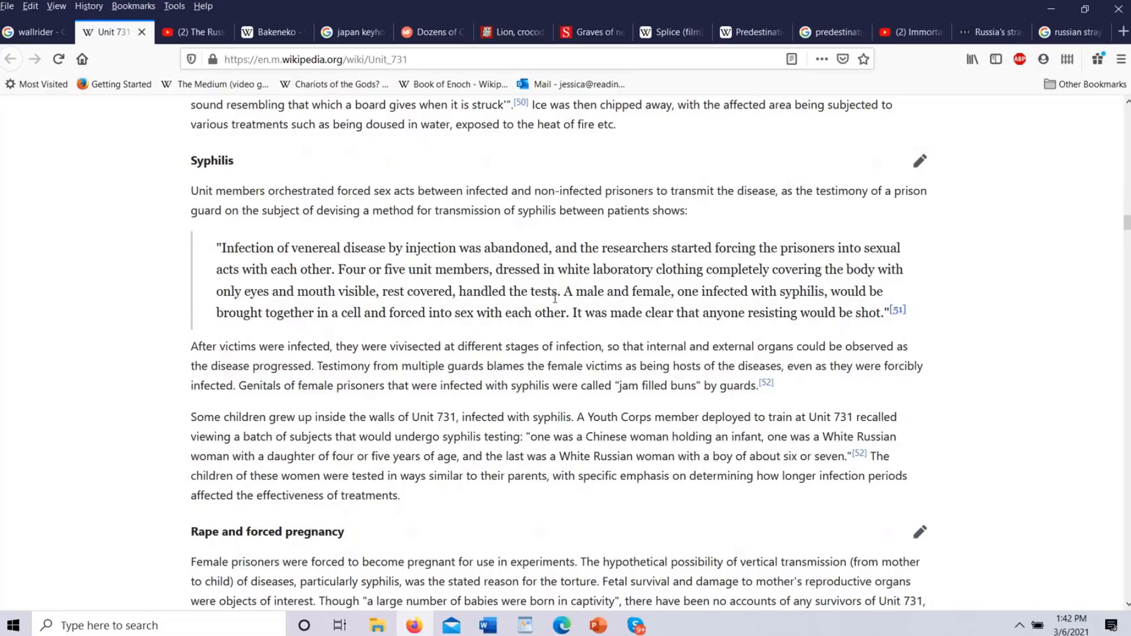
mouse_move(1121, 221)
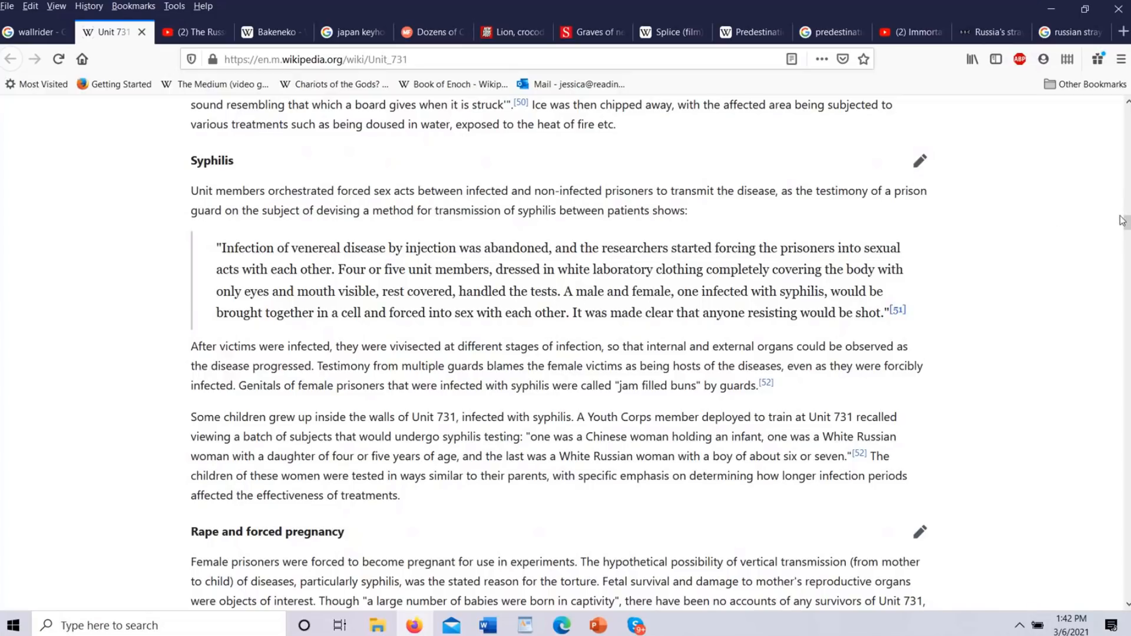
scroll("down", 3)
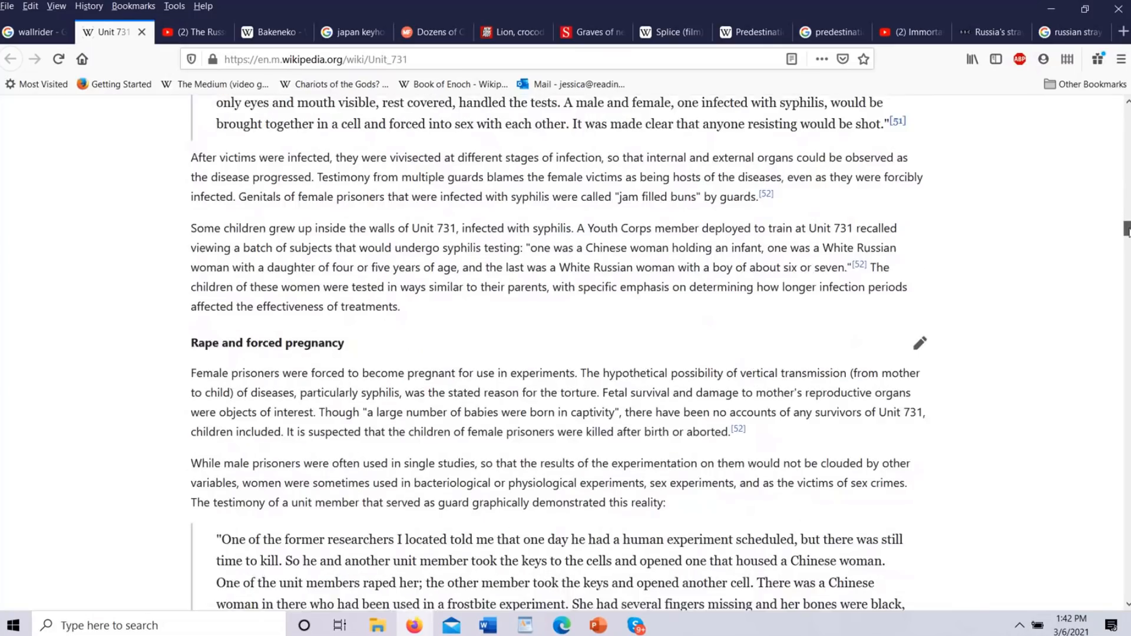
scroll("down", 3)
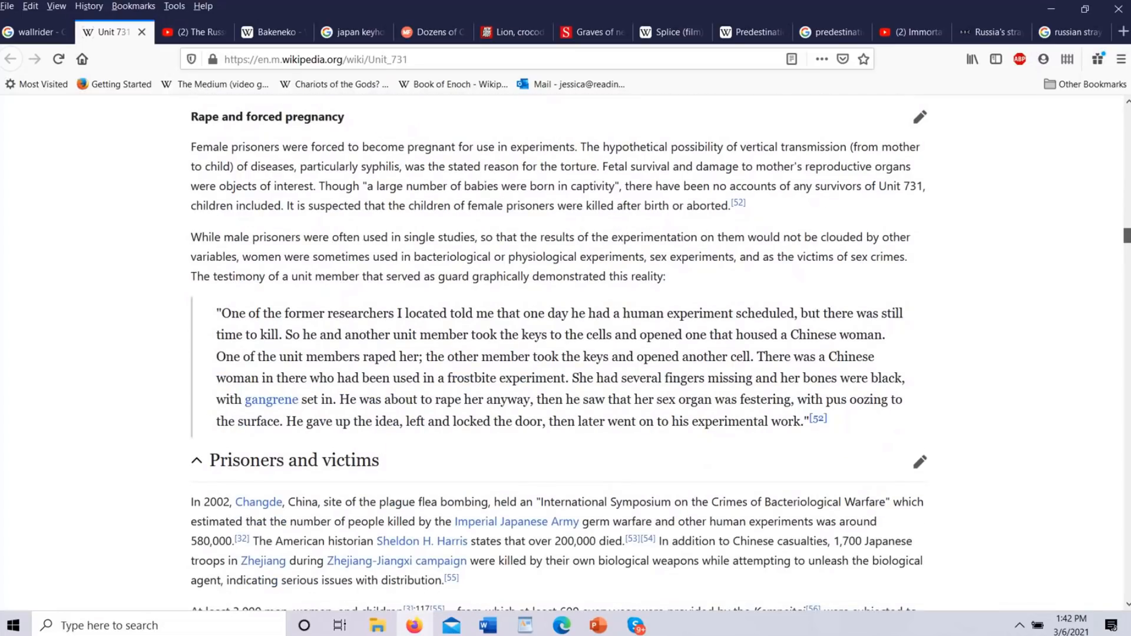
scroll("down", 3)
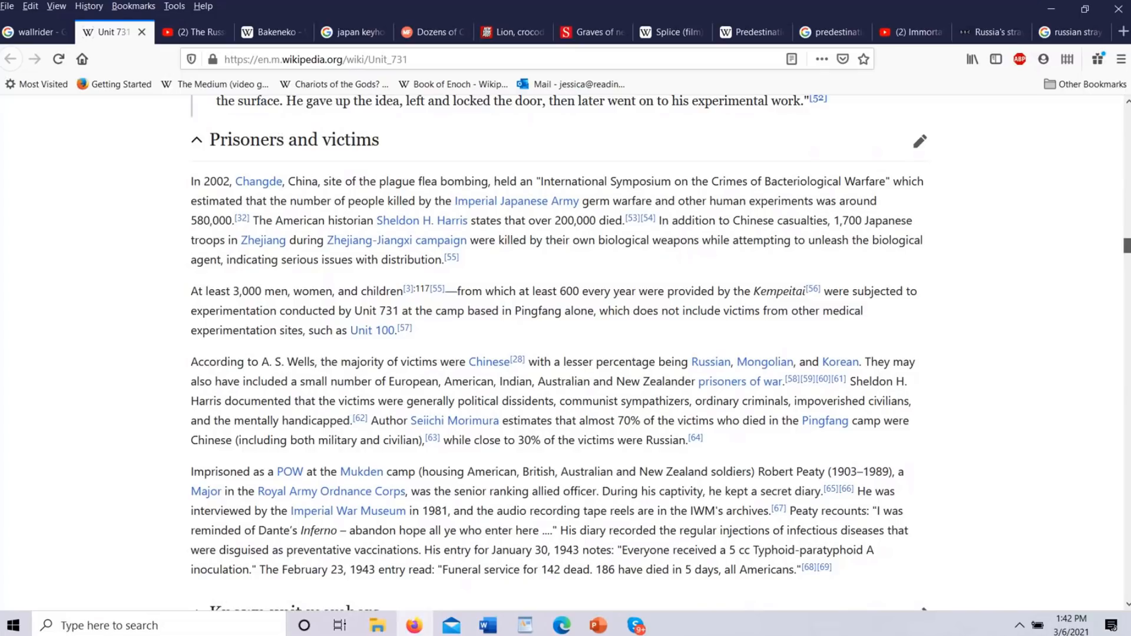
Step: Scroll past Prisoners and victims to the Known unit members list with Shirō Ishii's portrait
scroll("down", 3)
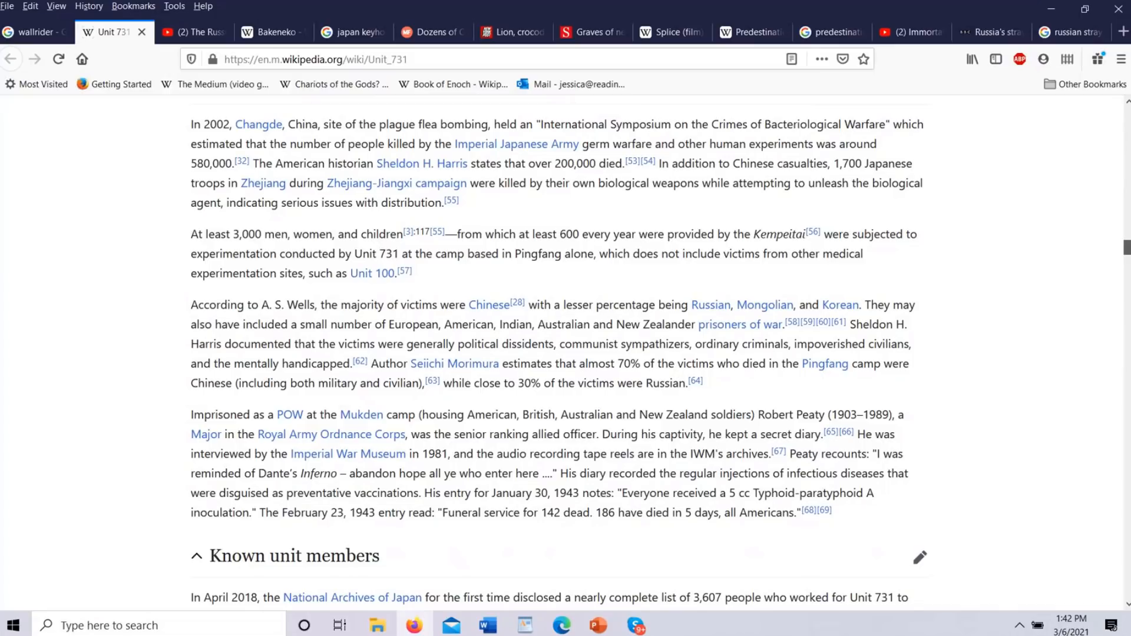
scroll("down", 3)
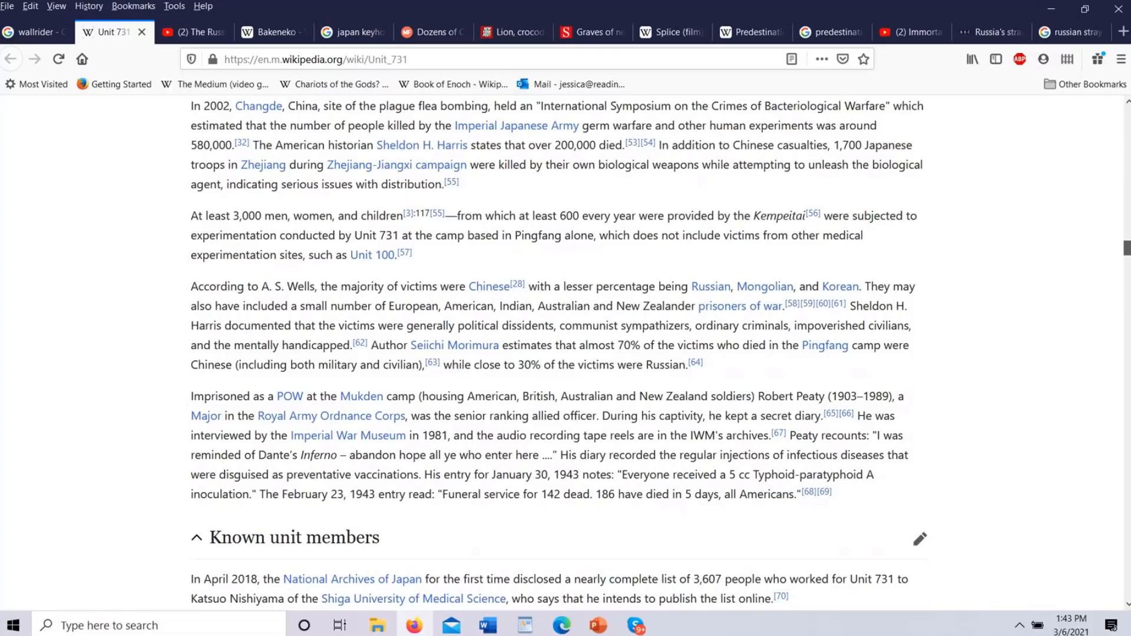
scroll("down", 3)
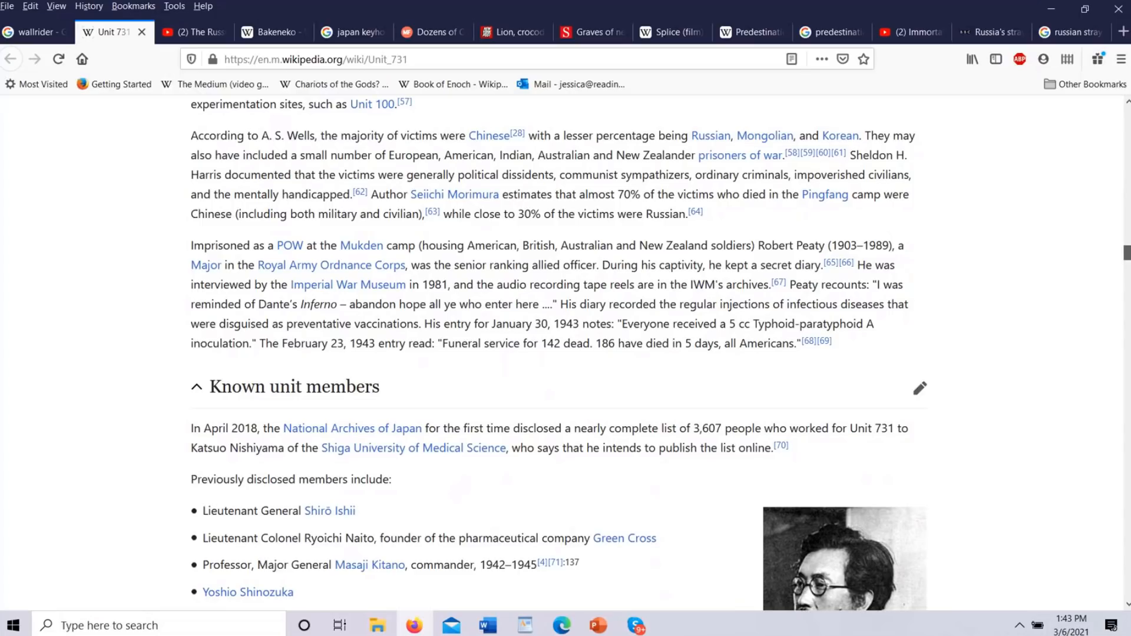
scroll("down", 3)
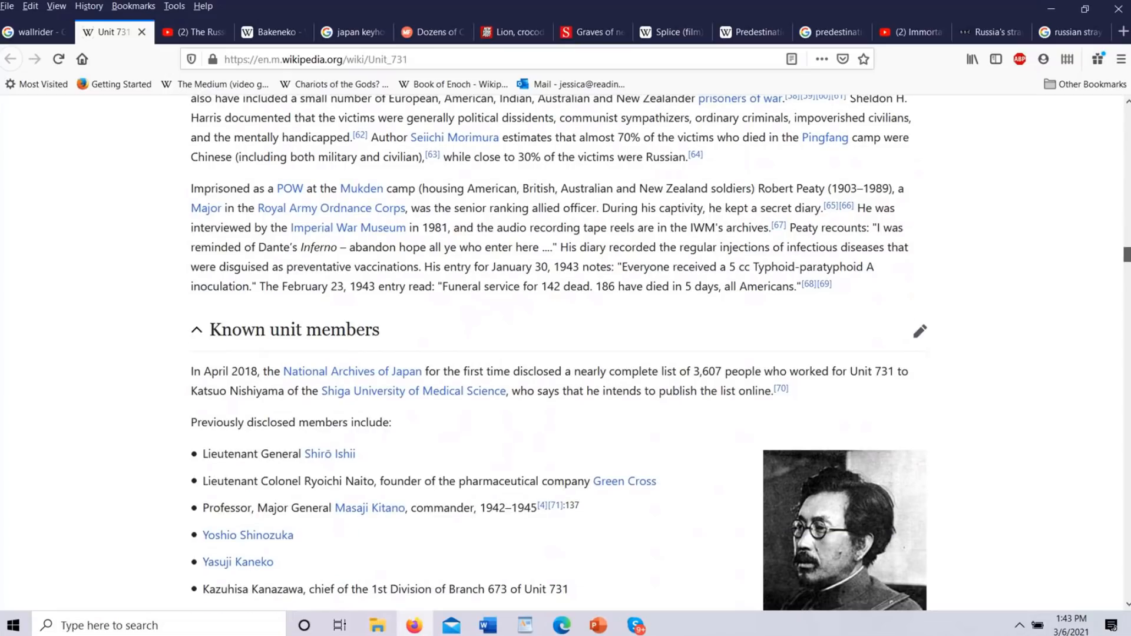
scroll("down", 3)
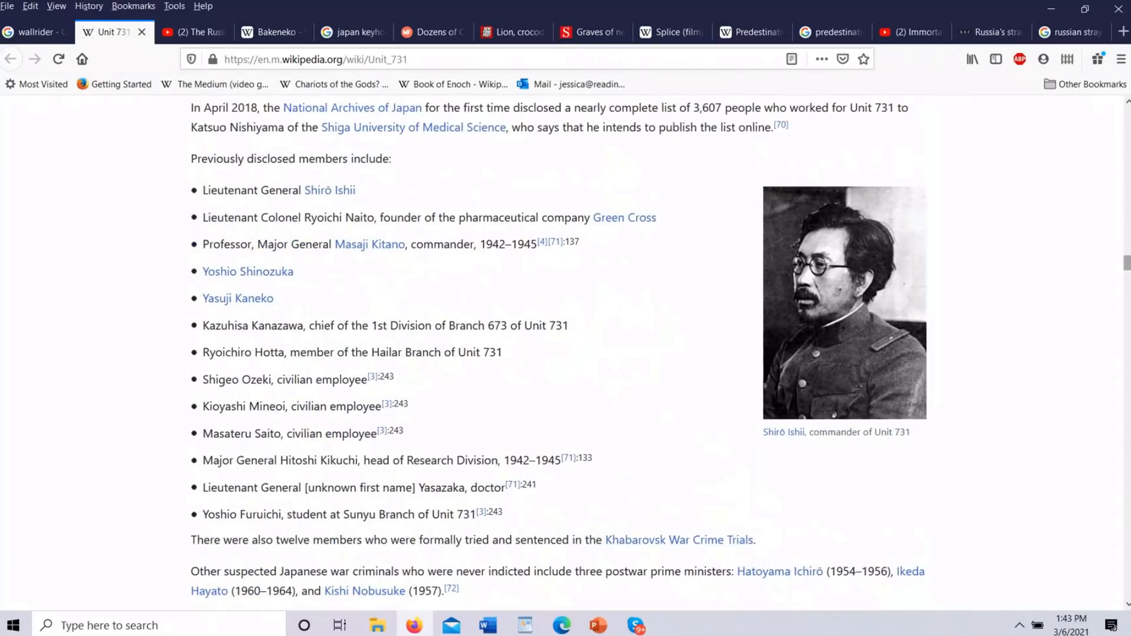
mouse_move(834, 319)
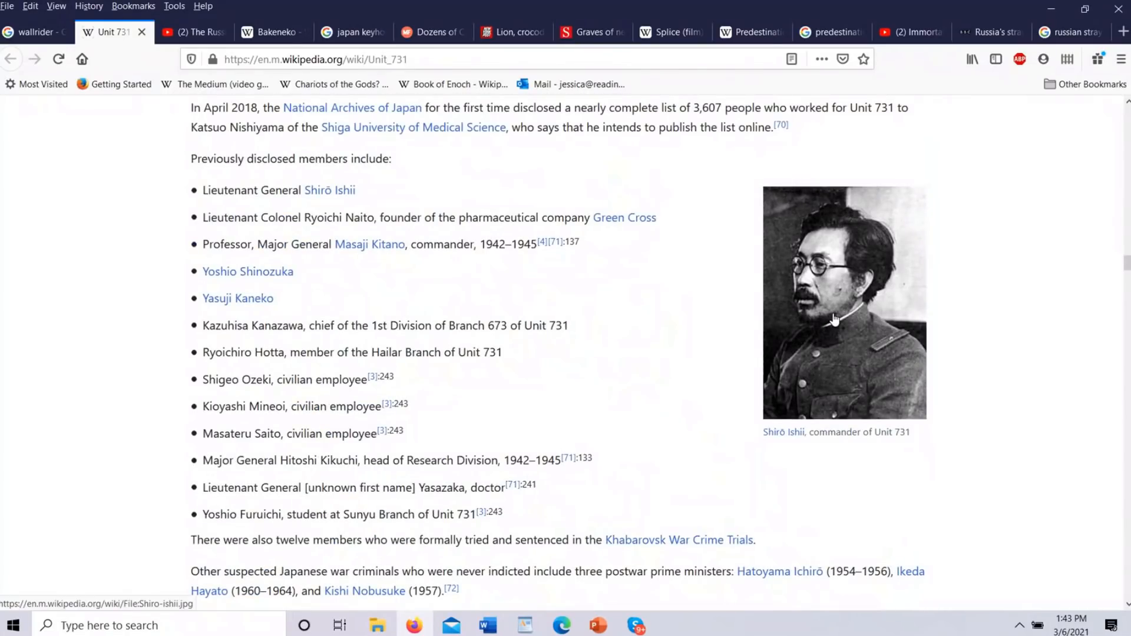
mouse_move(881, 320)
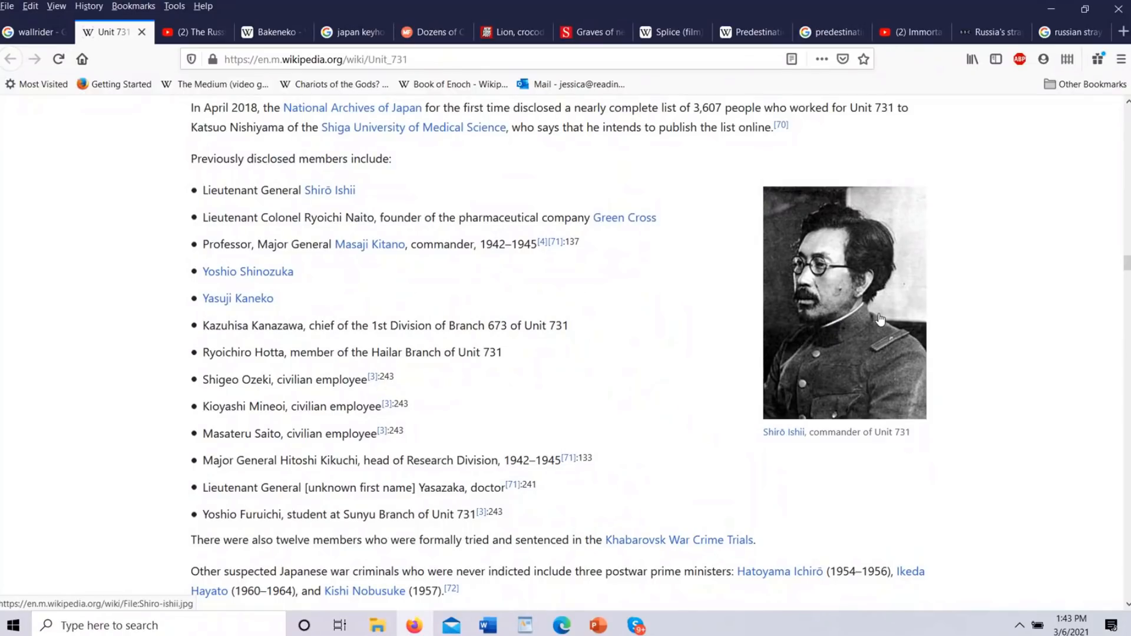
mouse_move(980, 302)
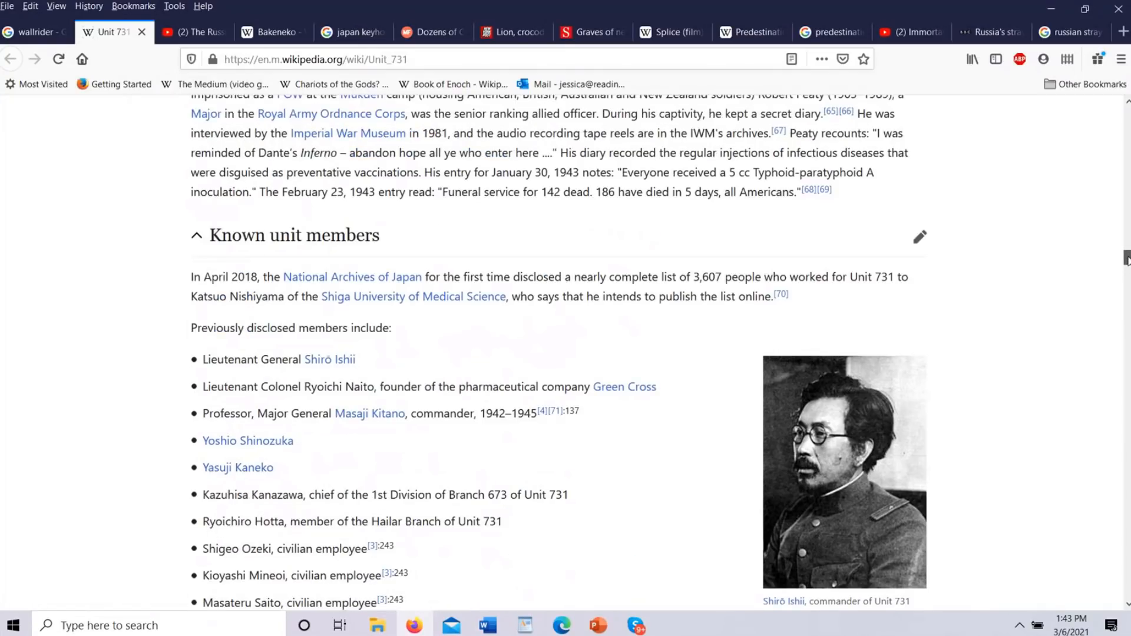
left_click(844, 473)
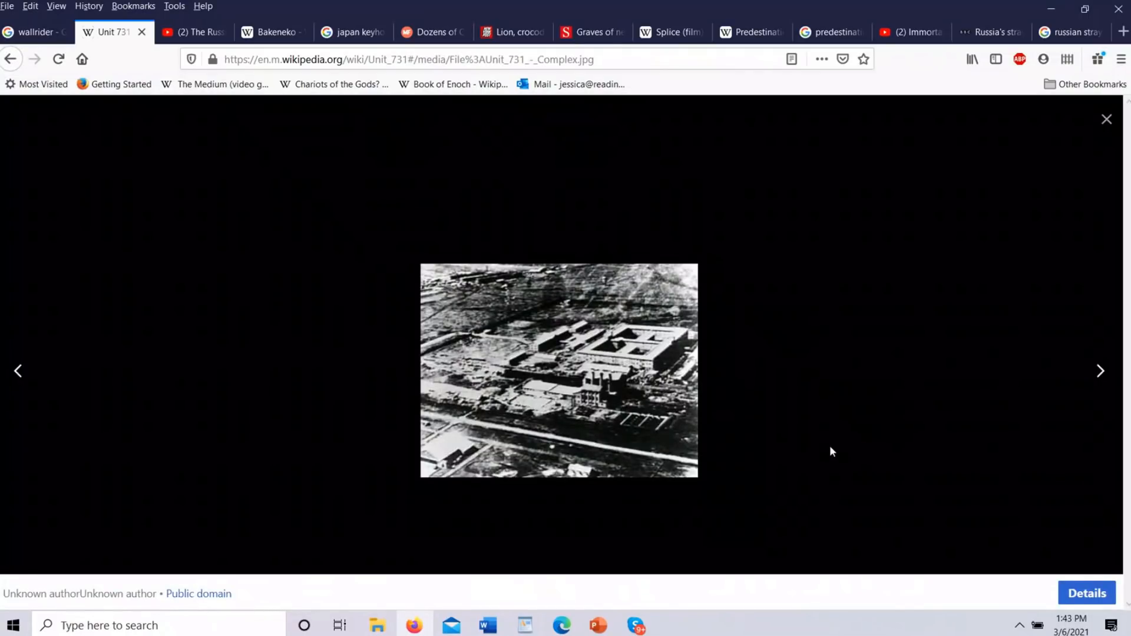
mouse_move(710, 367)
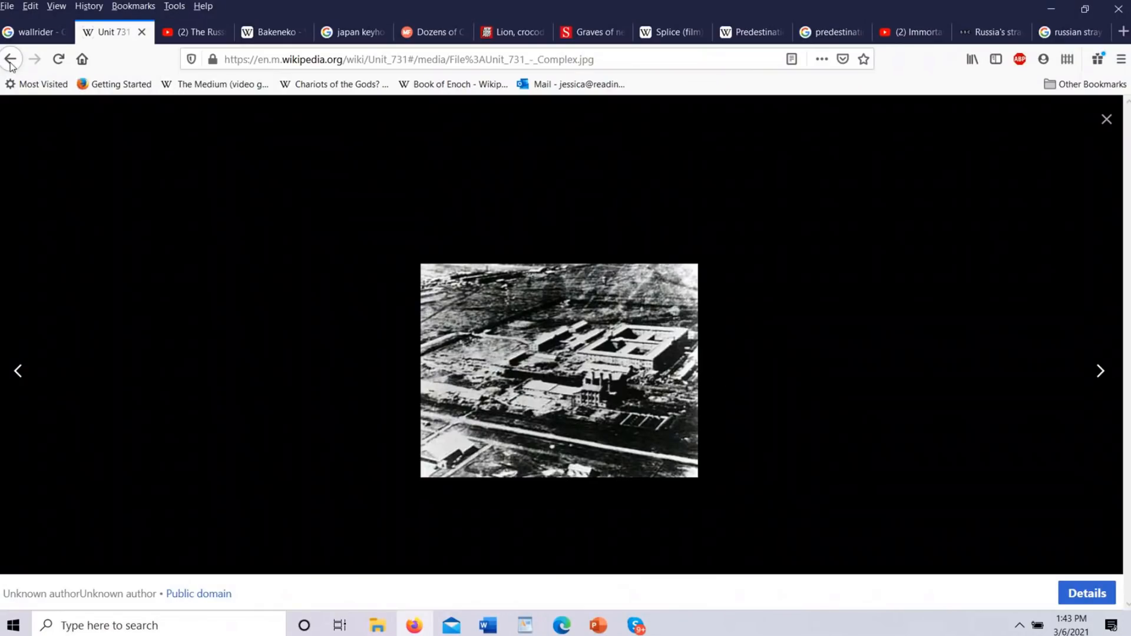
left_click(1106, 119)
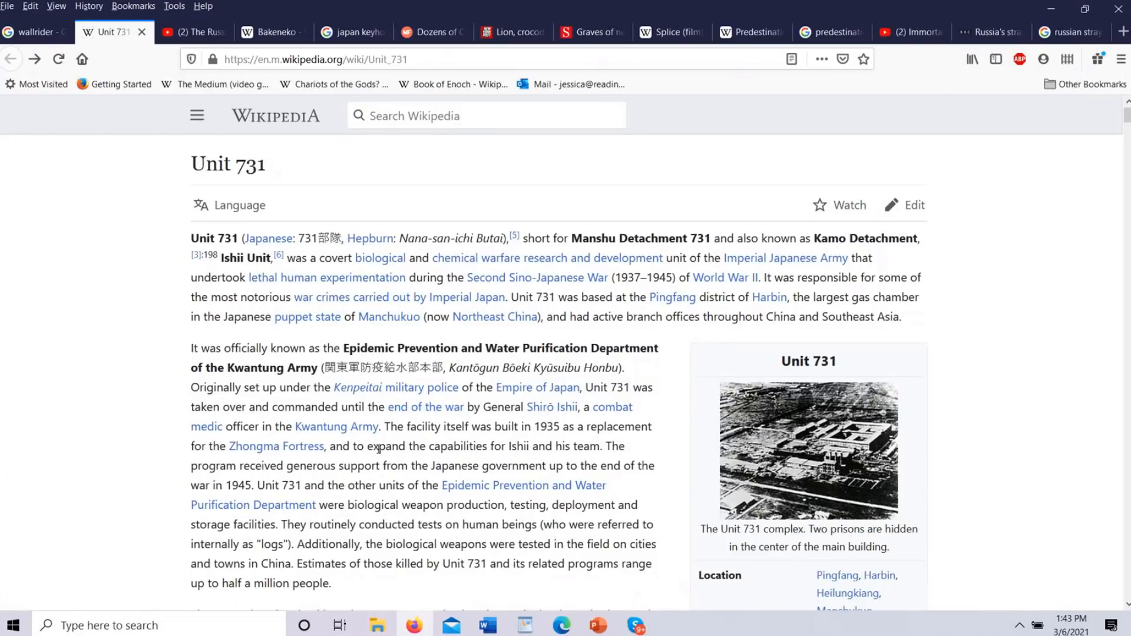
mouse_move(253, 336)
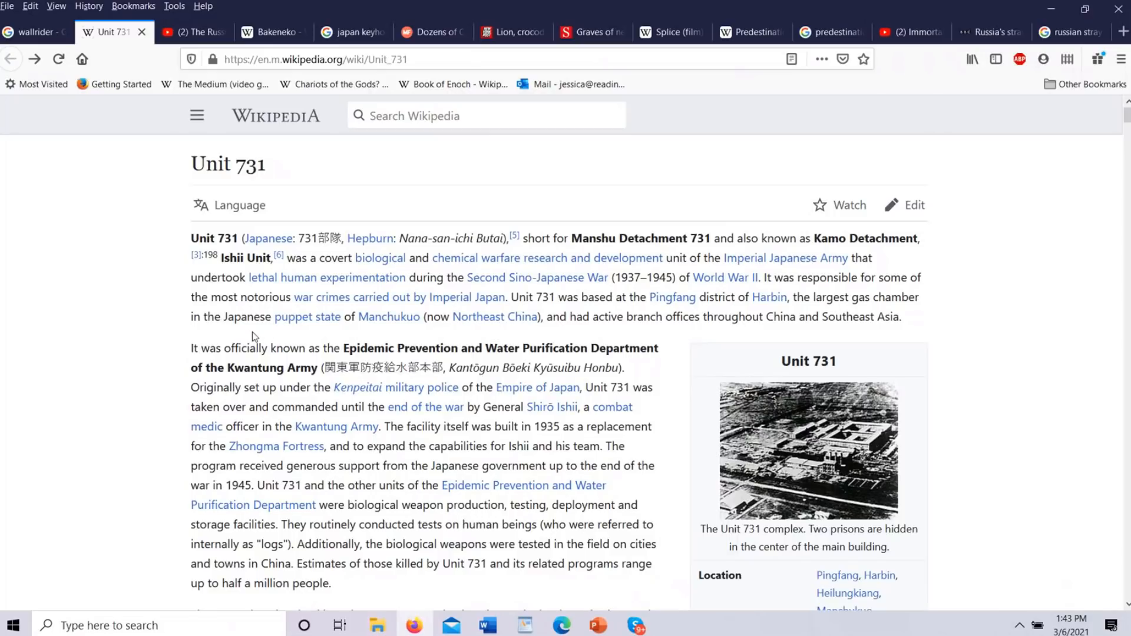
mouse_move(244, 333)
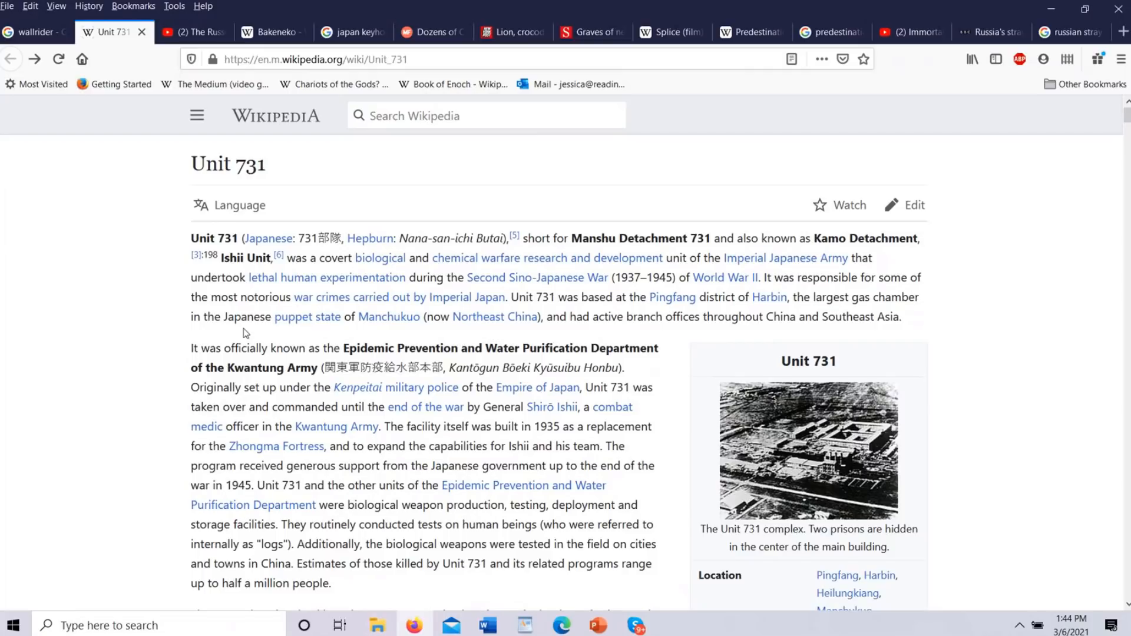
mouse_move(243, 338)
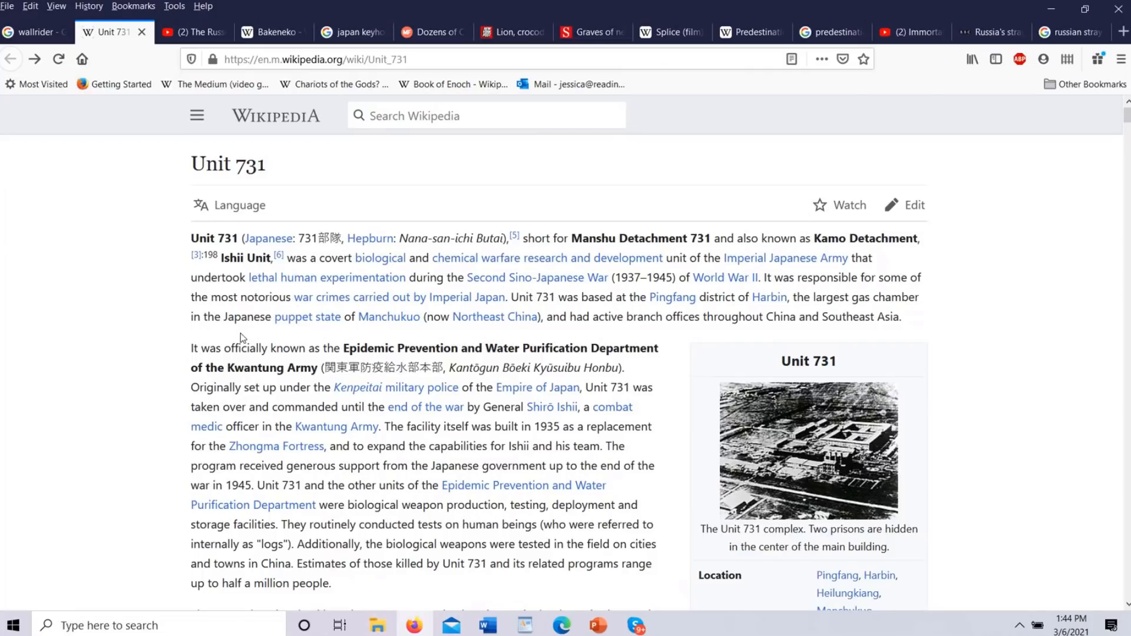
mouse_move(596, 302)
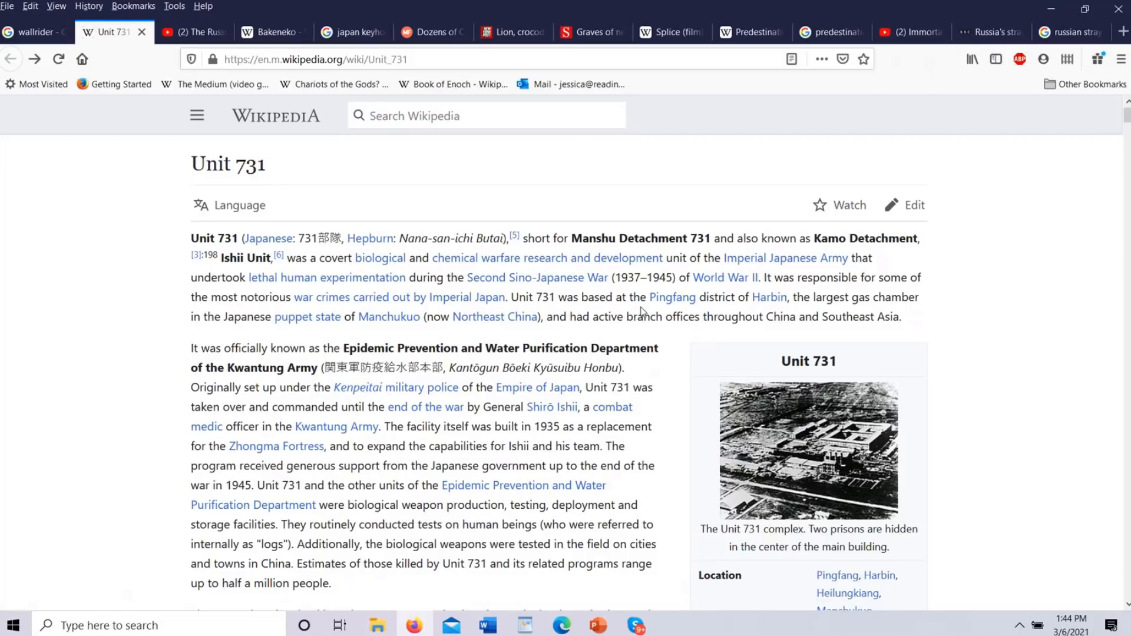
mouse_move(278, 334)
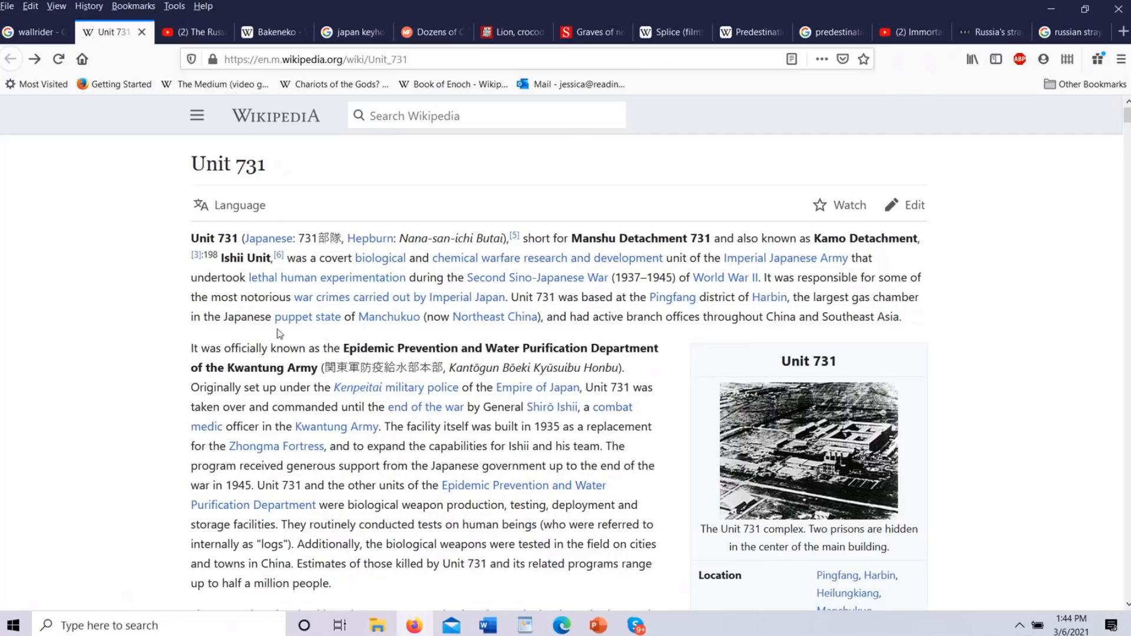
mouse_move(381, 330)
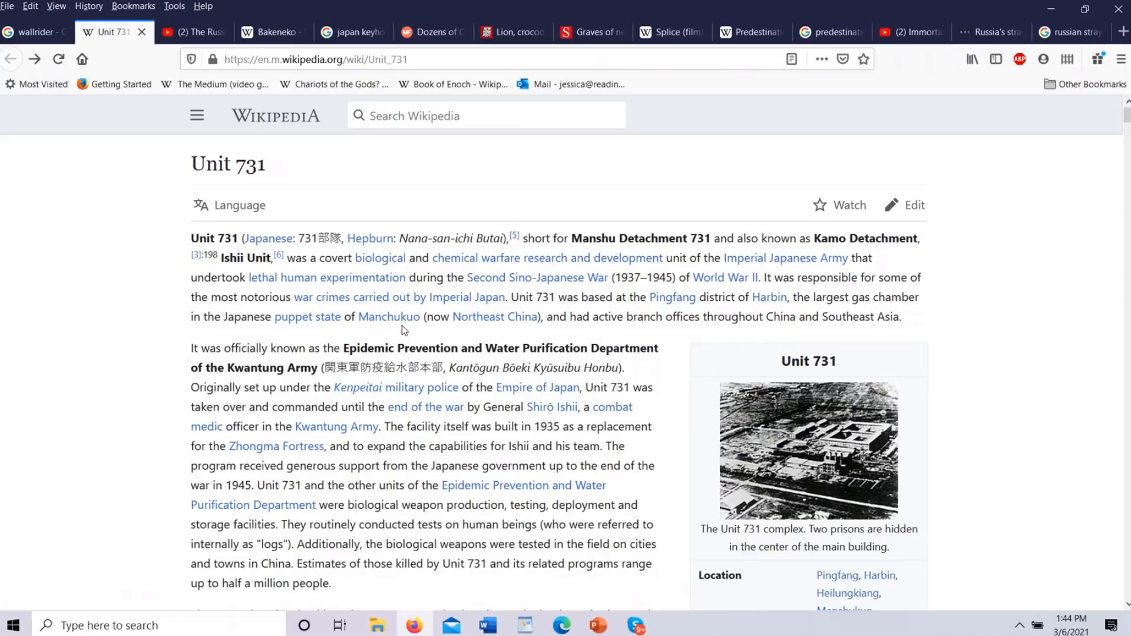
mouse_move(683, 334)
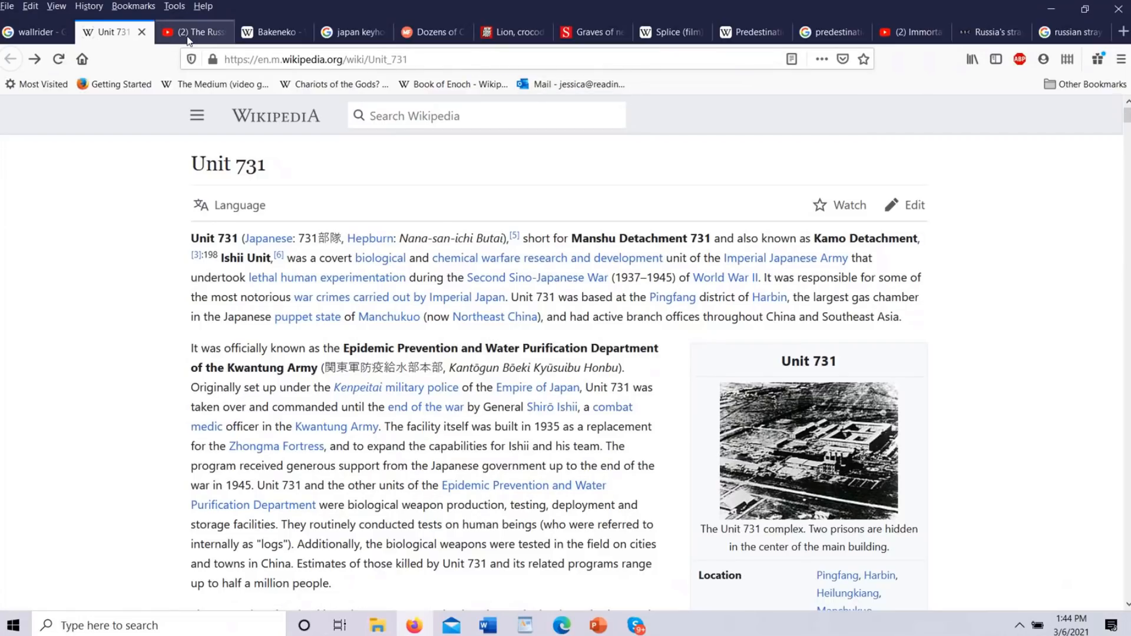
Step: Switch to MrBallen's Russian Sleep Experiment YouTube video and scroll down to its description
left_click(191, 32)
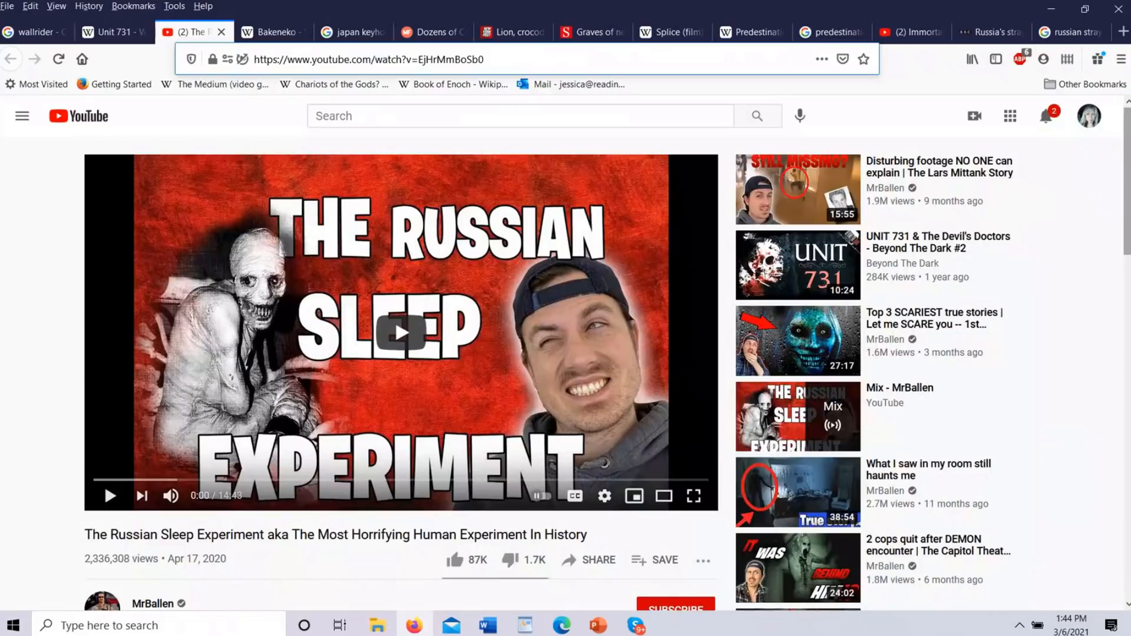
scroll("down", 3)
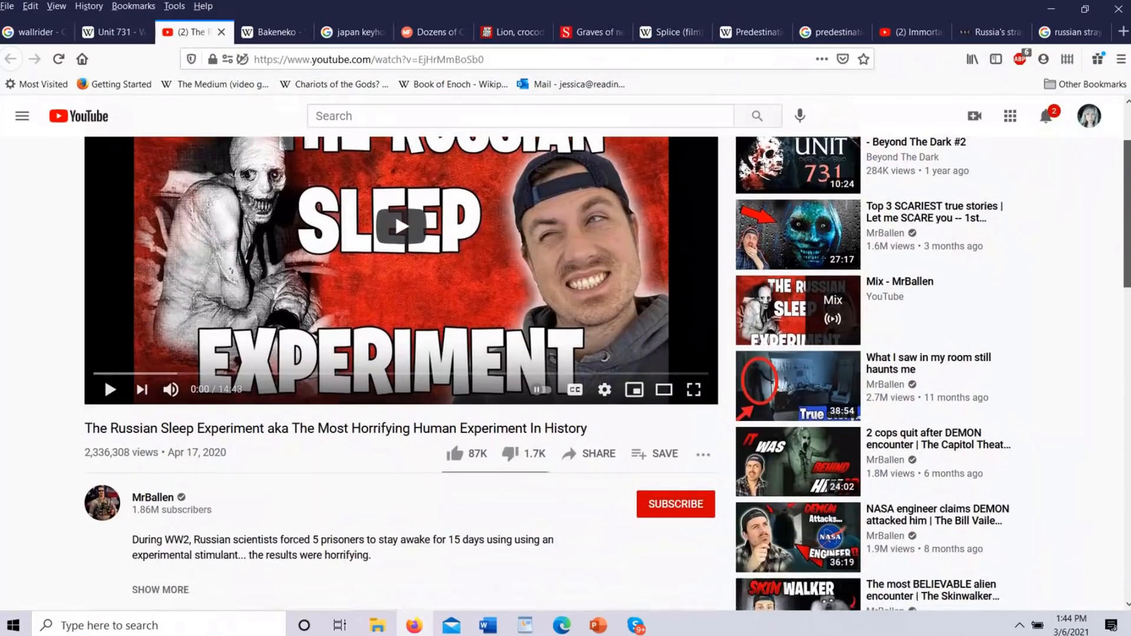
scroll("down", 3)
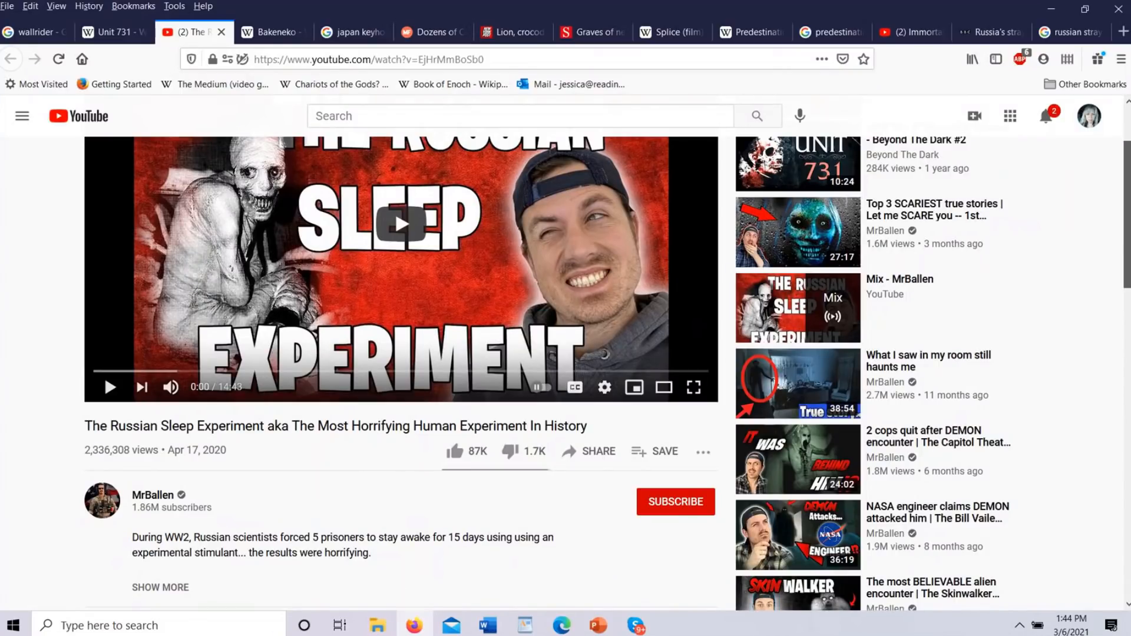
scroll("down", 3)
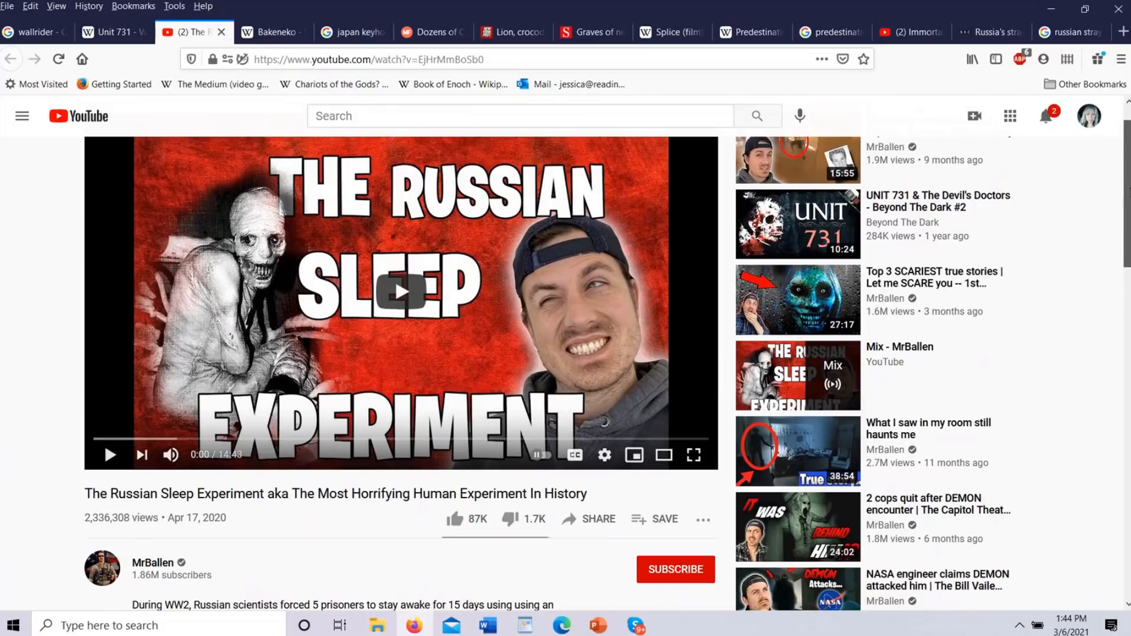
scroll("down", 3)
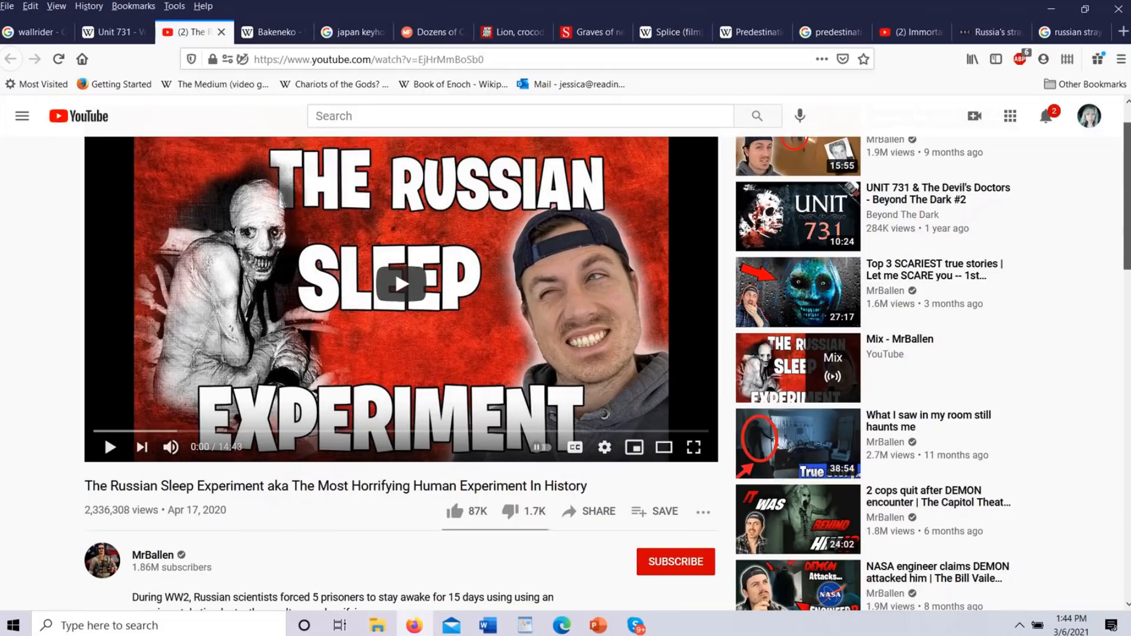
scroll("down", 3)
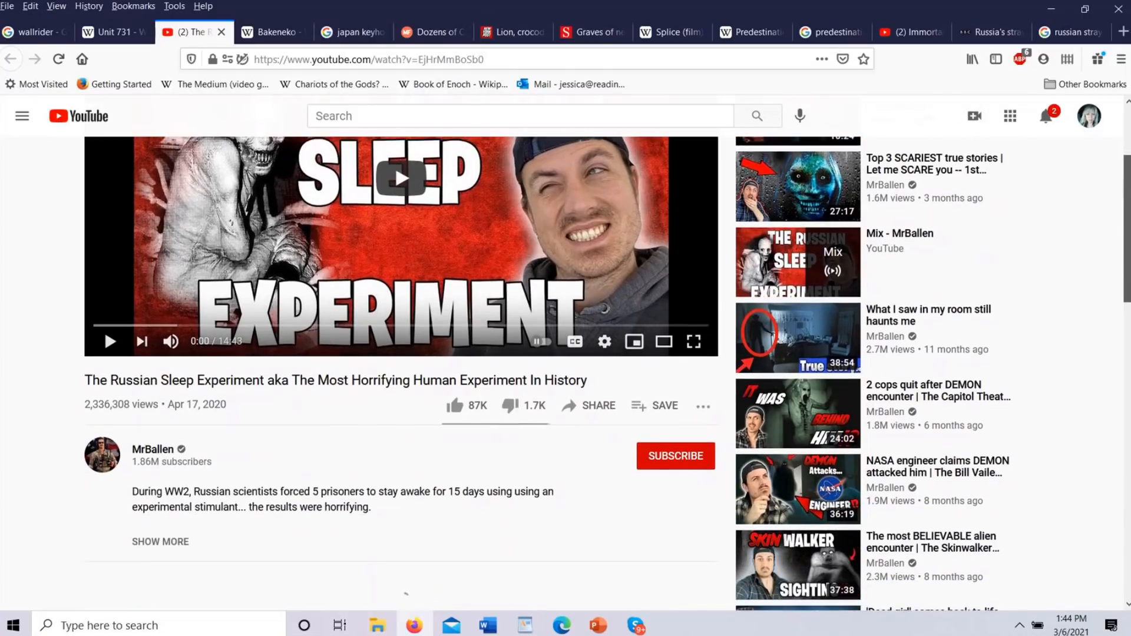
scroll("down", 3)
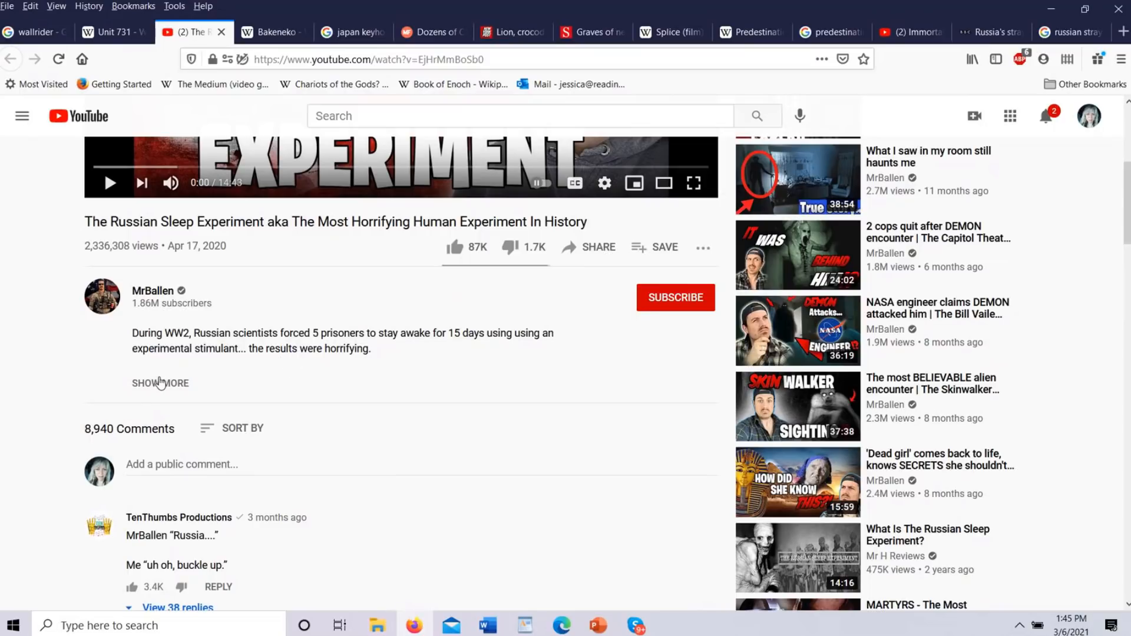
Step: Expand the full video description and read down through its social media links
left_click(159, 383)
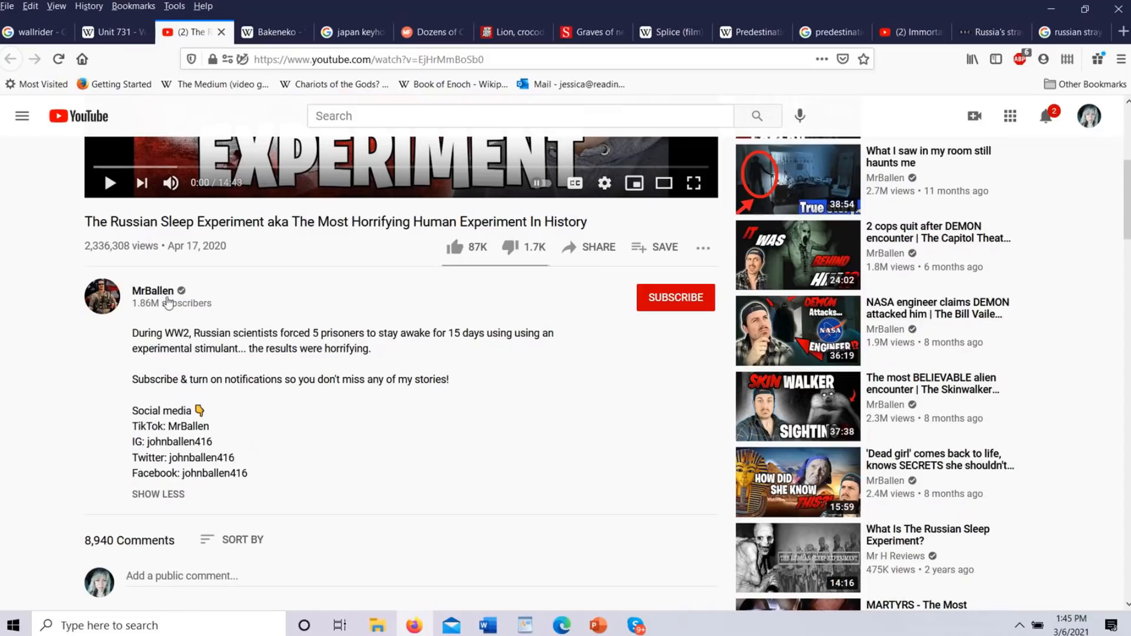
mouse_move(126, 318)
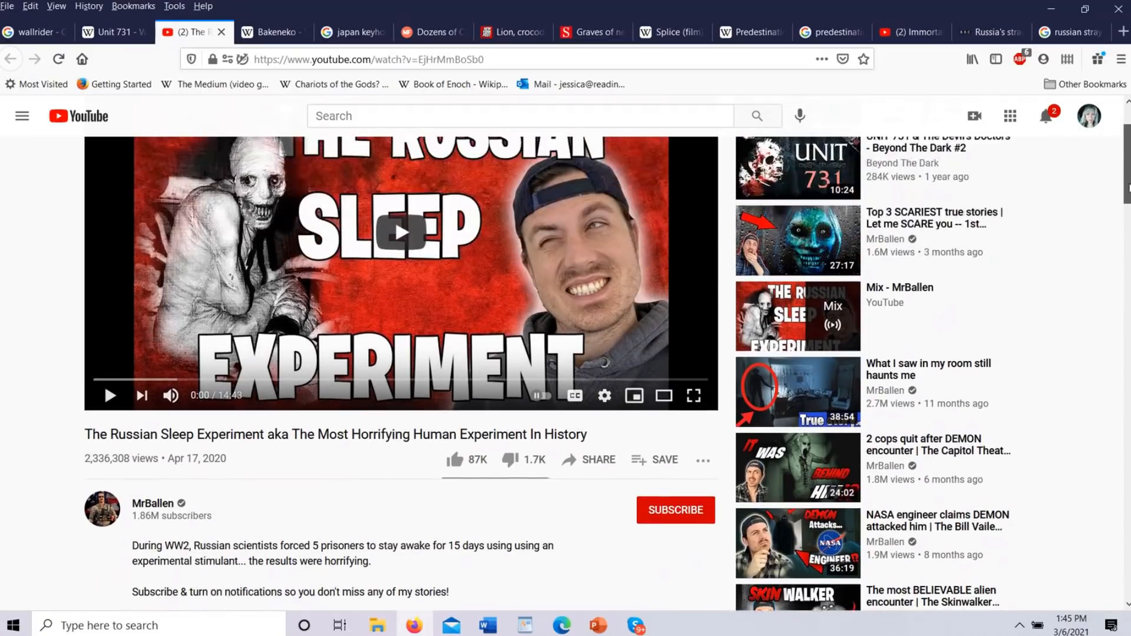
scroll("down", 3)
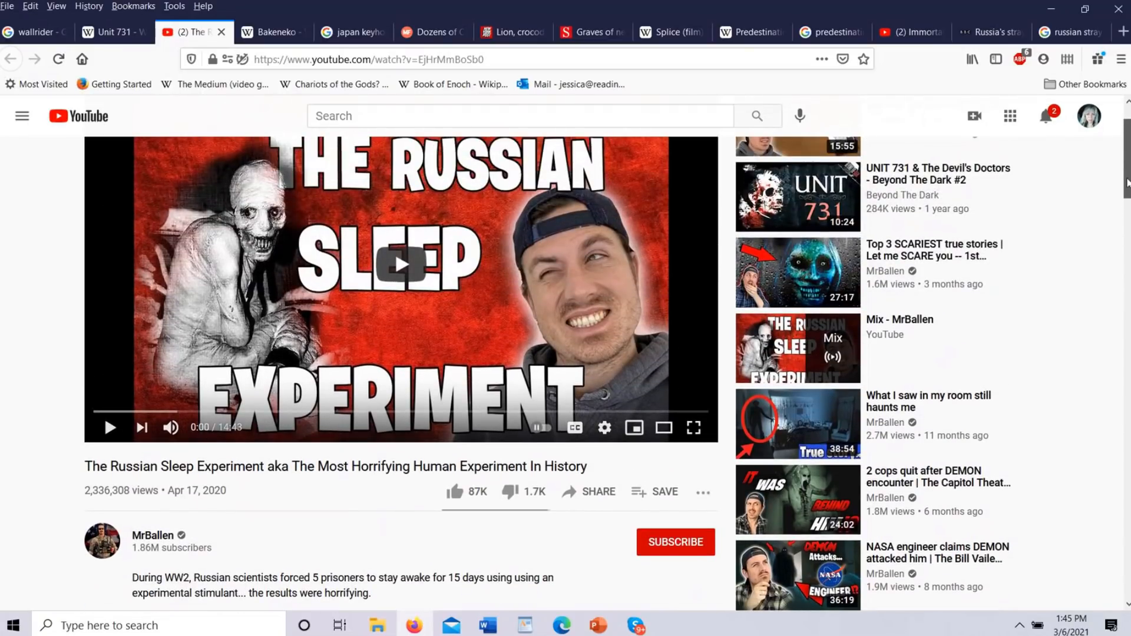
scroll("down", 3)
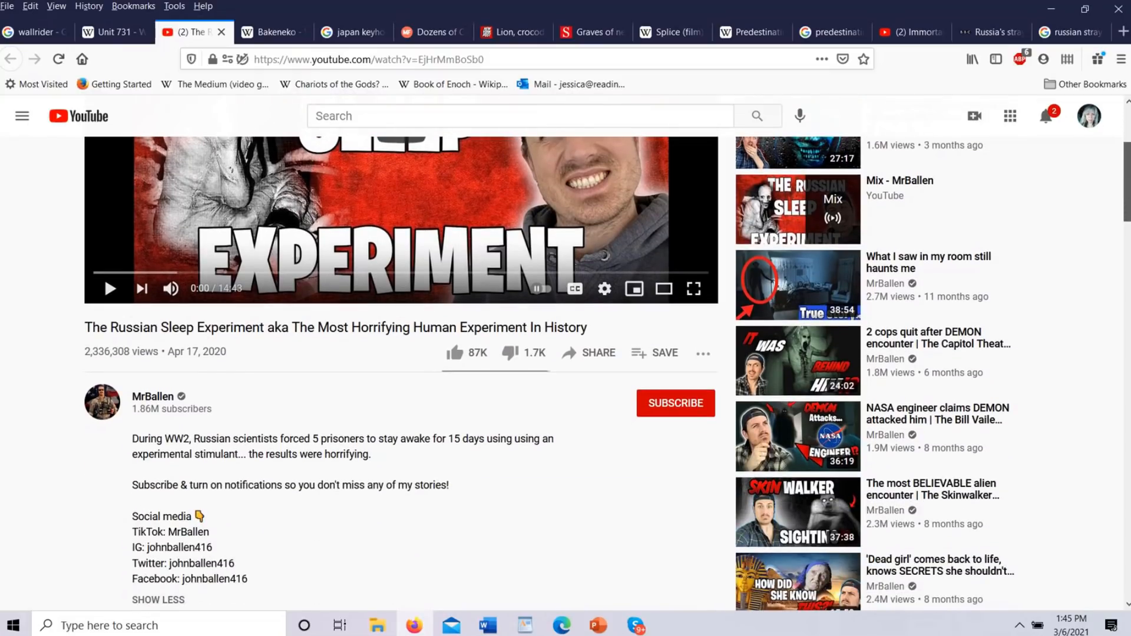
scroll("down", 3)
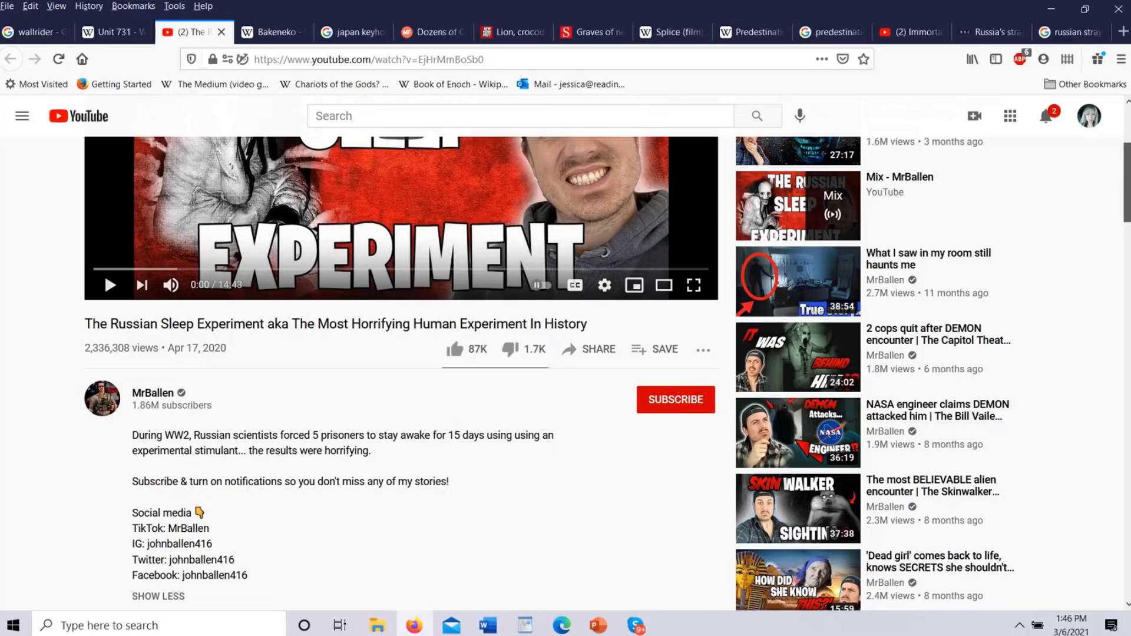
scroll("down", 3)
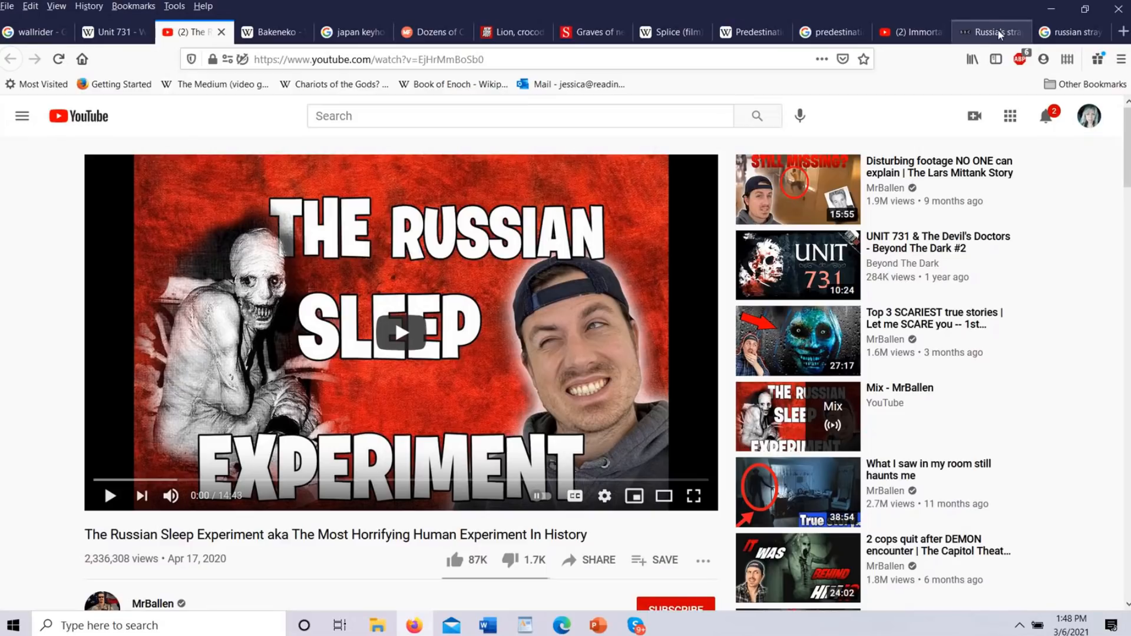
mouse_move(431, 142)
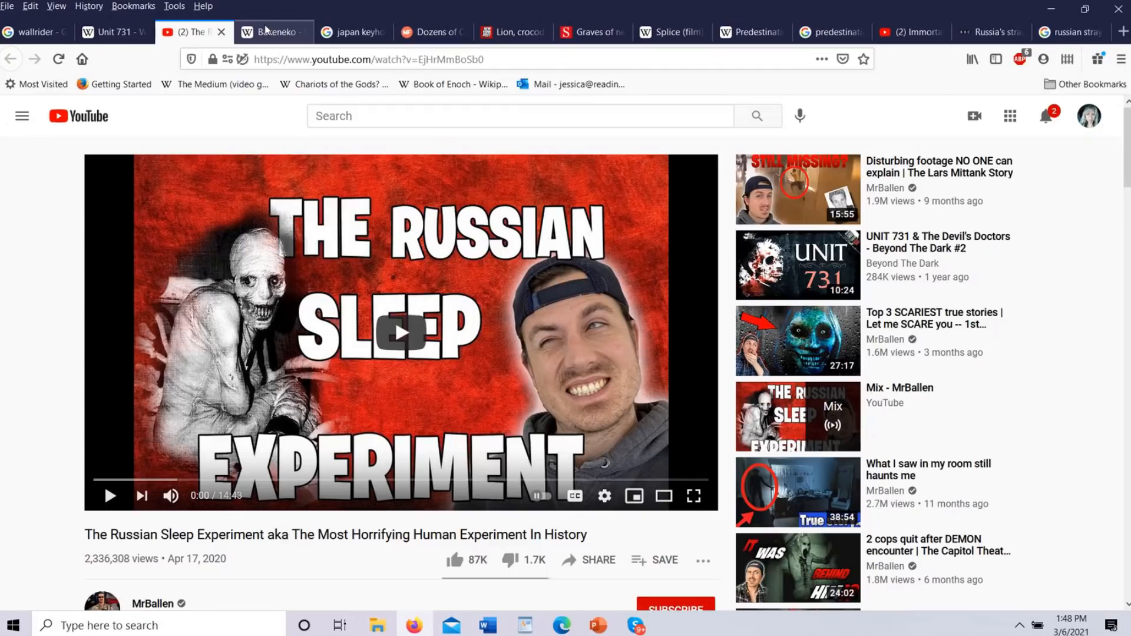
mouse_move(267, 33)
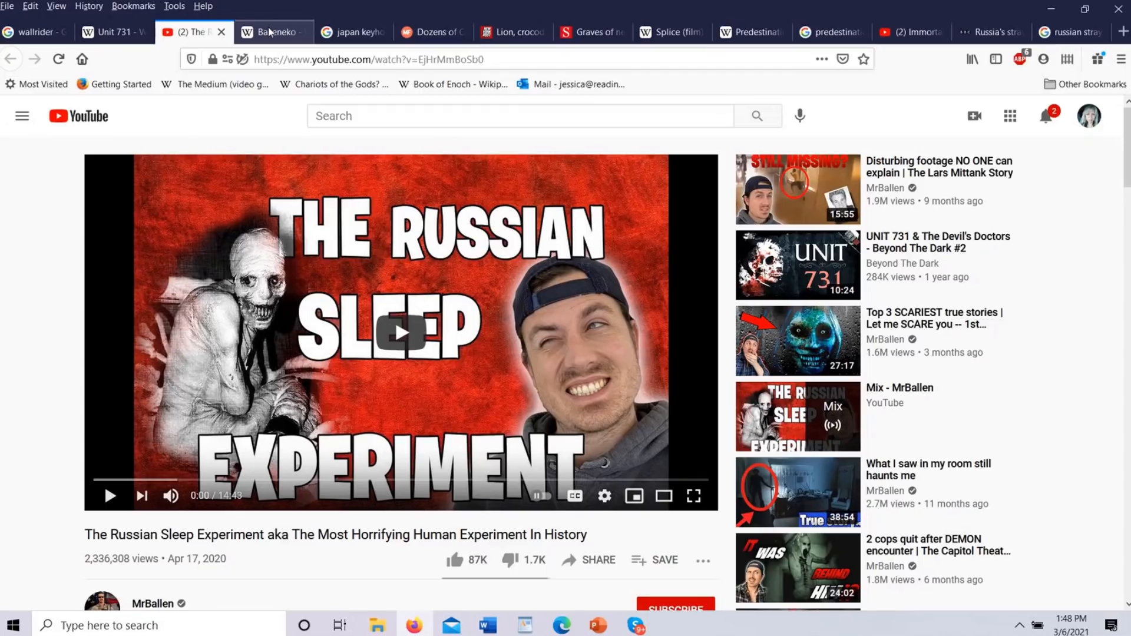
mouse_move(272, 32)
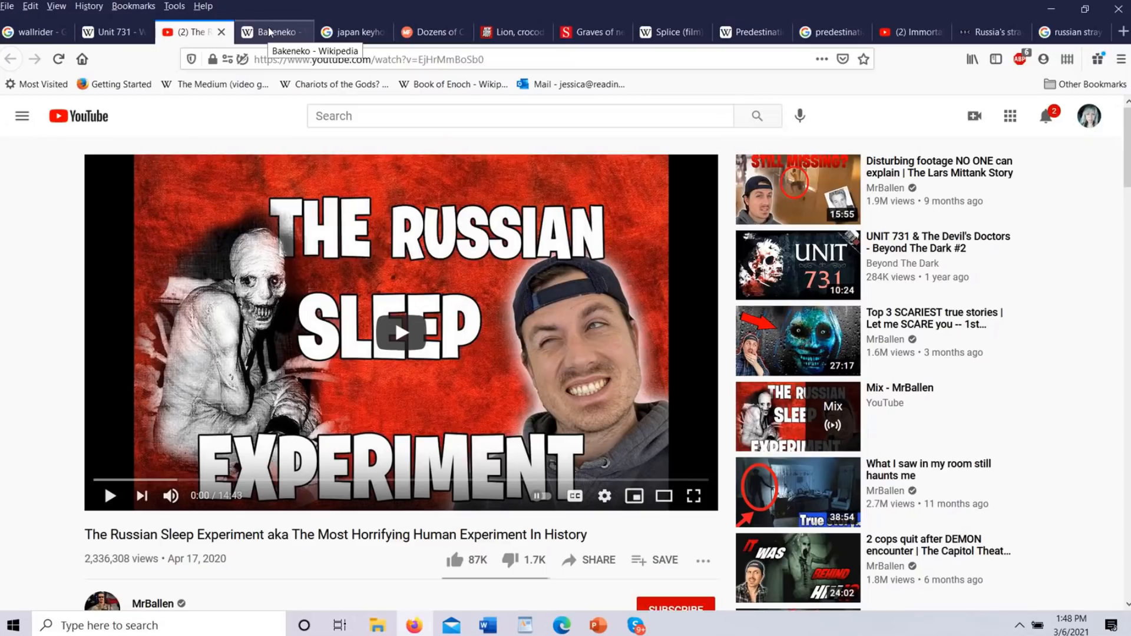
mouse_move(273, 33)
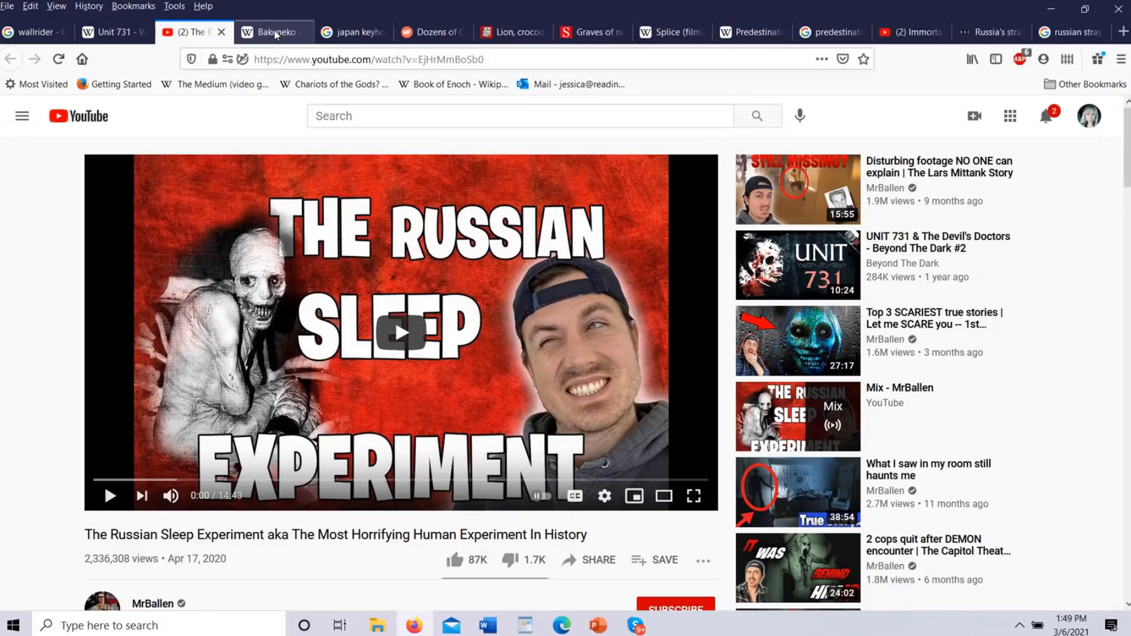
Step: Switch to the Bakeneko article, read through Origin and Folk legends, then return to the top
left_click(272, 33)
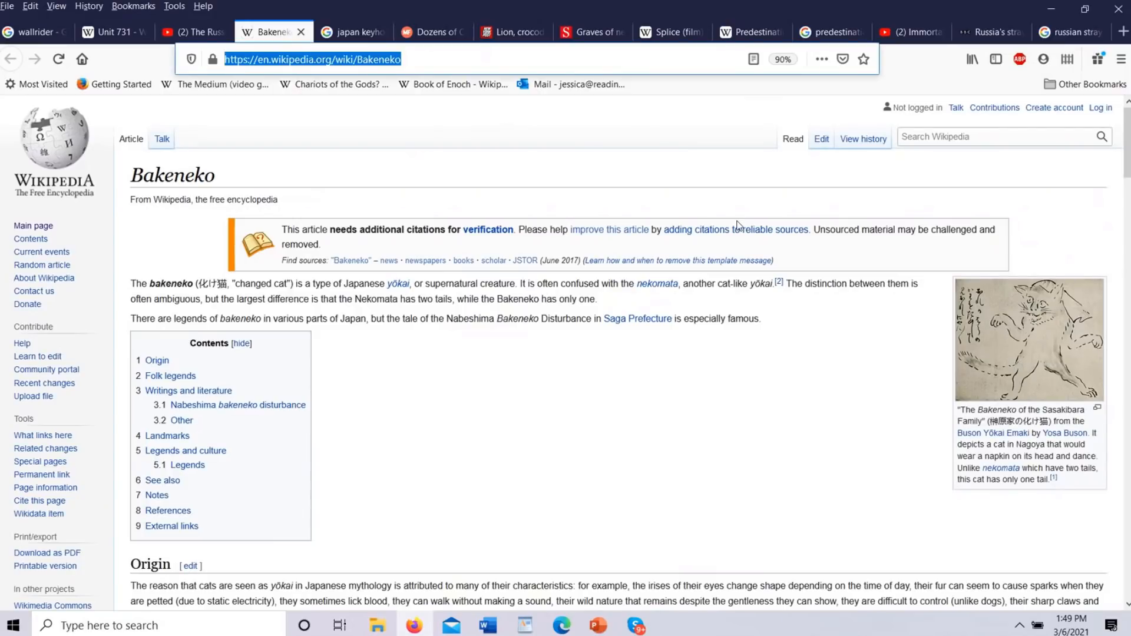
mouse_move(807, 451)
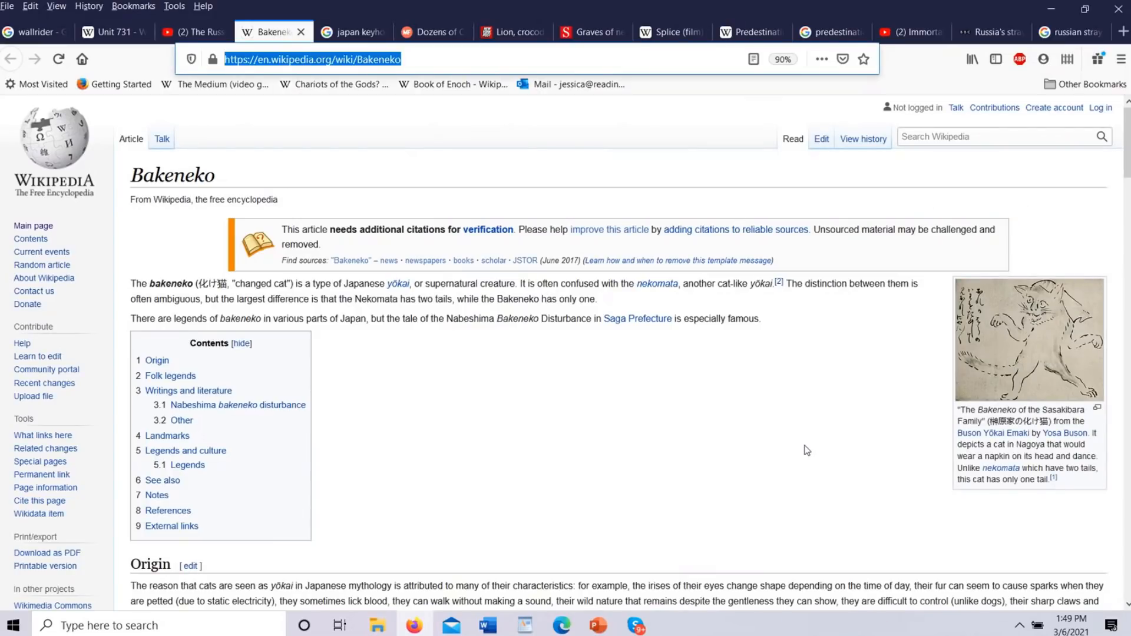
mouse_move(1006, 404)
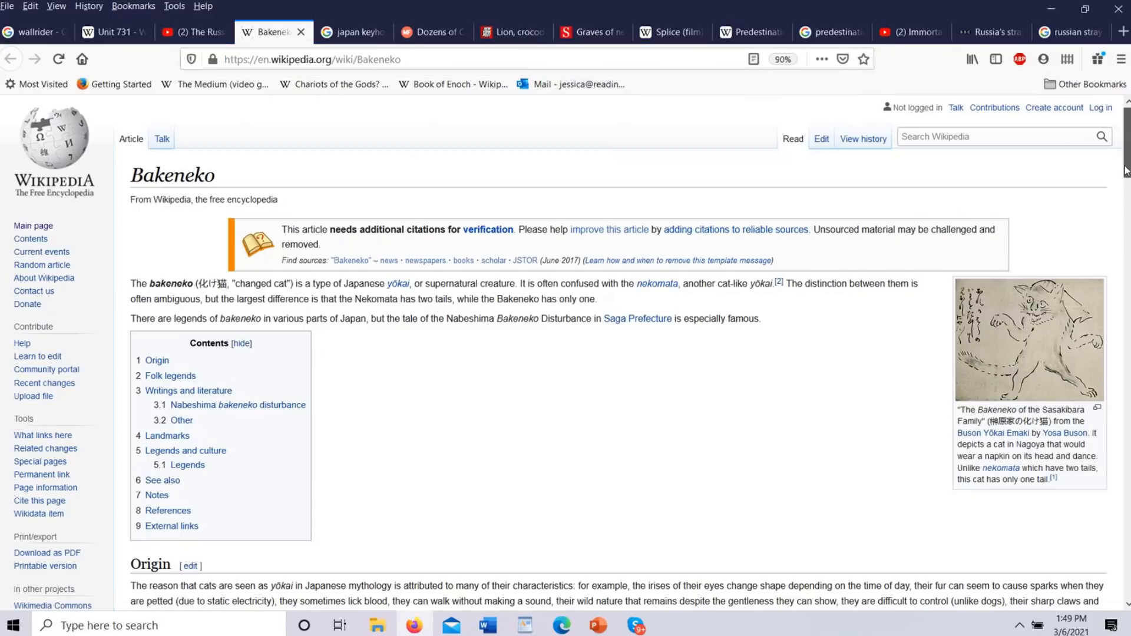
scroll("down", 3)
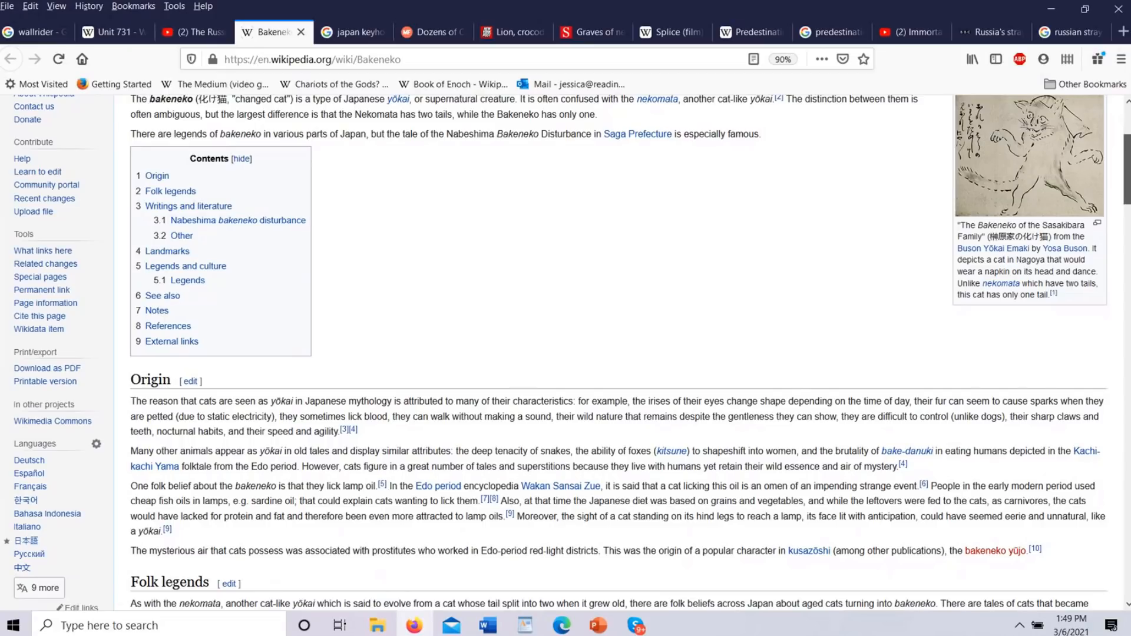
scroll("down", 3)
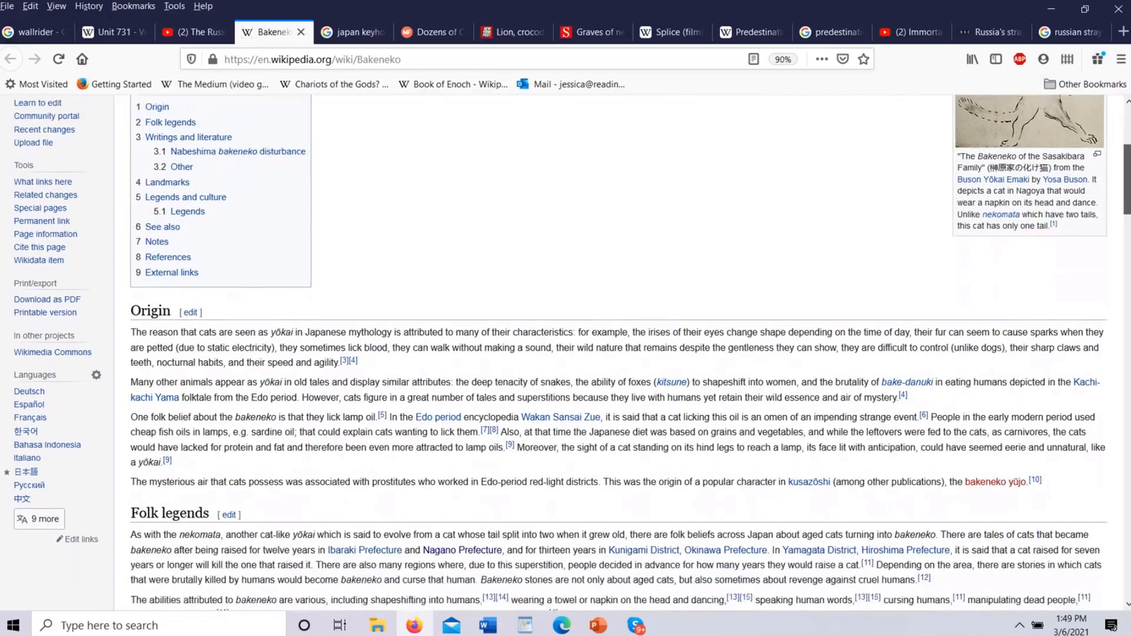
scroll("down", 3)
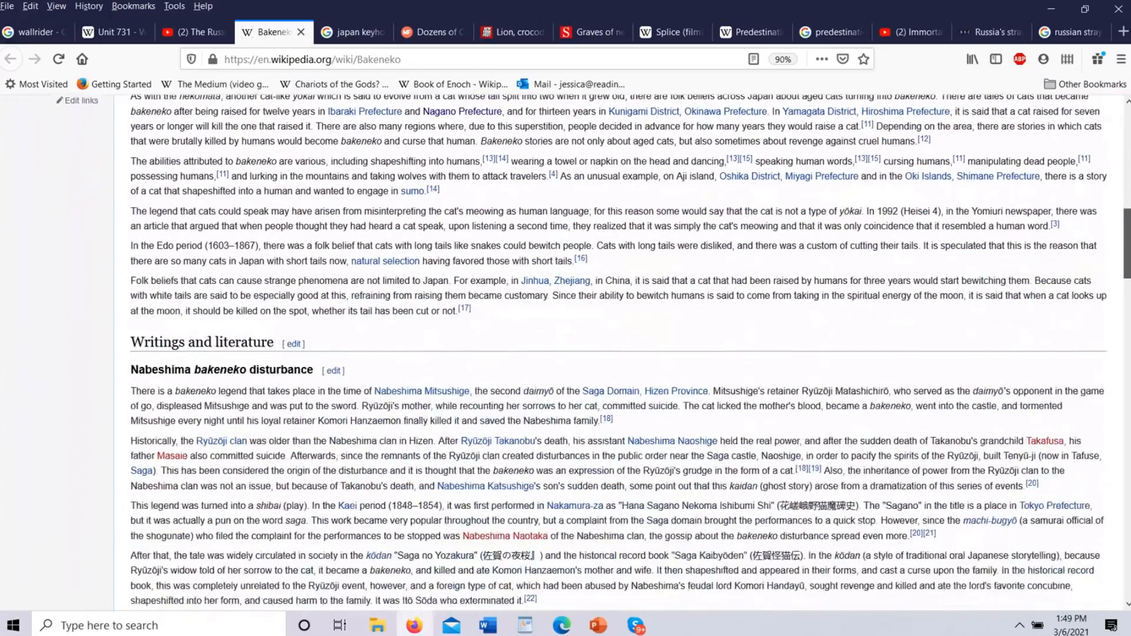
scroll("down", 3)
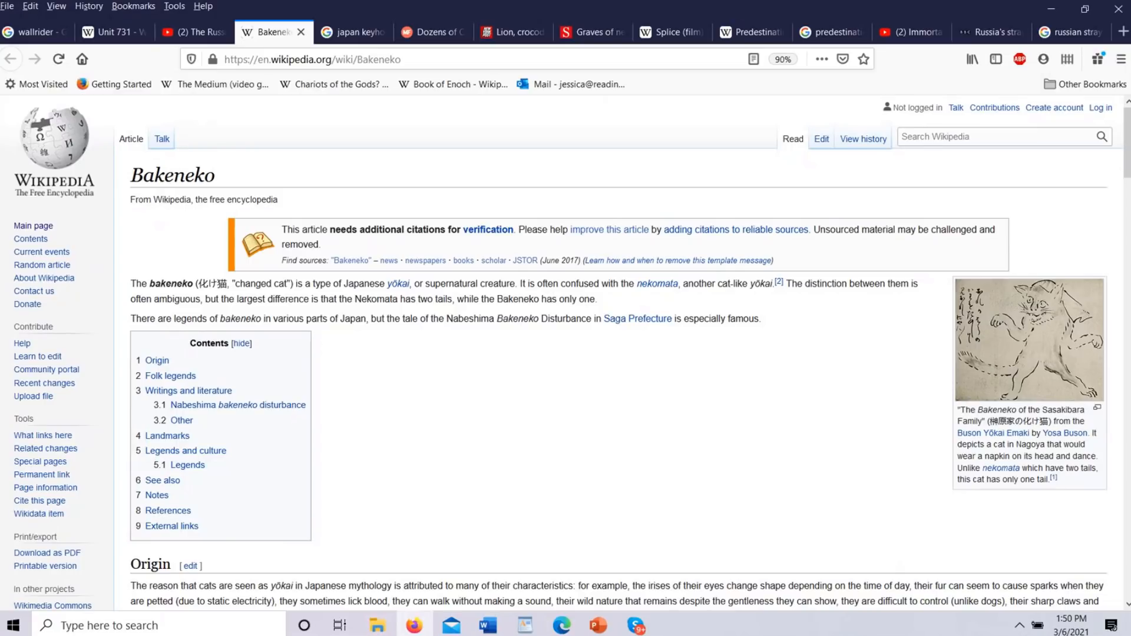
left_click(1003, 137)
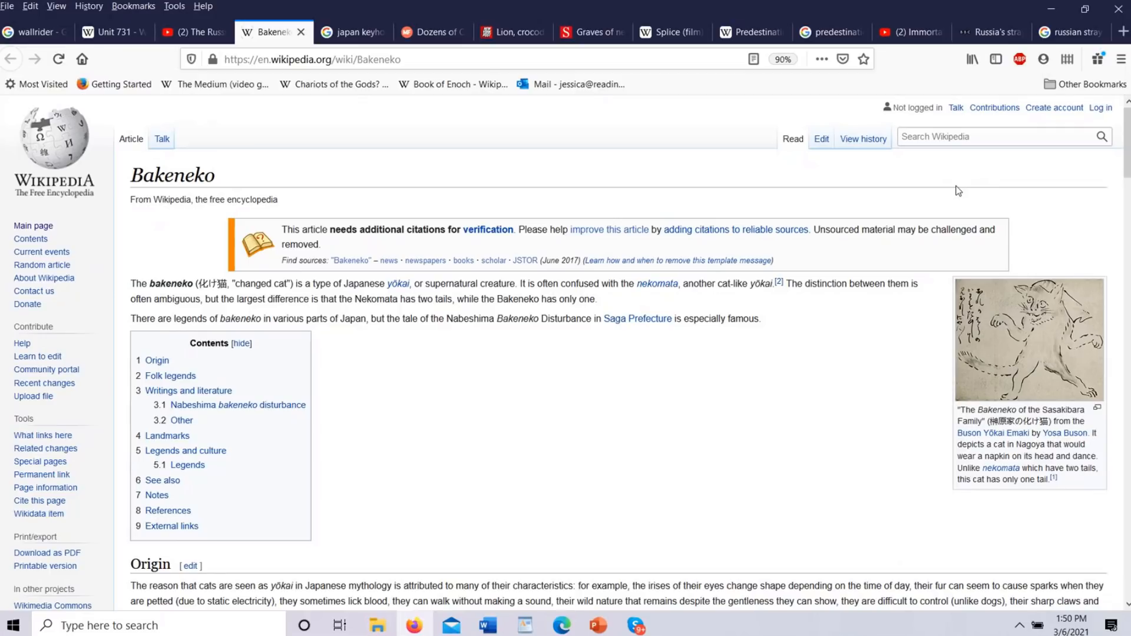
mouse_move(653, 86)
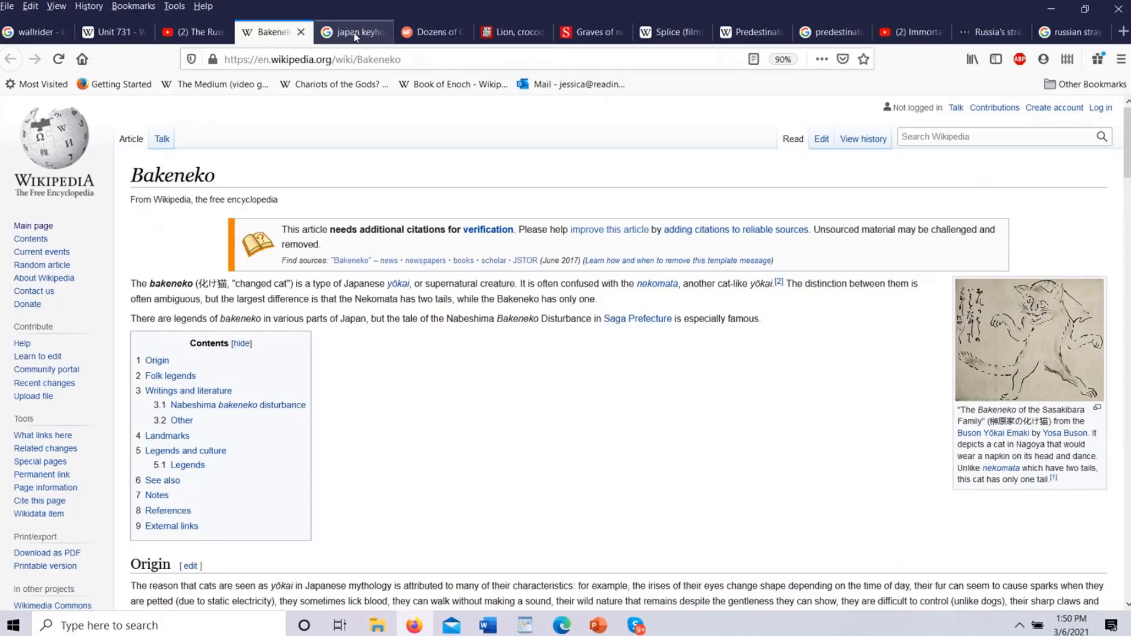
Step: Switch to the 'japan keyhole' Google Images tab, glancing at the Mental Floss tab in between
left_click(351, 32)
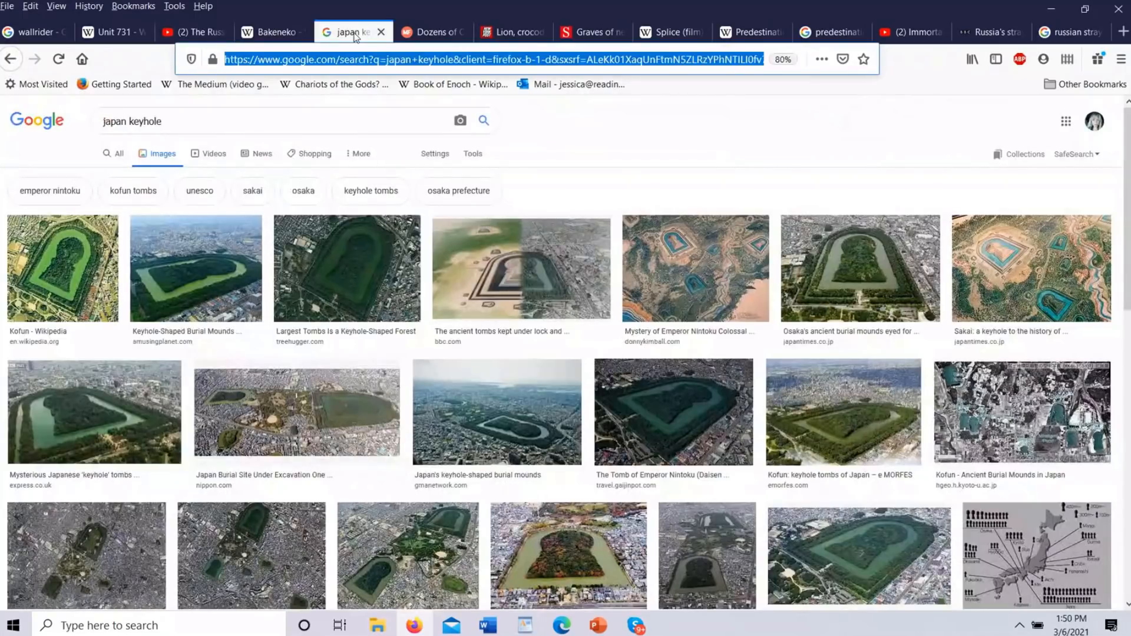
mouse_move(345, 276)
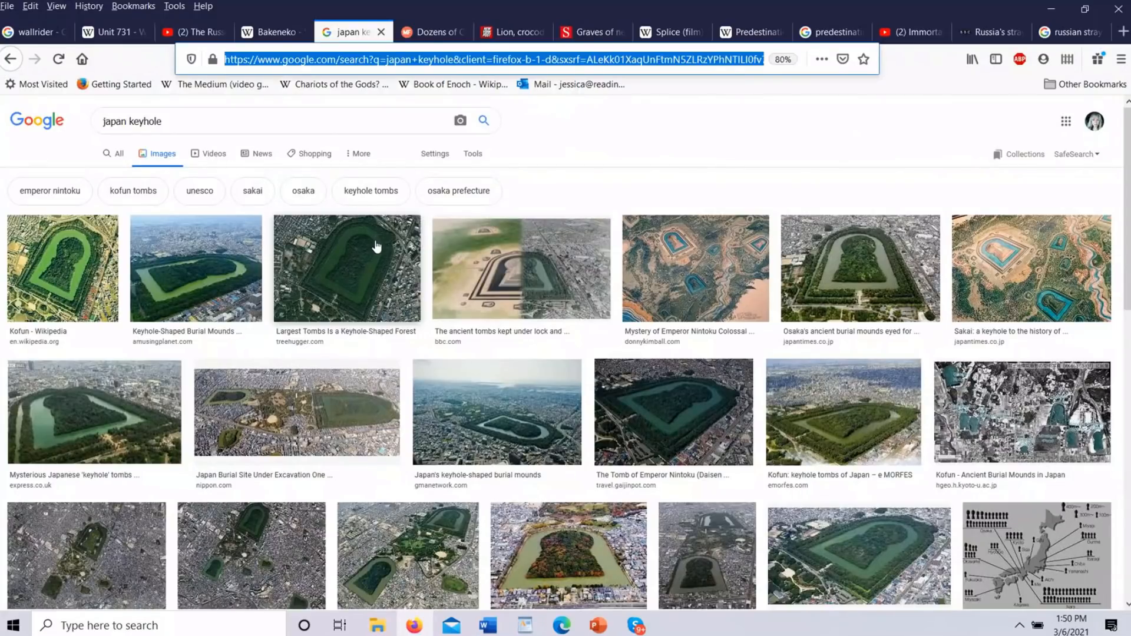
mouse_move(458, 49)
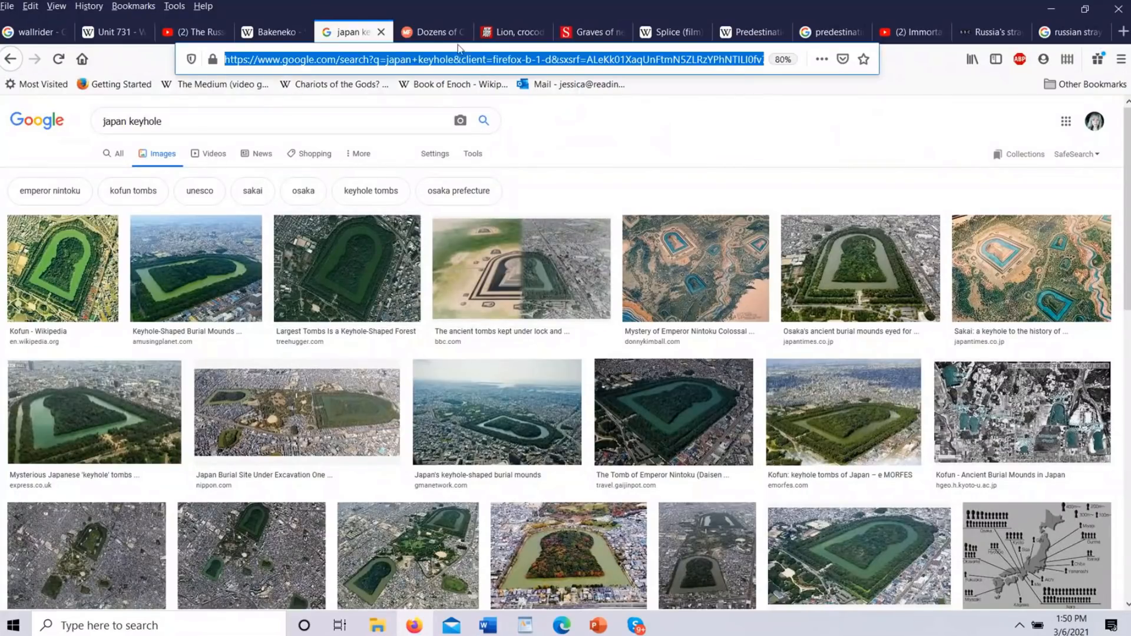
left_click(429, 32)
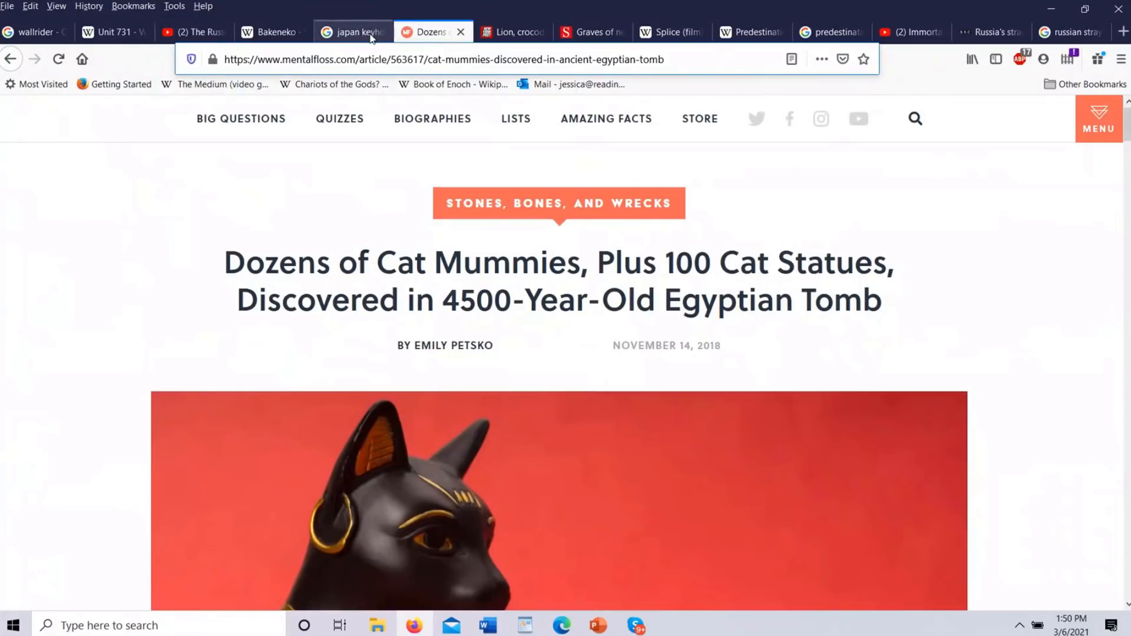
left_click(351, 32)
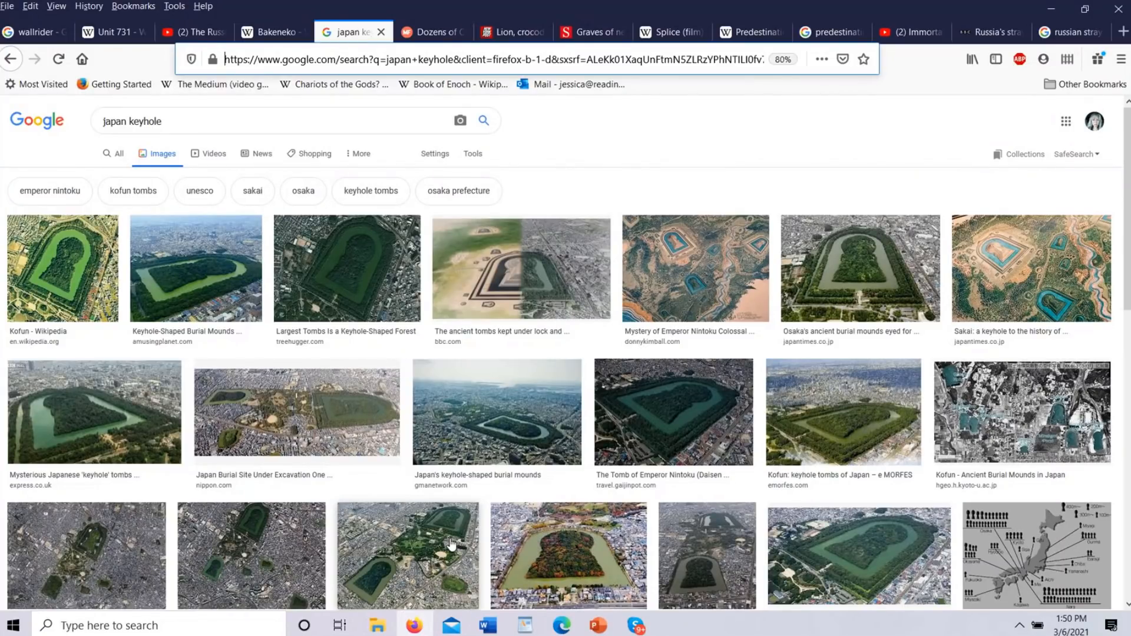
mouse_move(895, 345)
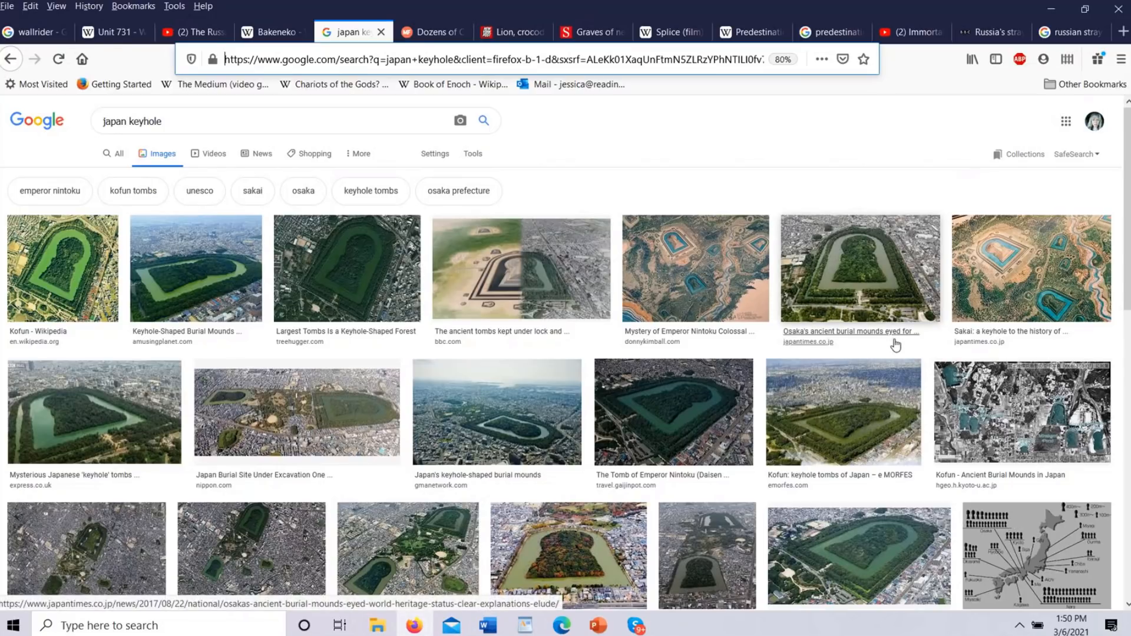
mouse_move(860, 265)
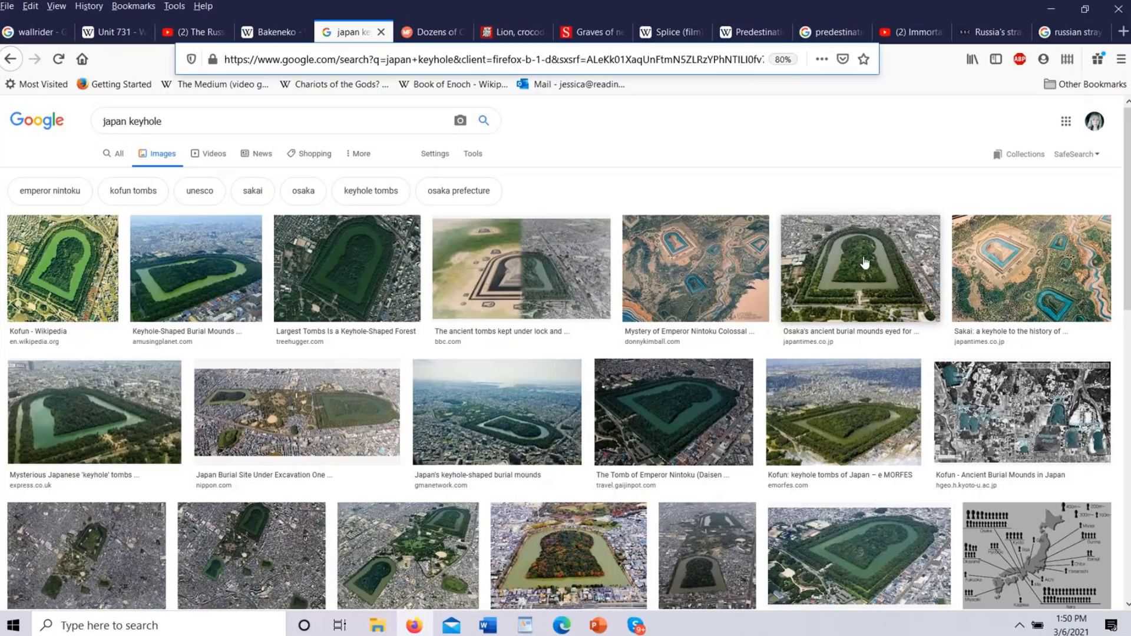
mouse_move(864, 264)
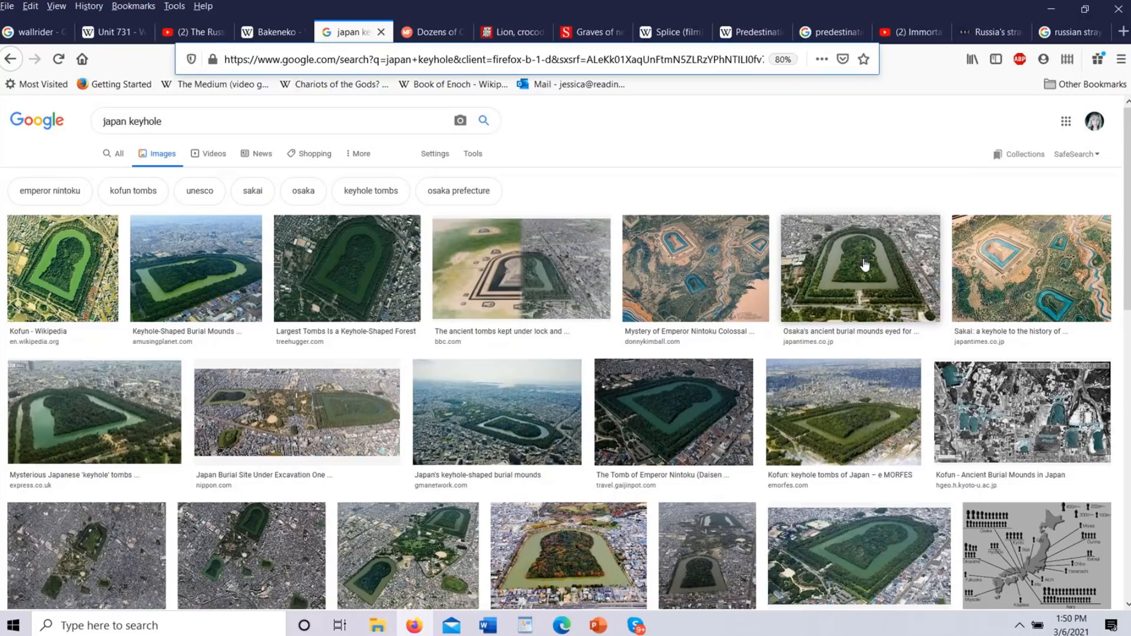
mouse_move(654, 166)
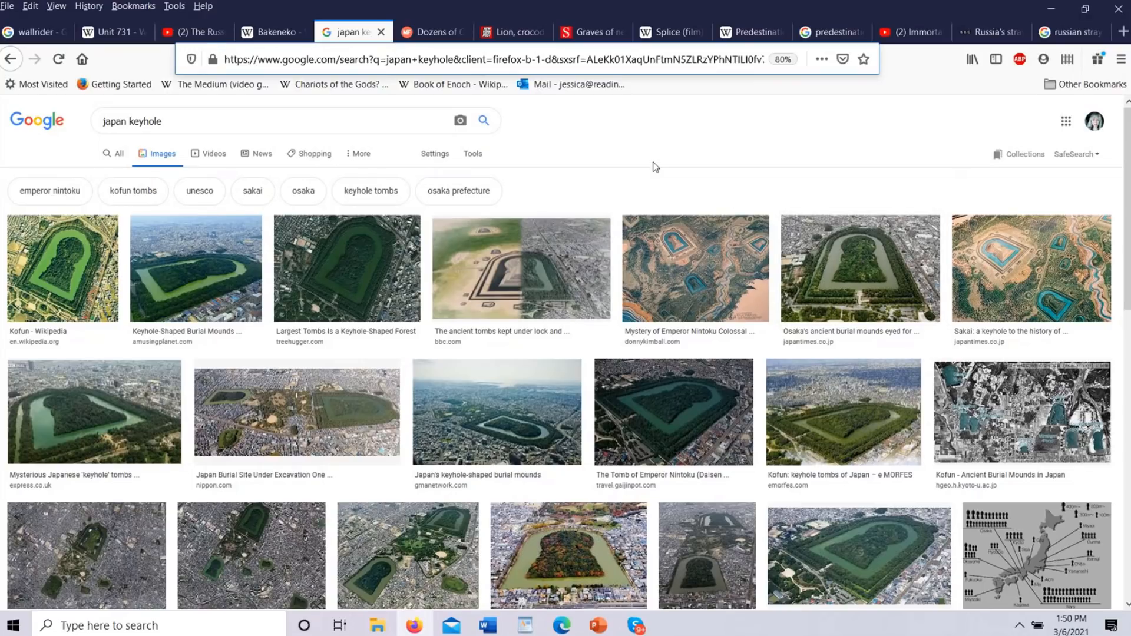
mouse_move(536, 133)
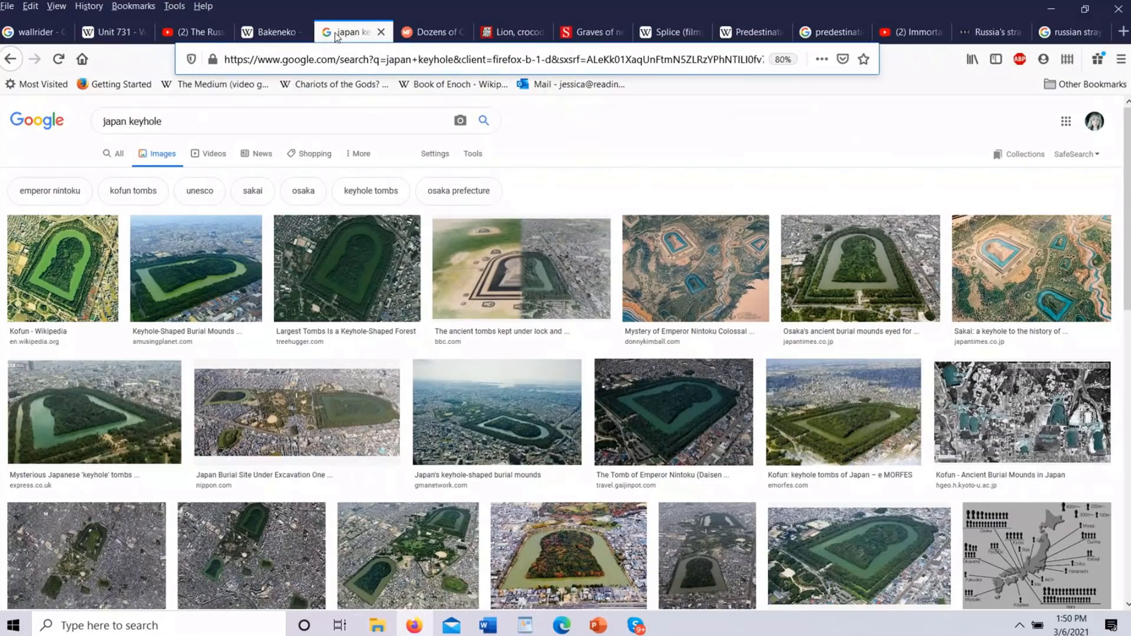
Step: Switch to the cat mummies article tab and scroll down into the article text
left_click(429, 32)
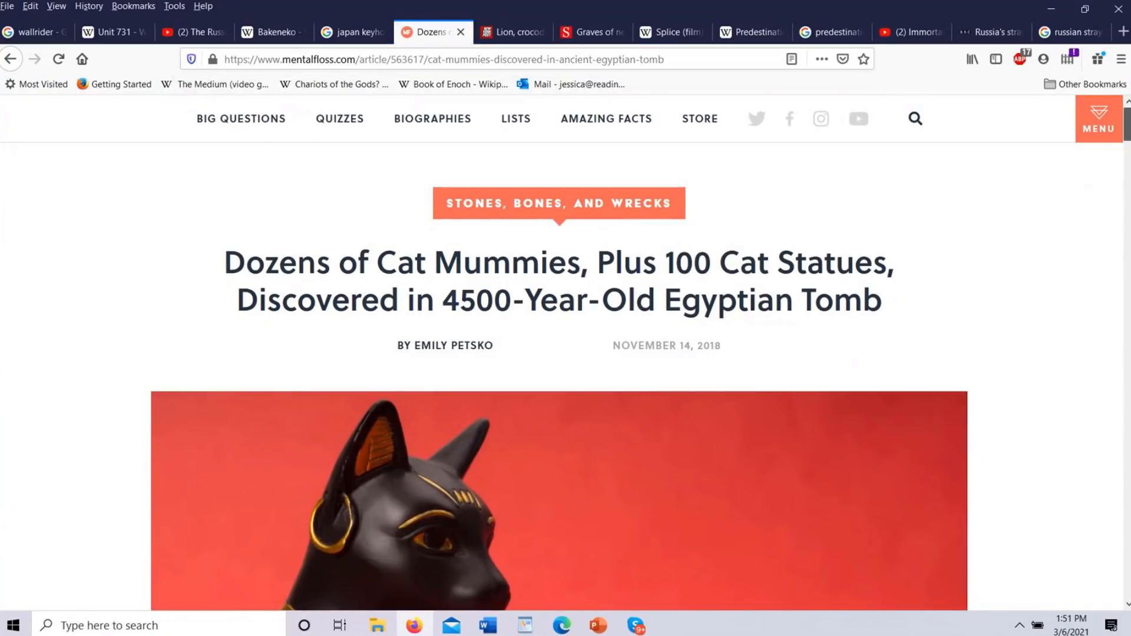
mouse_move(714, 360)
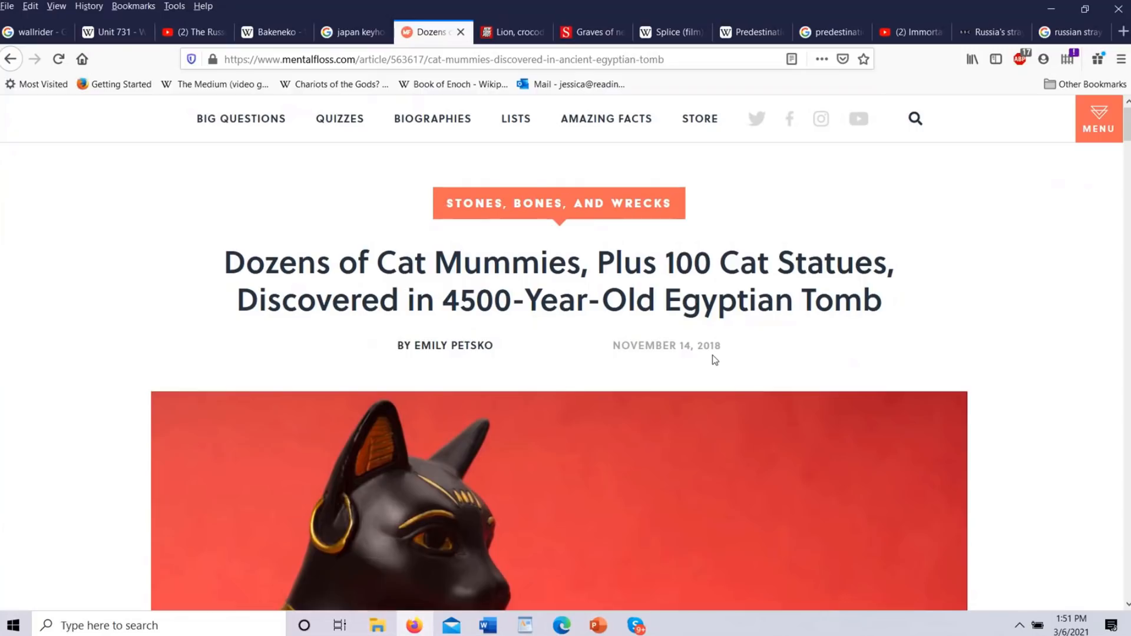
mouse_move(485, 278)
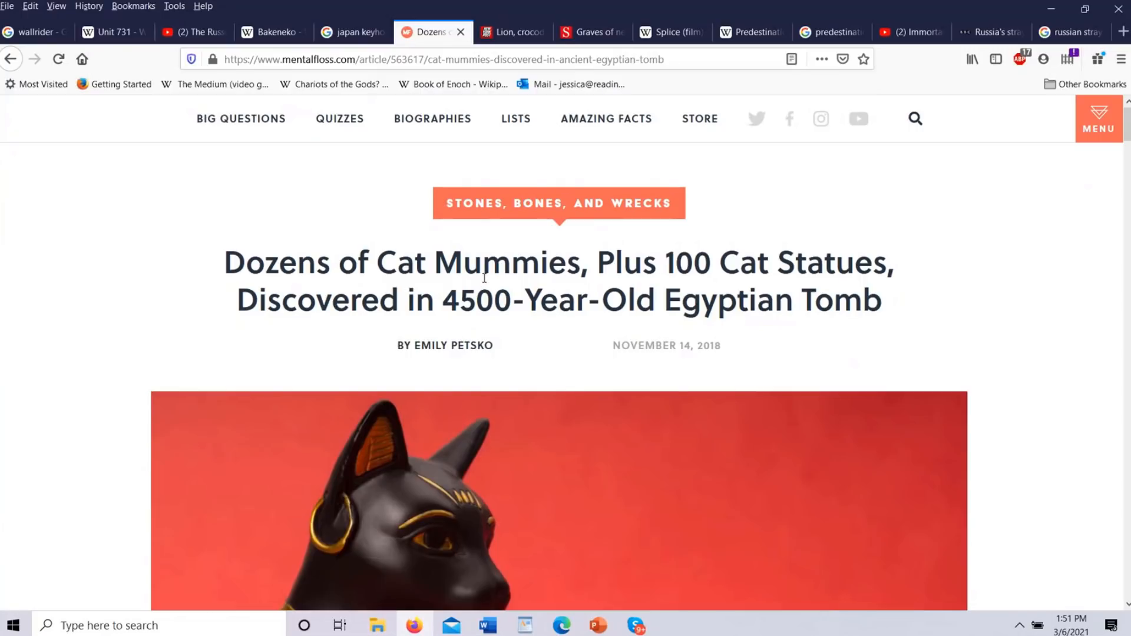
mouse_move(627, 275)
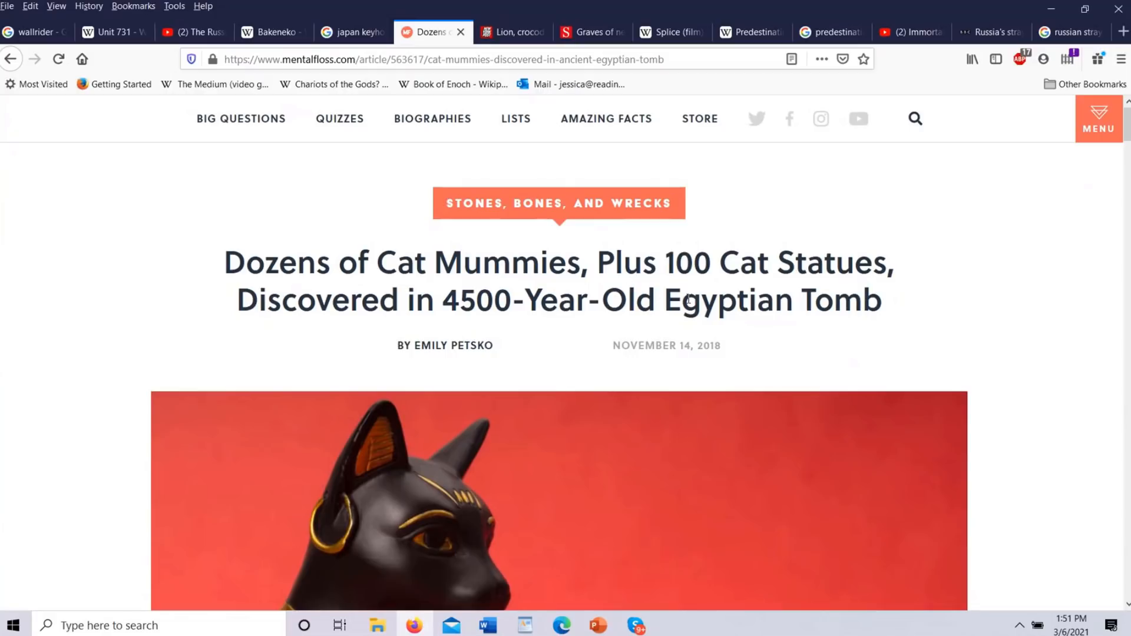
mouse_move(921, 290)
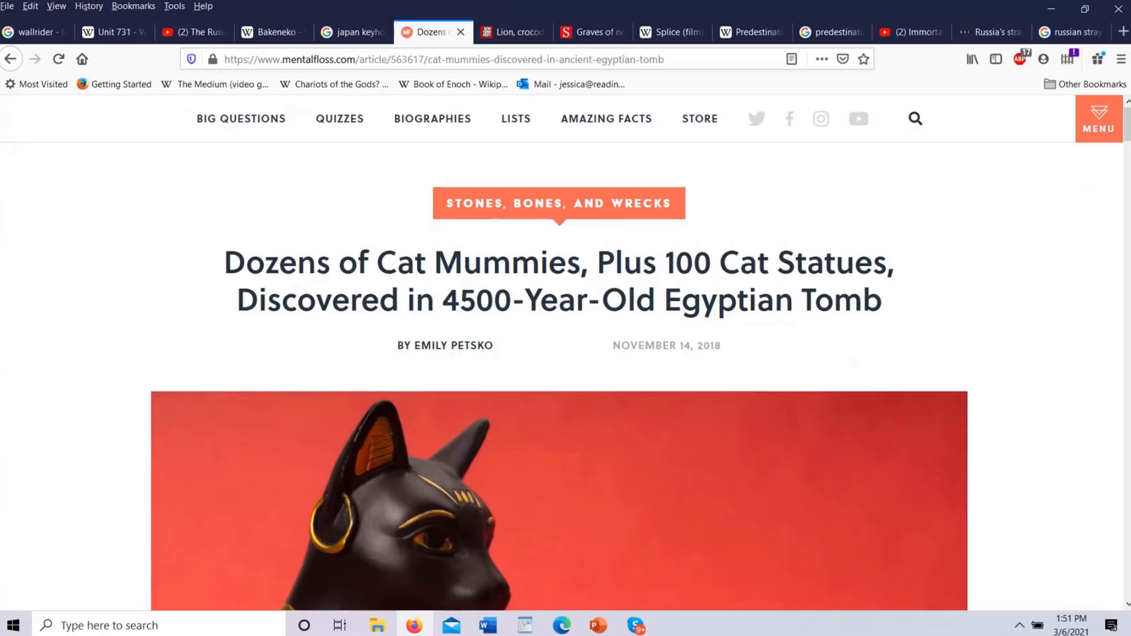
scroll("down", 3)
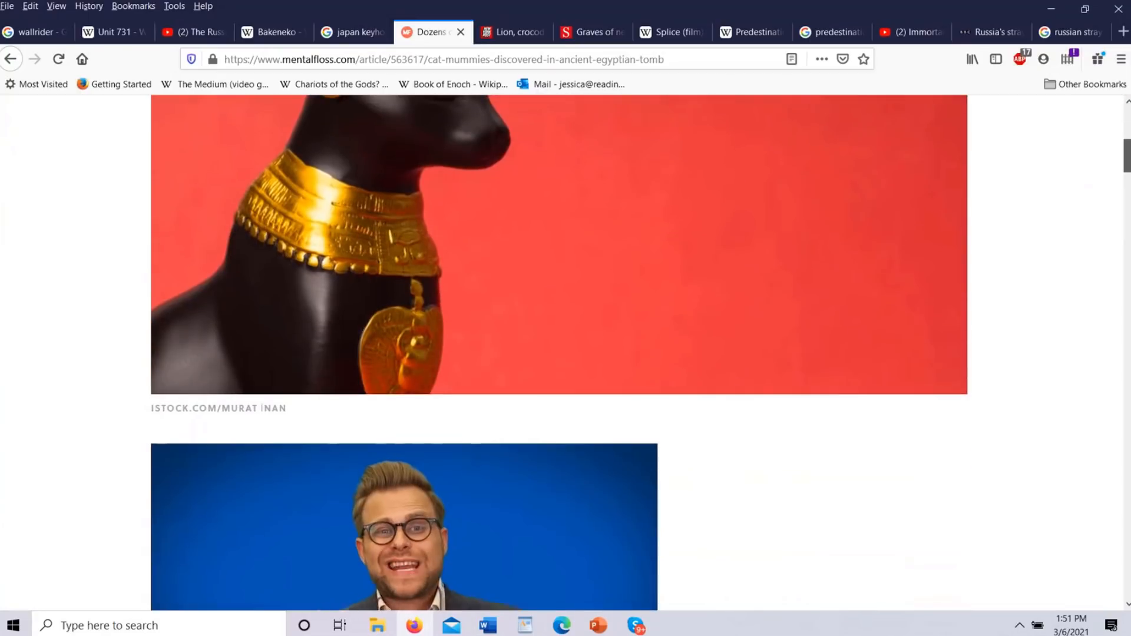
scroll("down", 3)
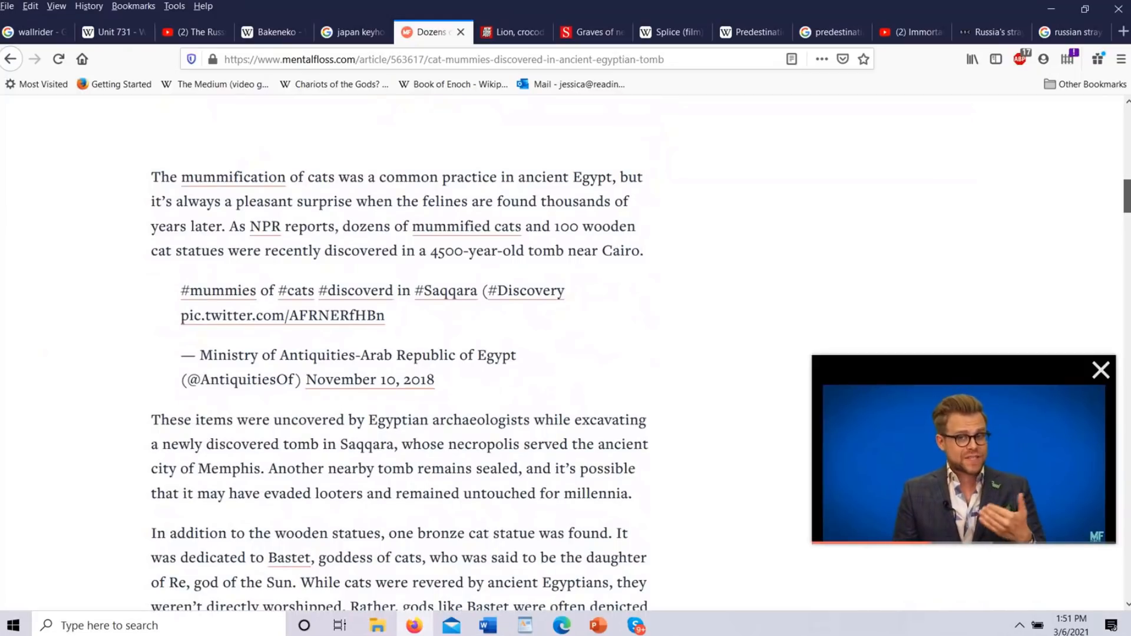
scroll("down", 3)
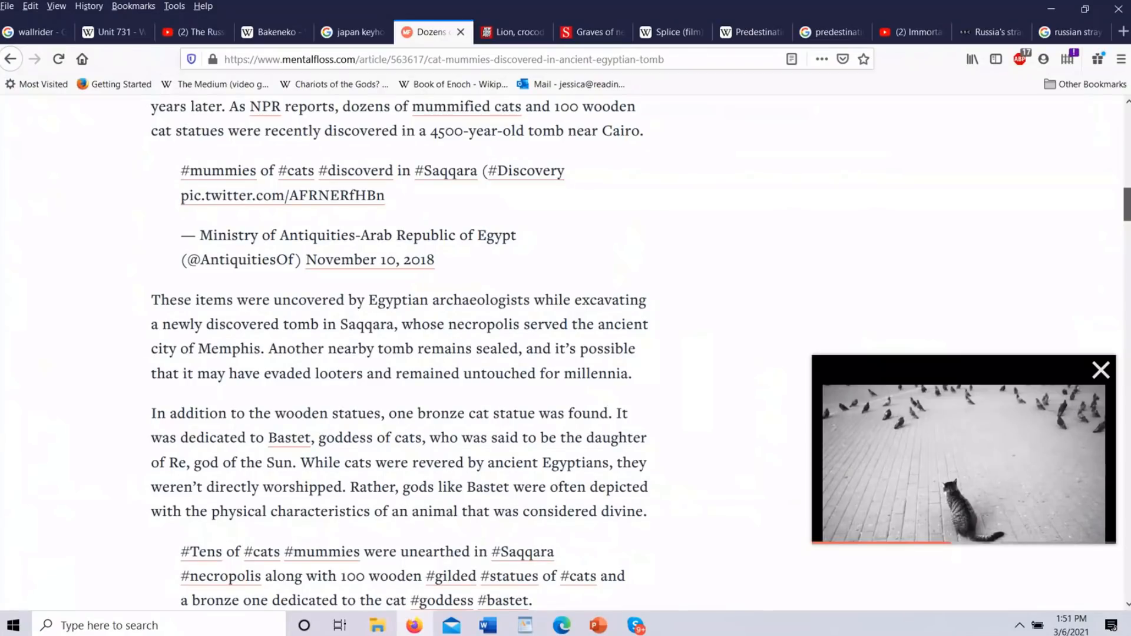
scroll("down", 3)
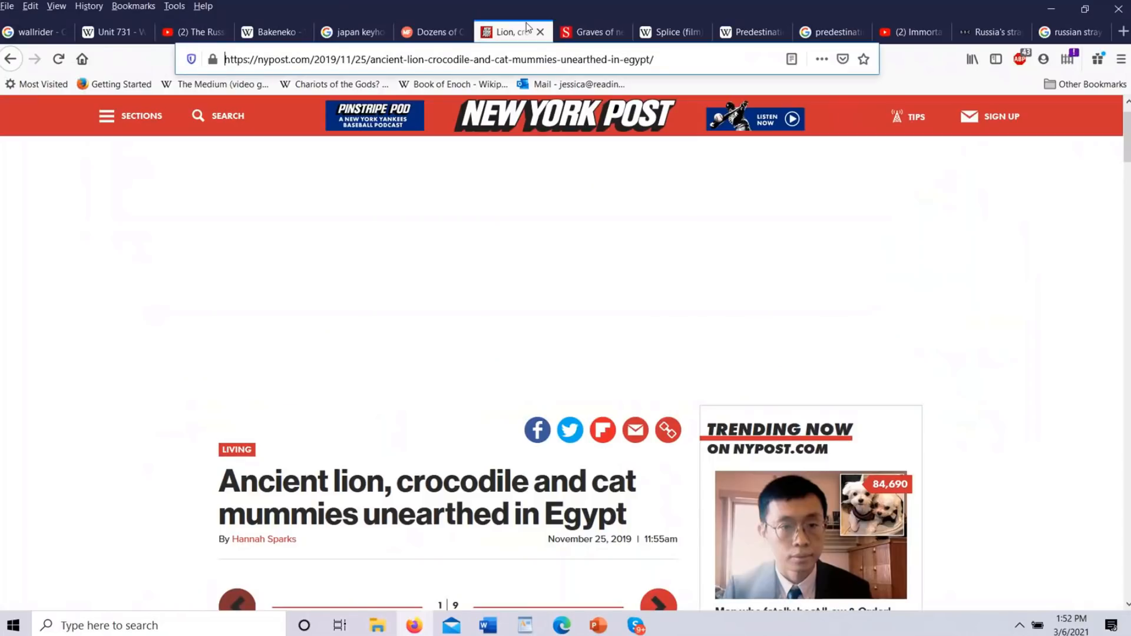
mouse_move(616, 443)
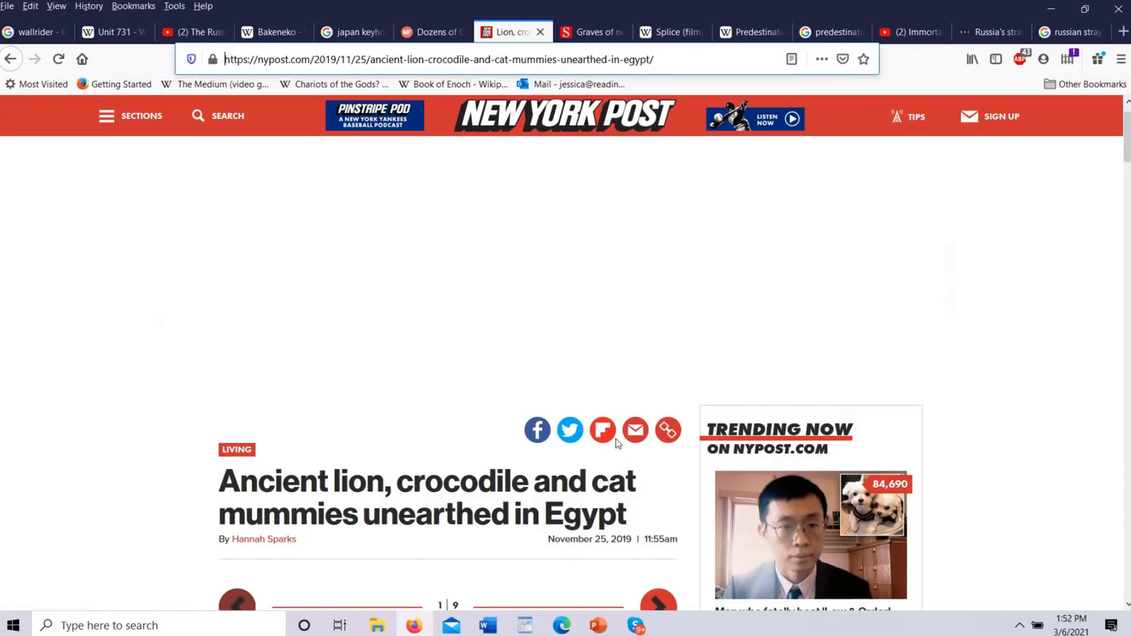
mouse_move(634, 554)
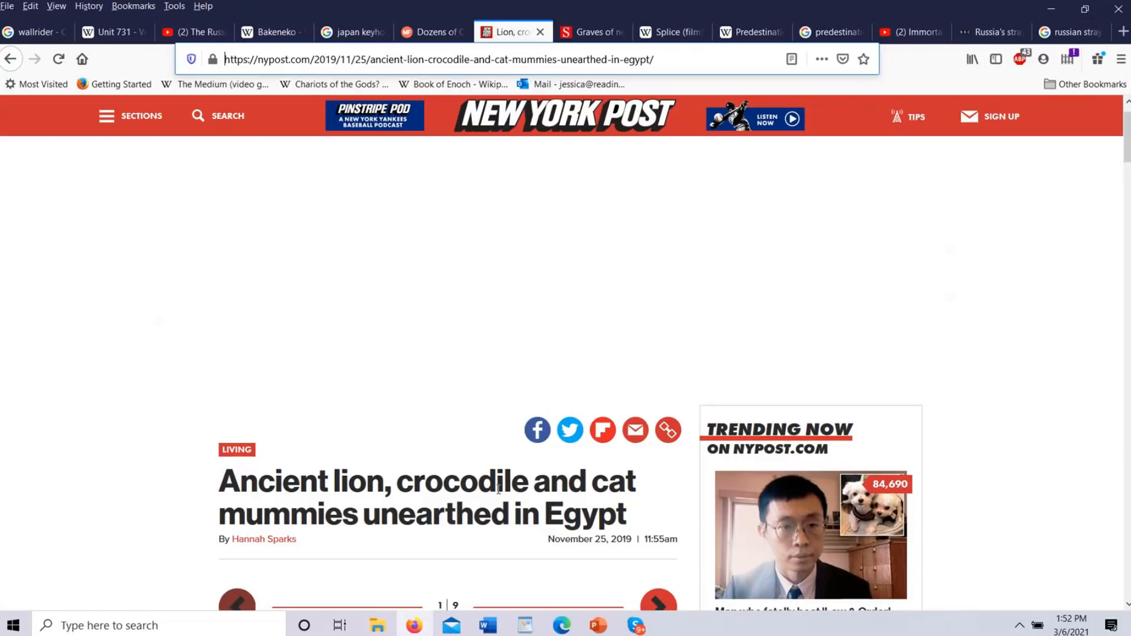
mouse_move(1031, 366)
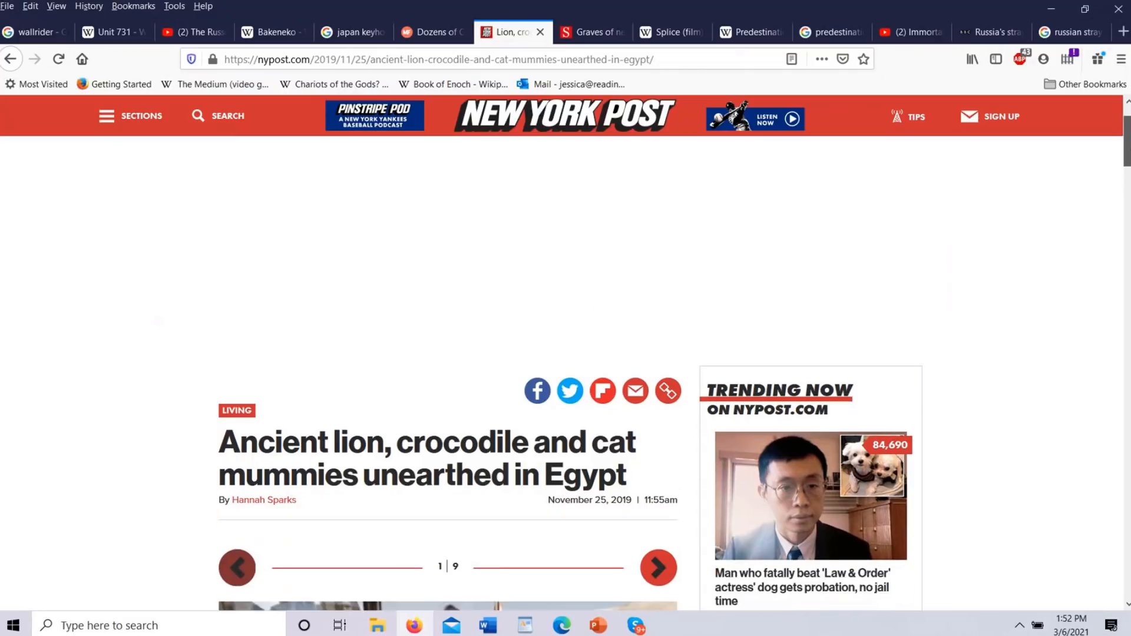
scroll("down", 3)
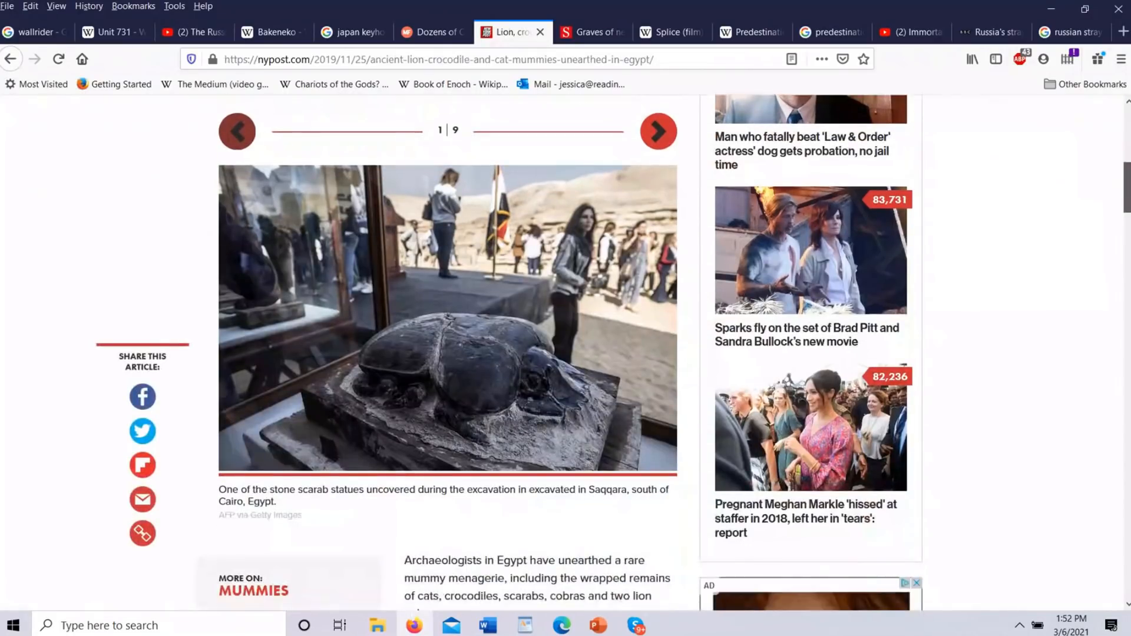
scroll("down", 3)
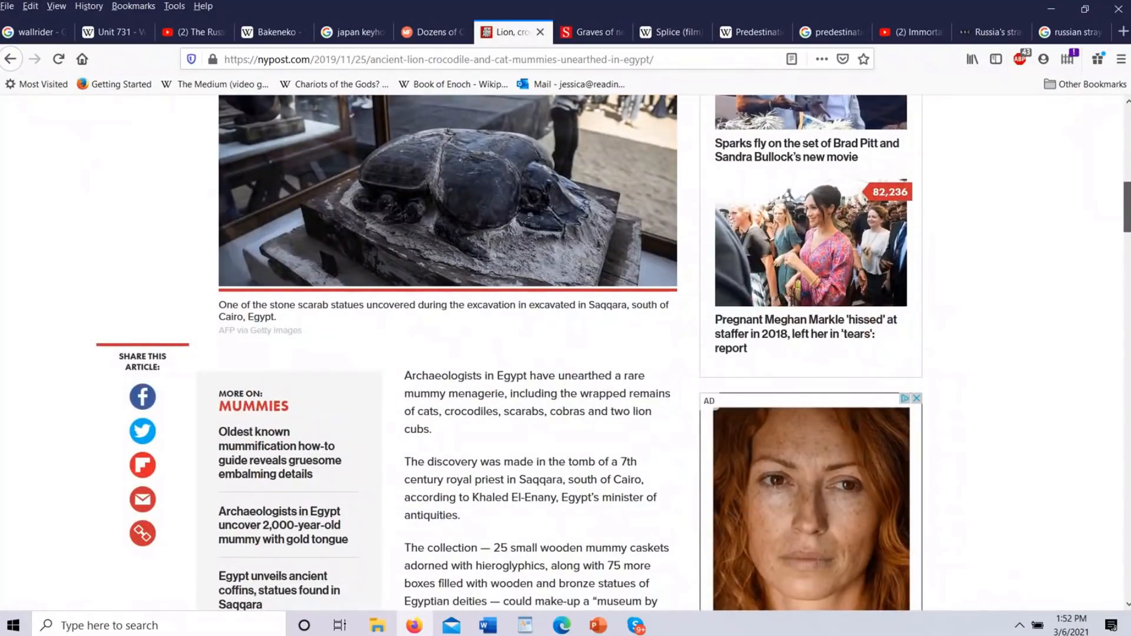
scroll("down", 3)
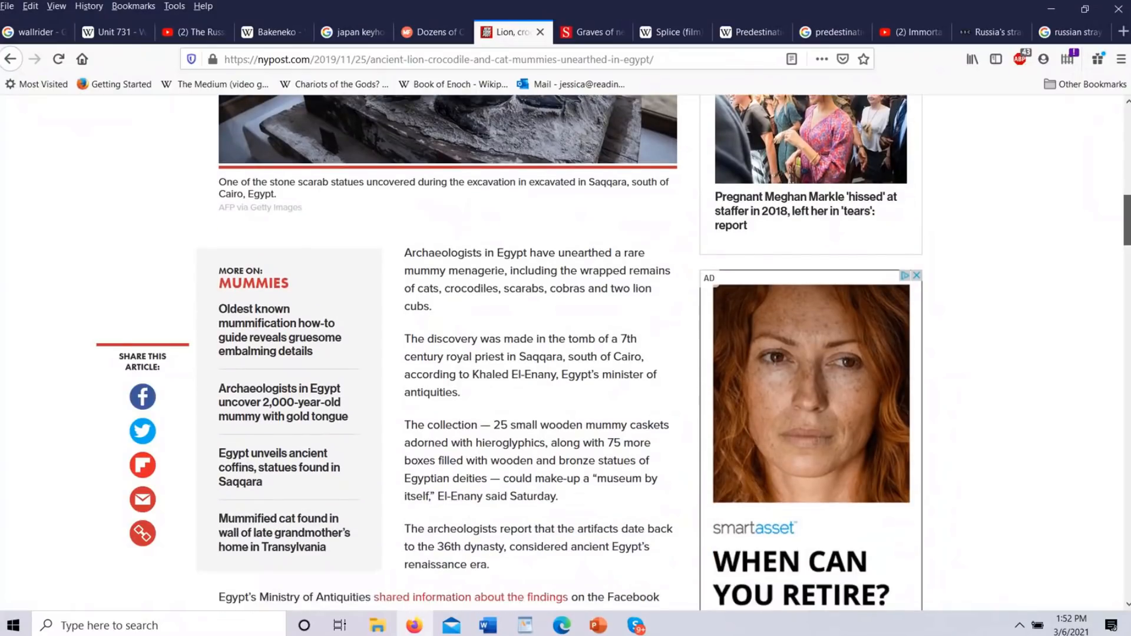
scroll("down", 3)
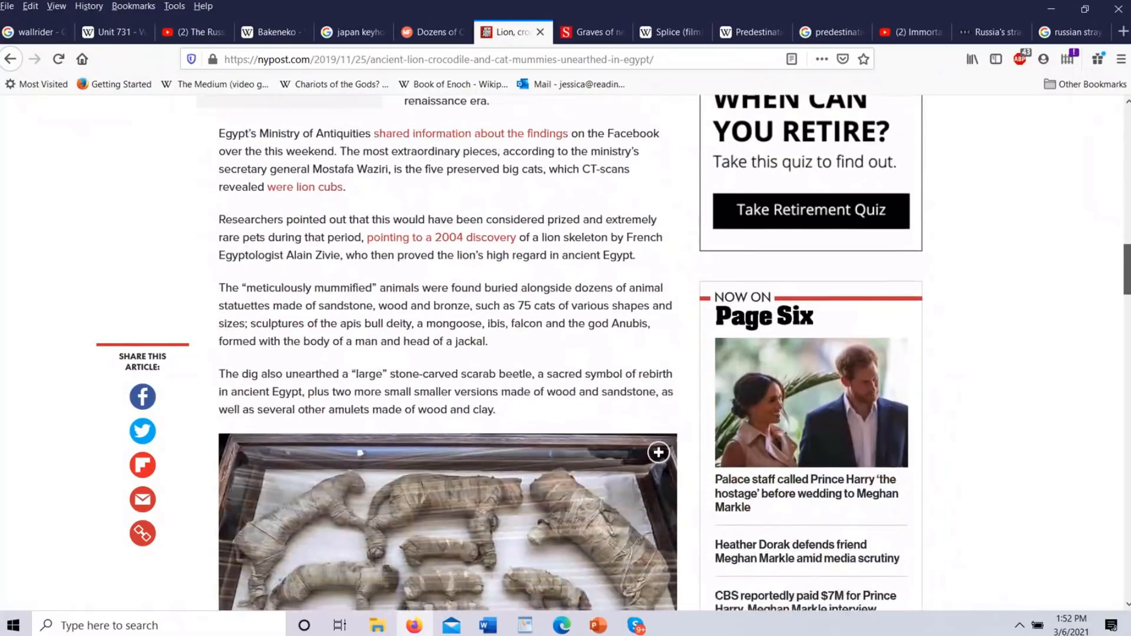
scroll("down", 3)
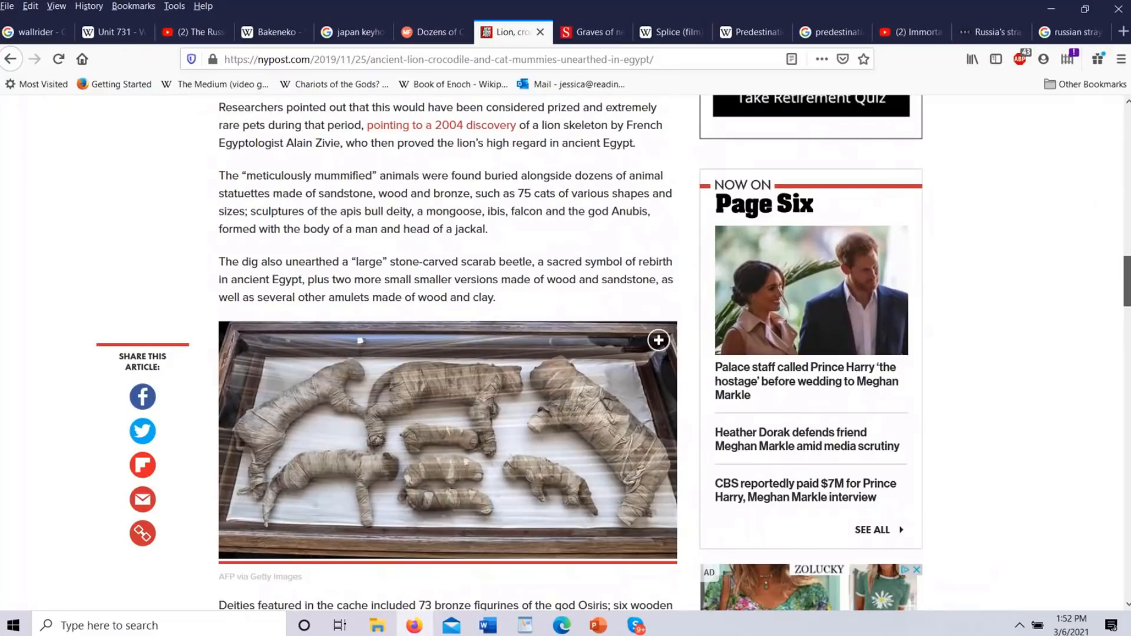
scroll("down", 3)
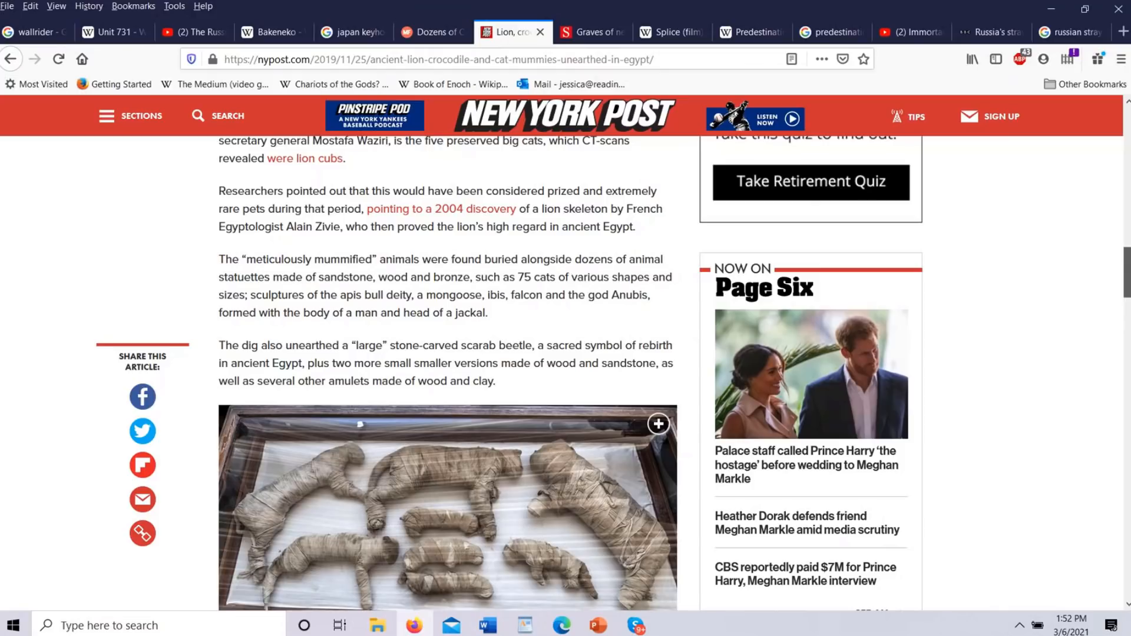
scroll("down", 3)
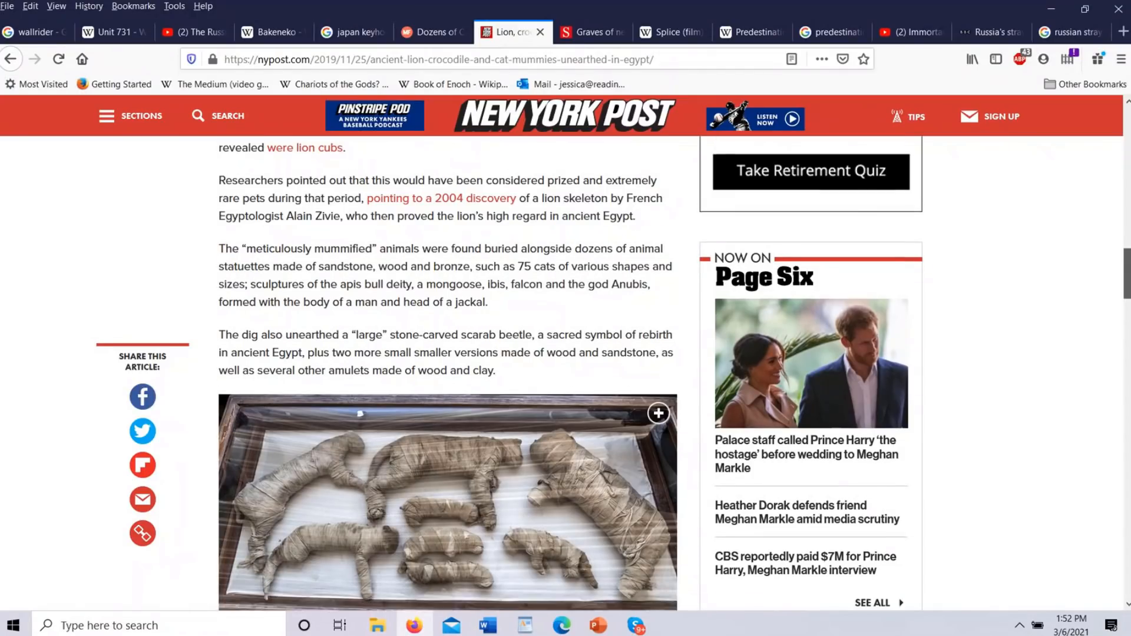
scroll("down", 3)
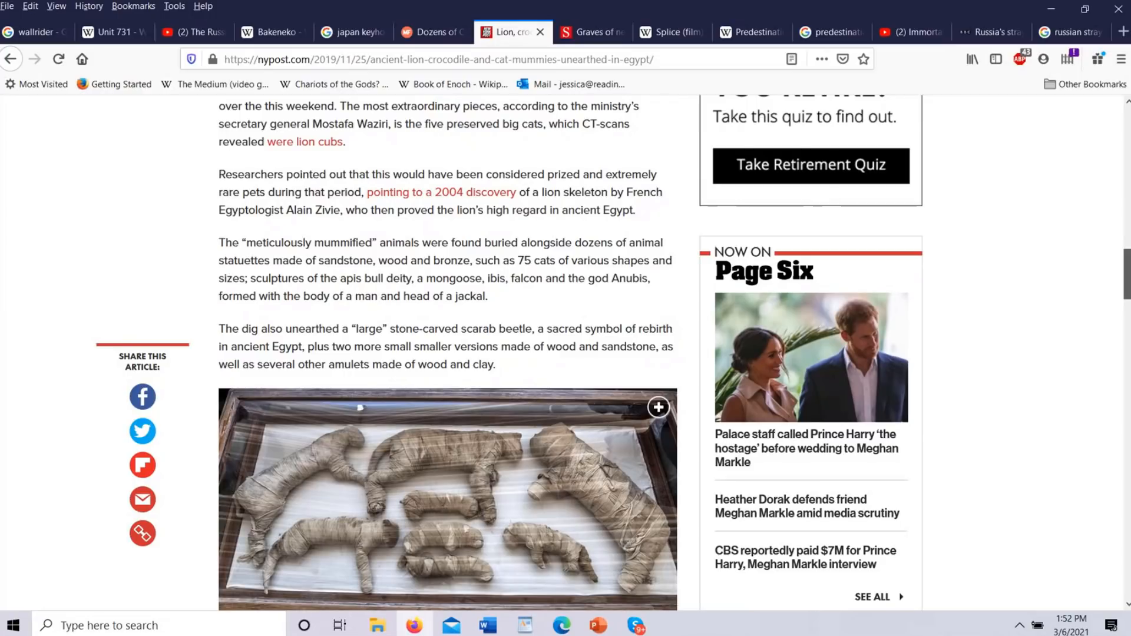
scroll("down", 3)
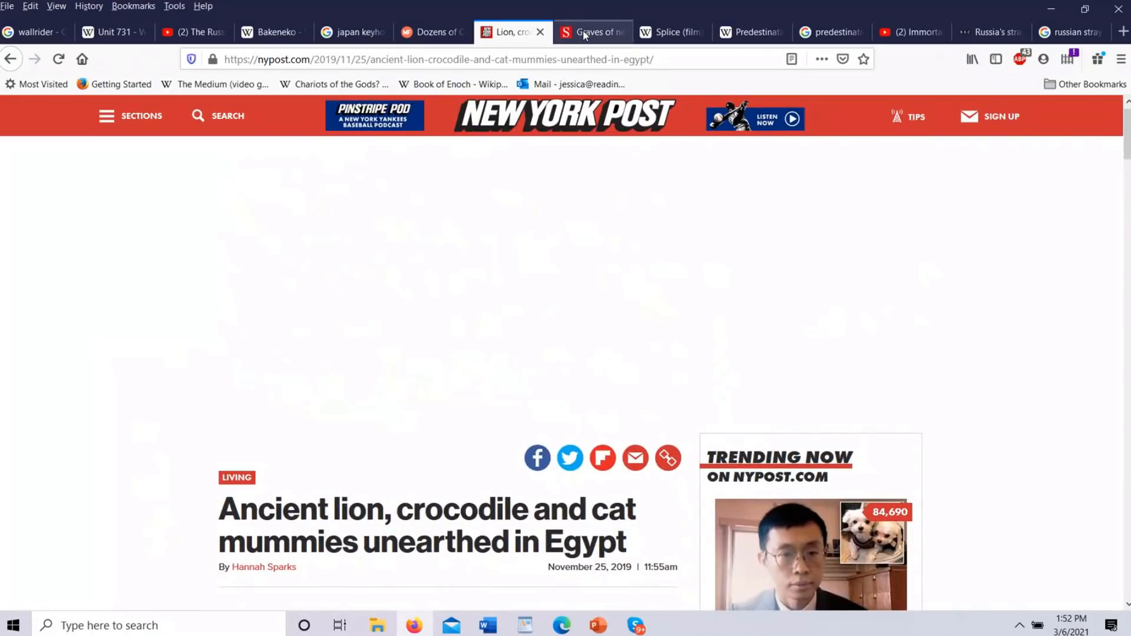
Step: Switch to the Science article on 600 cat and dog graves and read its opening paragraphs
left_click(589, 32)
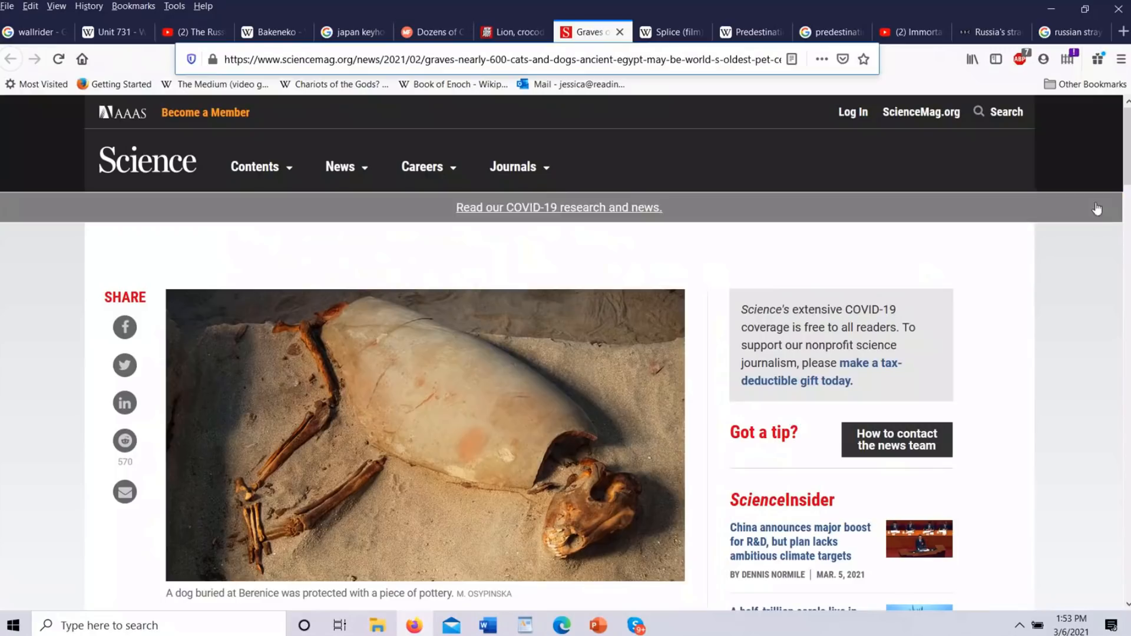
scroll("down", 3)
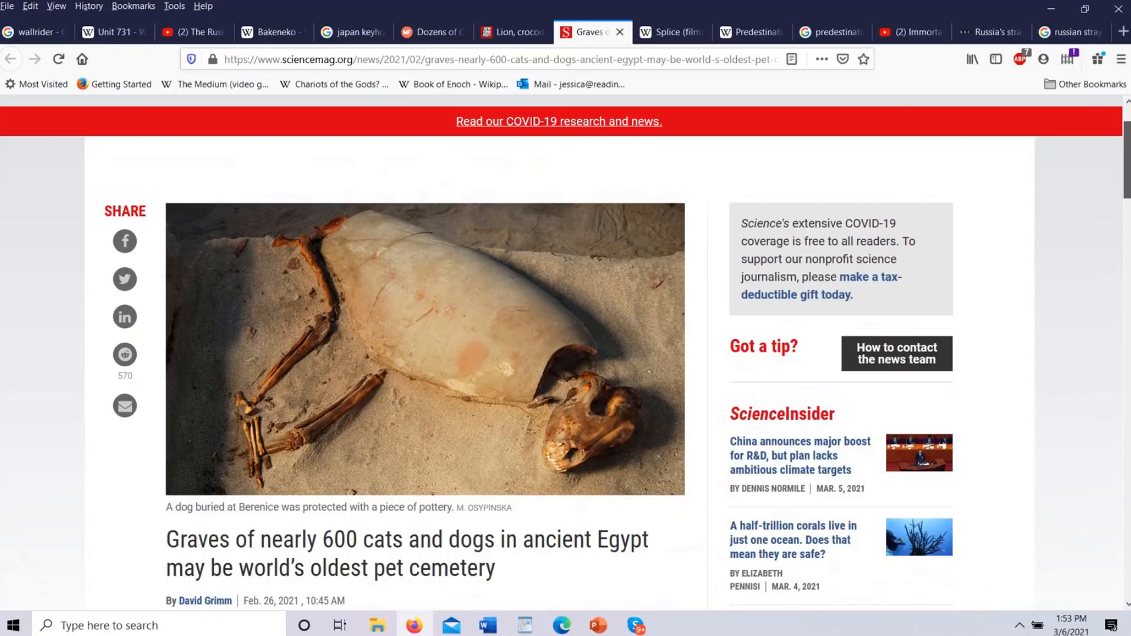
scroll("down", 3)
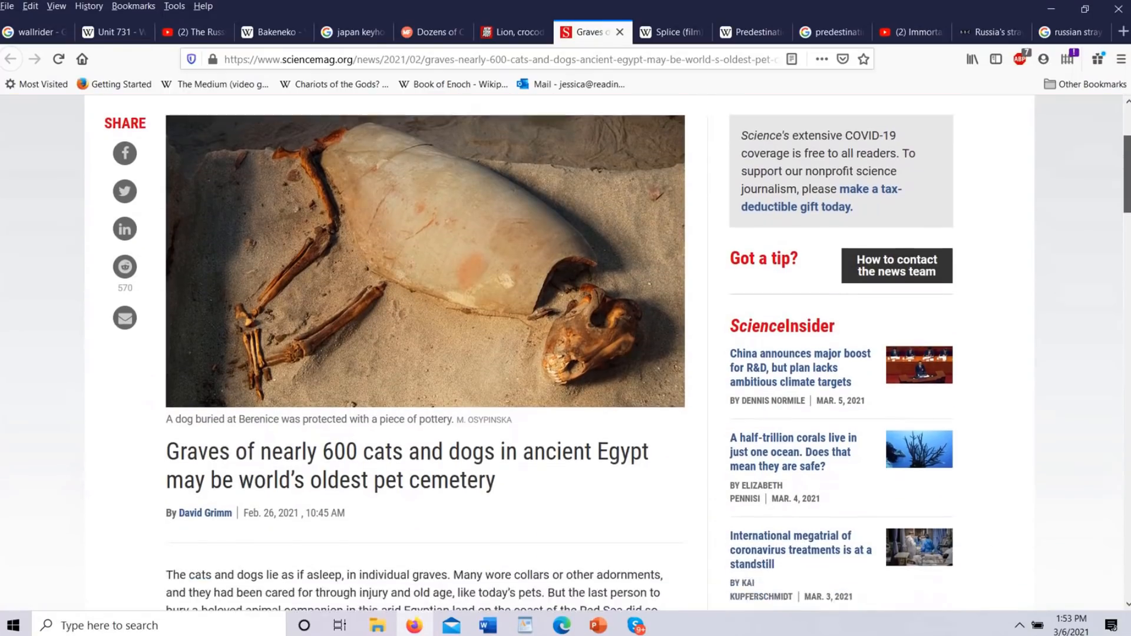
scroll("down", 3)
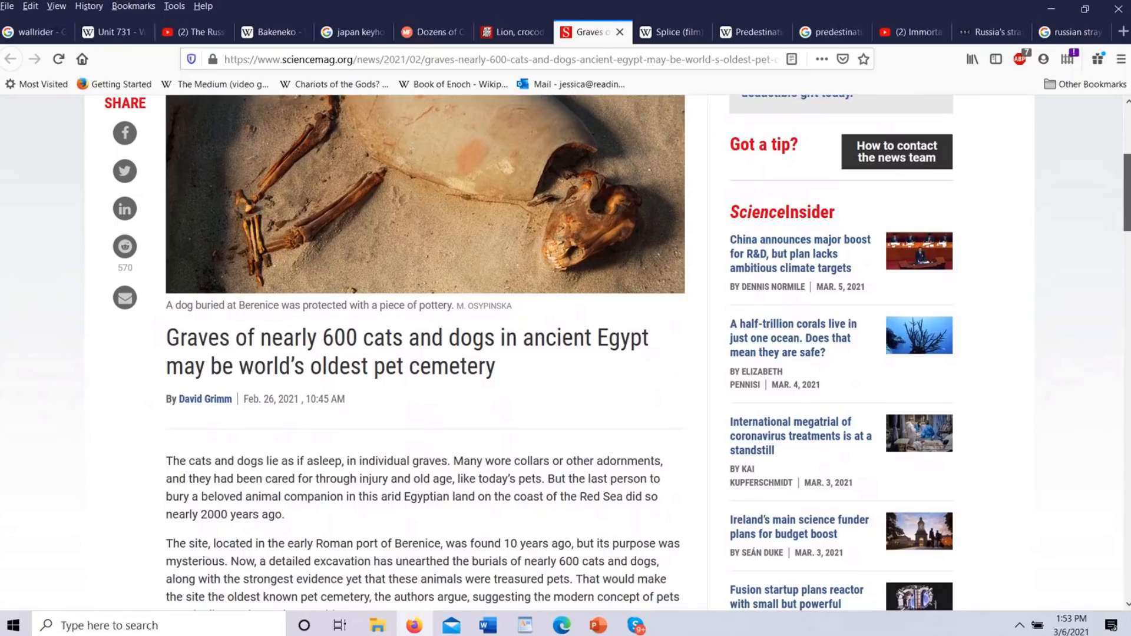
scroll("down", 3)
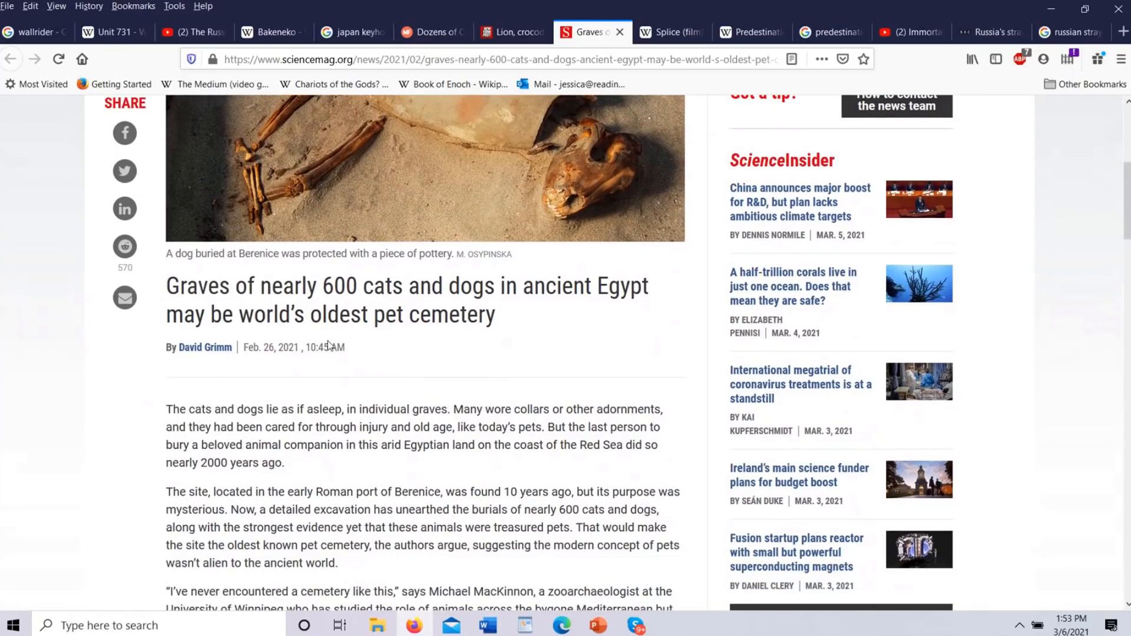
mouse_move(330, 369)
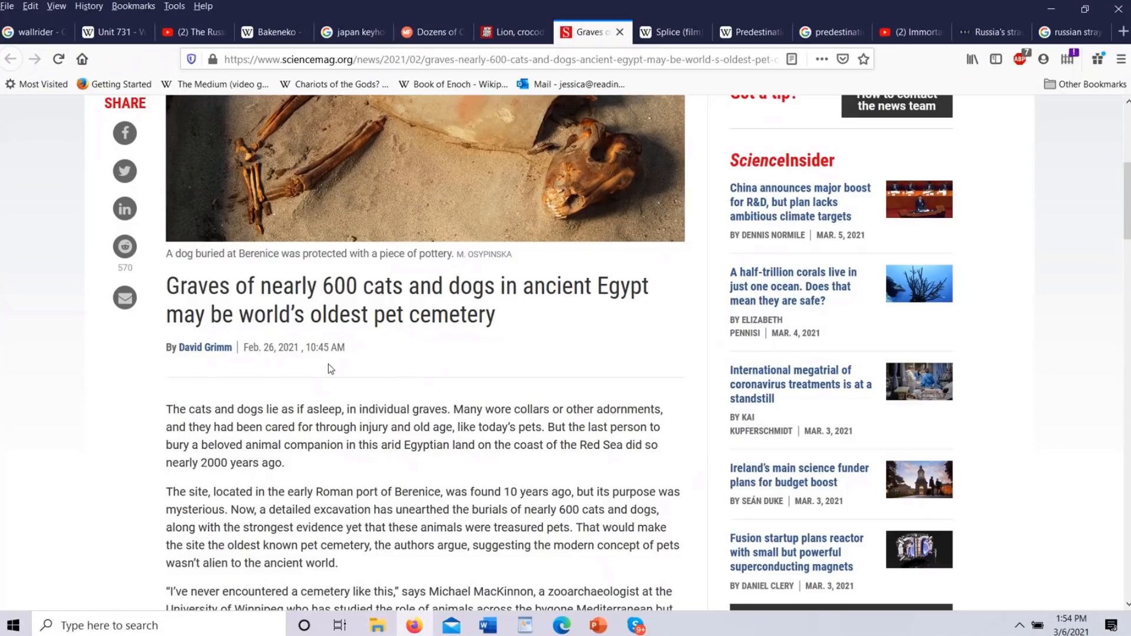
mouse_move(333, 375)
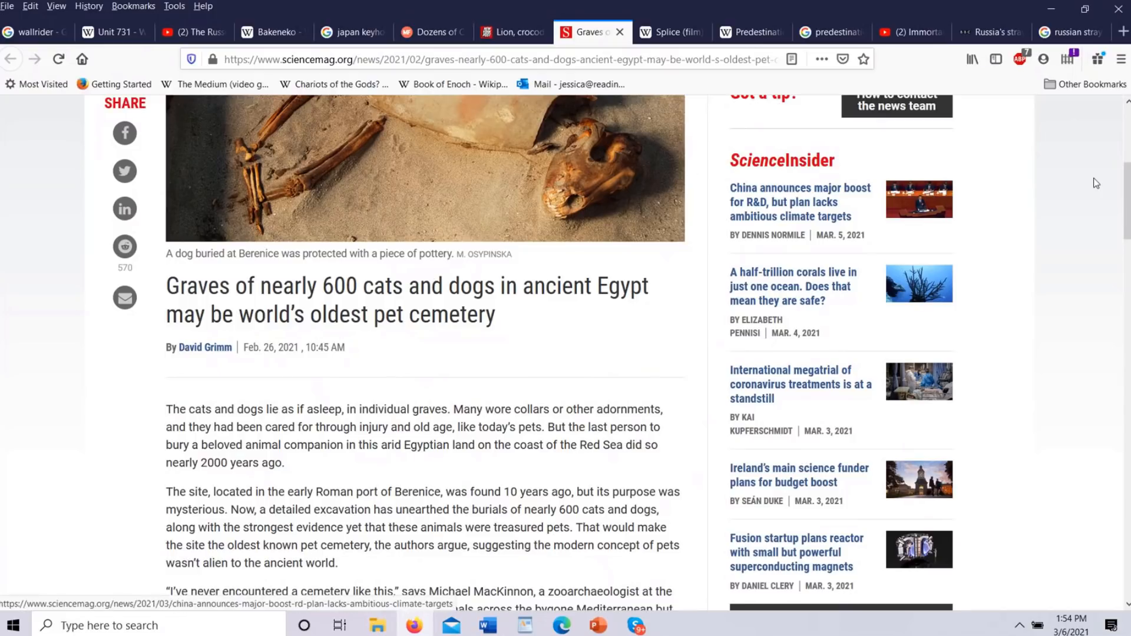
scroll("down", 3)
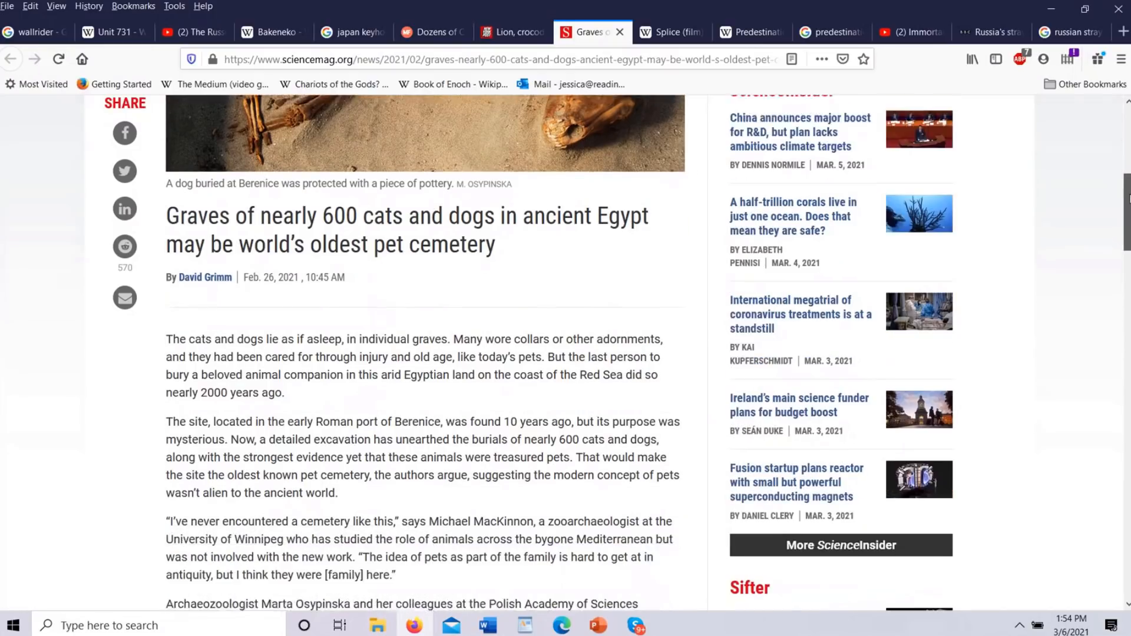
scroll("down", 3)
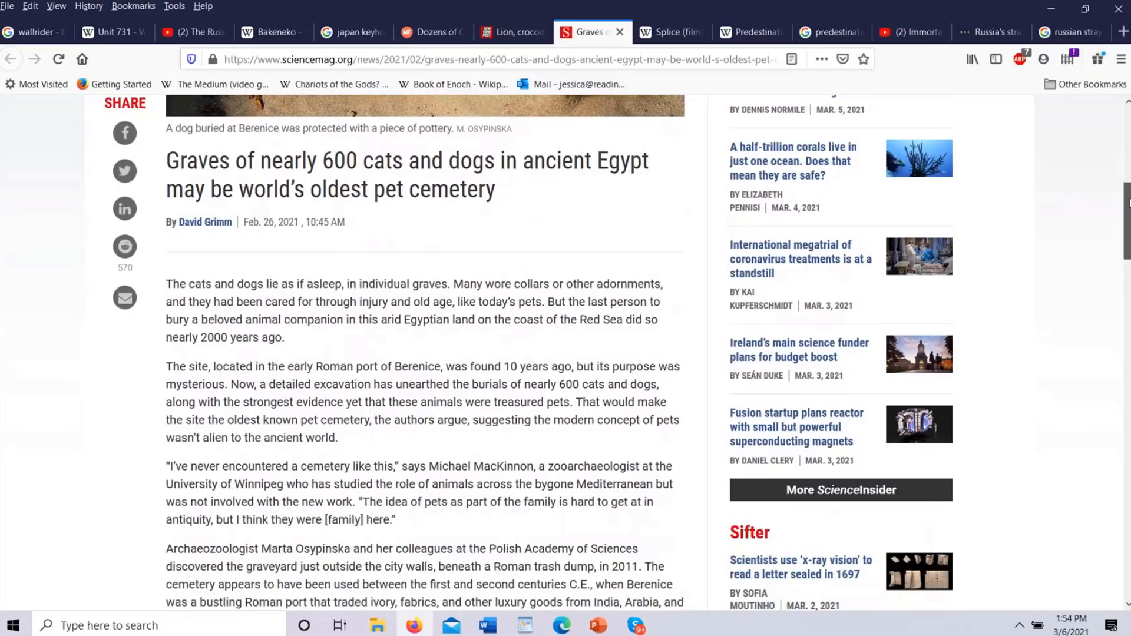
scroll("down", 3)
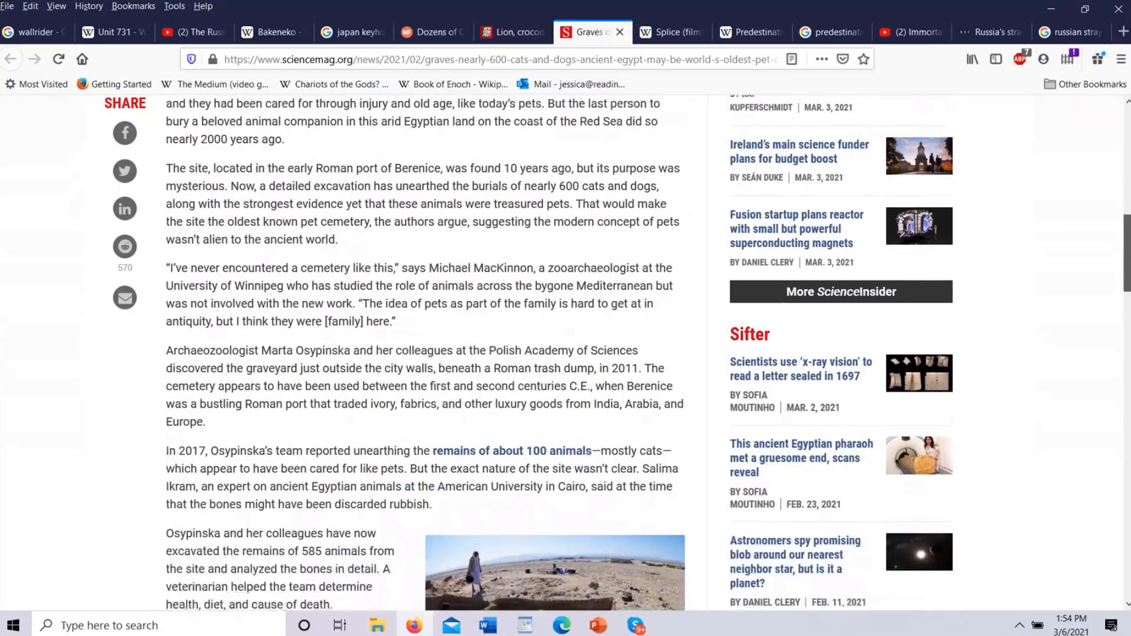
scroll("down", 3)
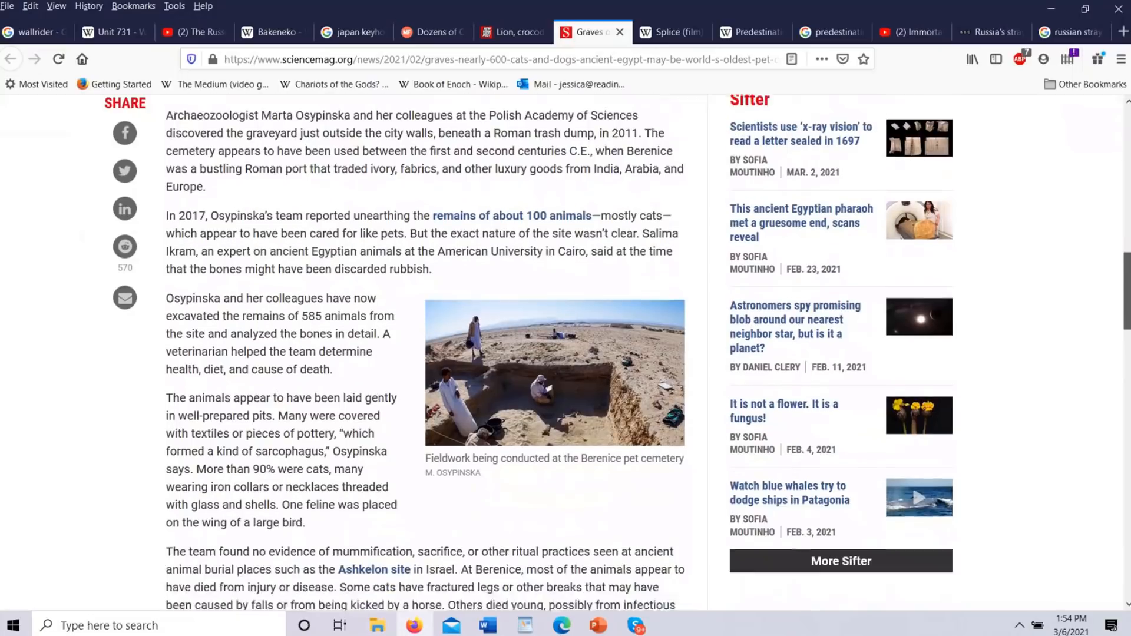
scroll("down", 3)
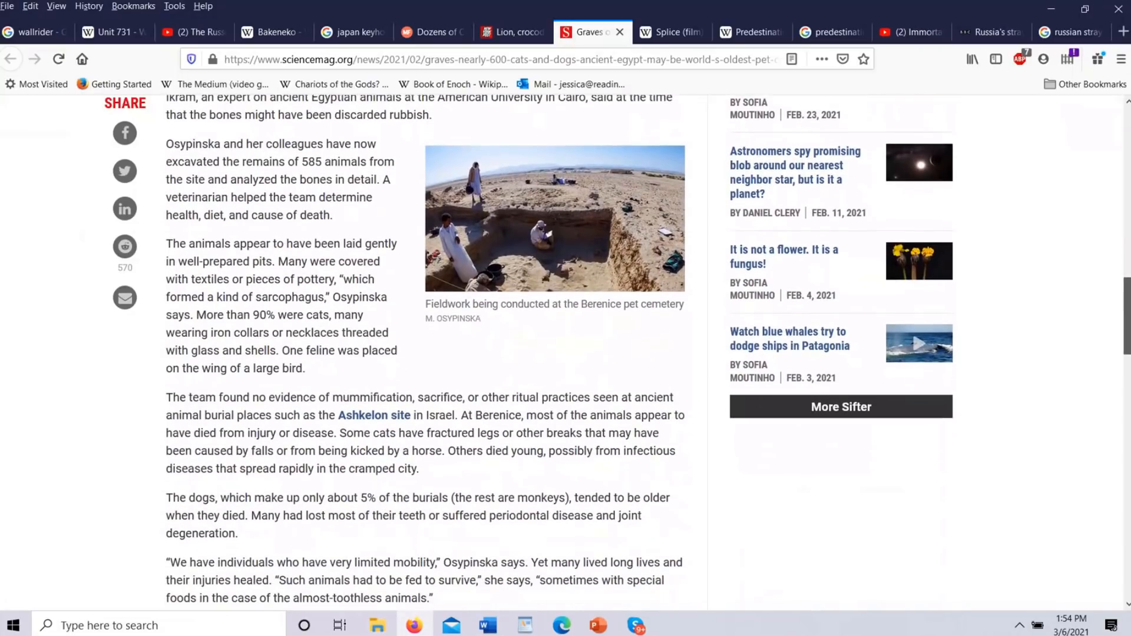
scroll("down", 3)
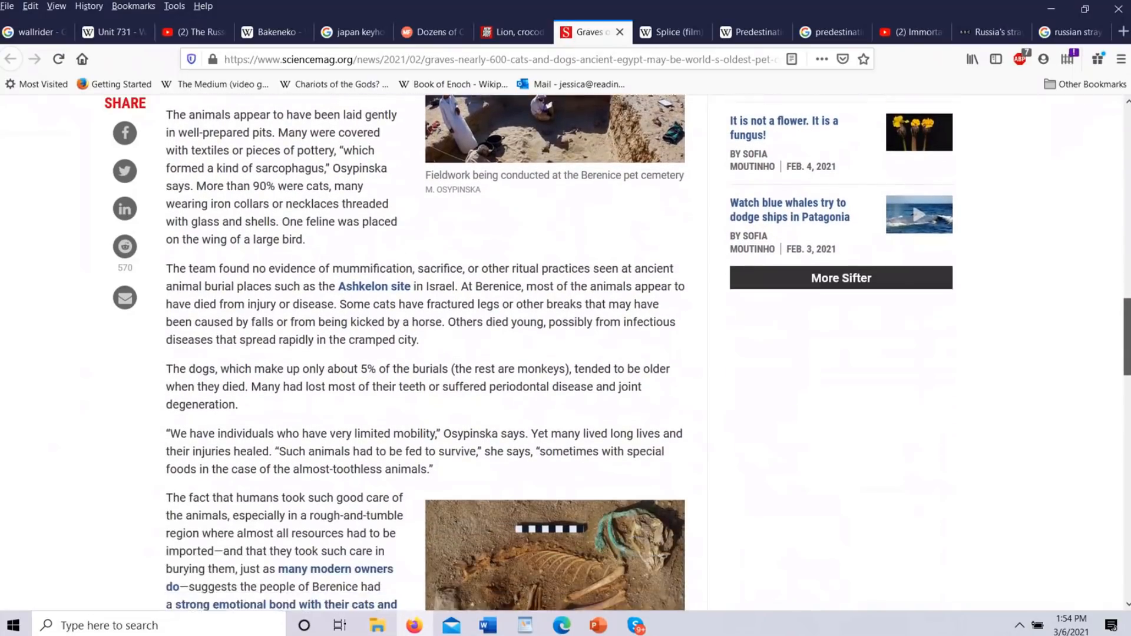
scroll("down", 3)
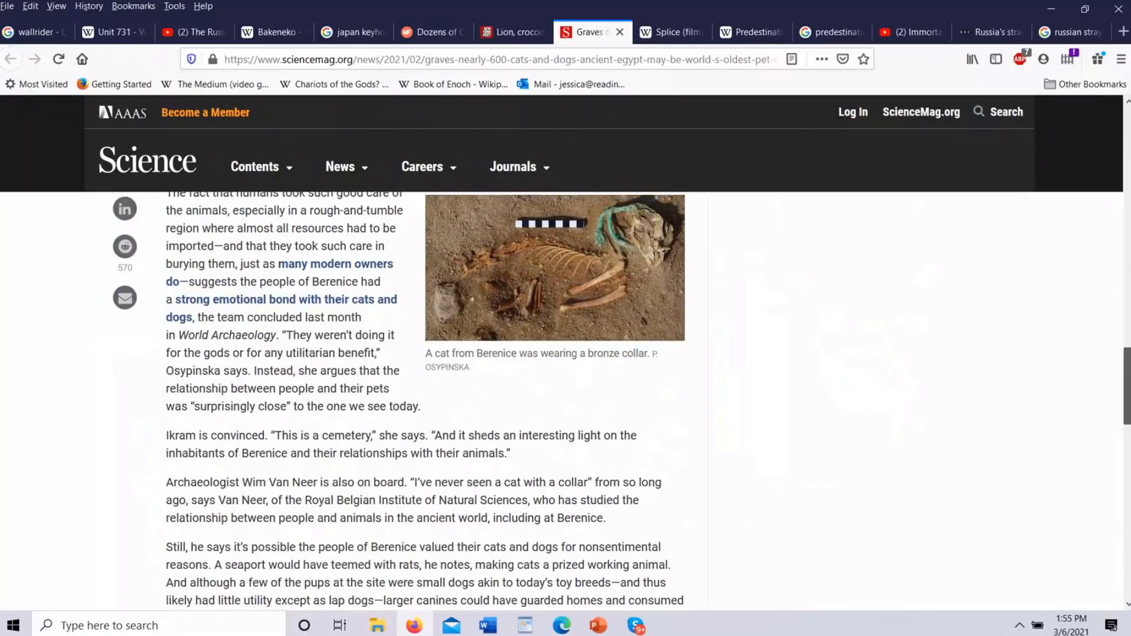
scroll("down", 3)
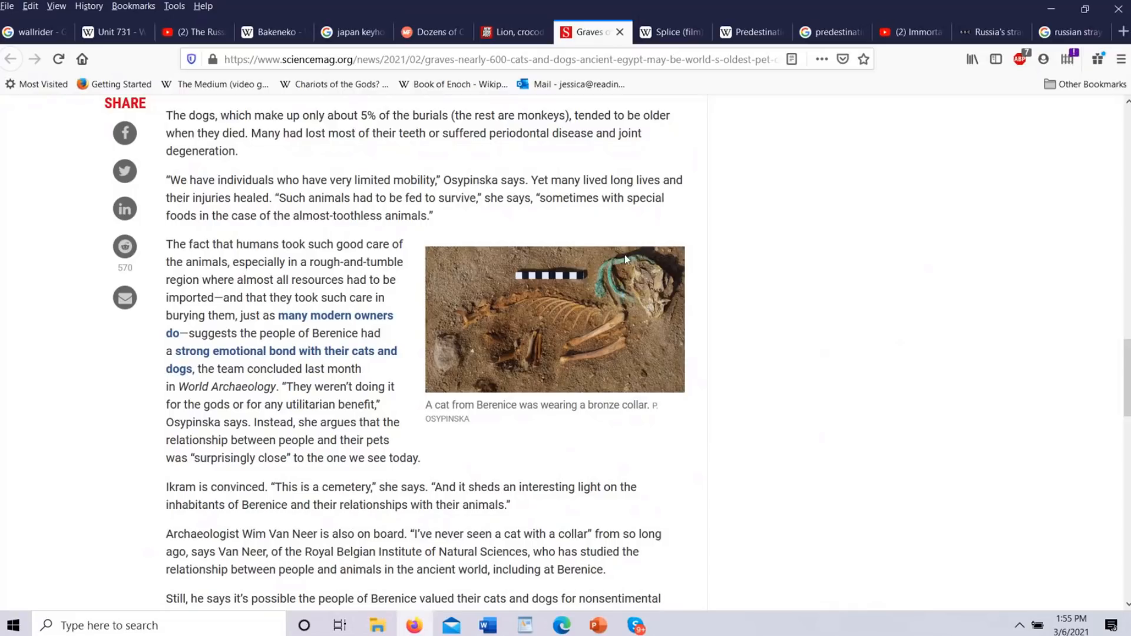
mouse_move(584, 326)
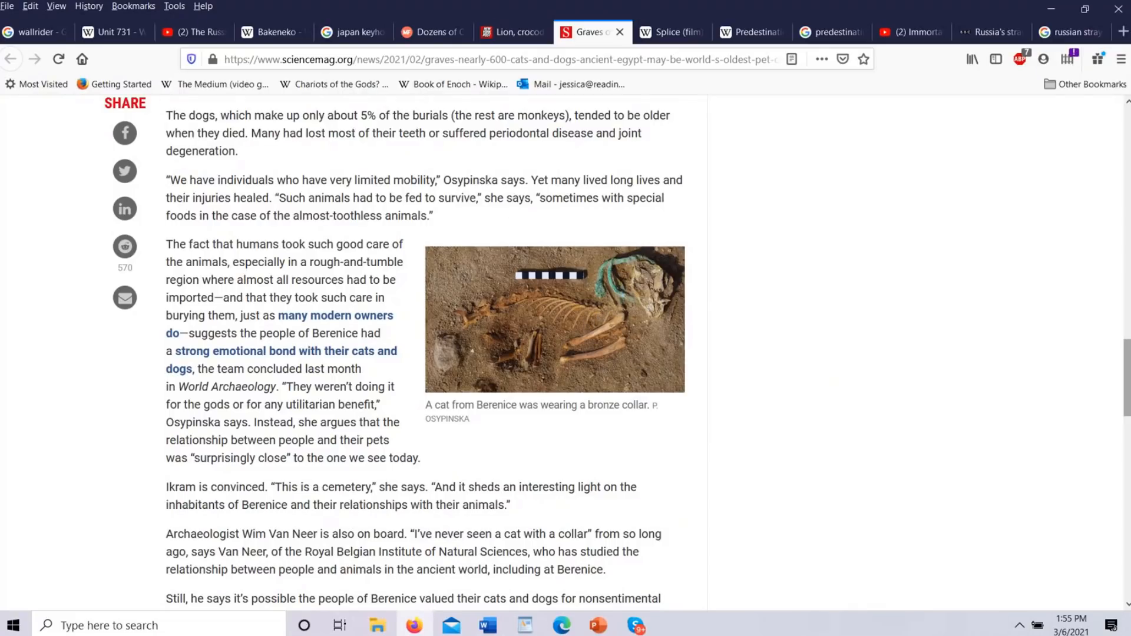
scroll("down", 3)
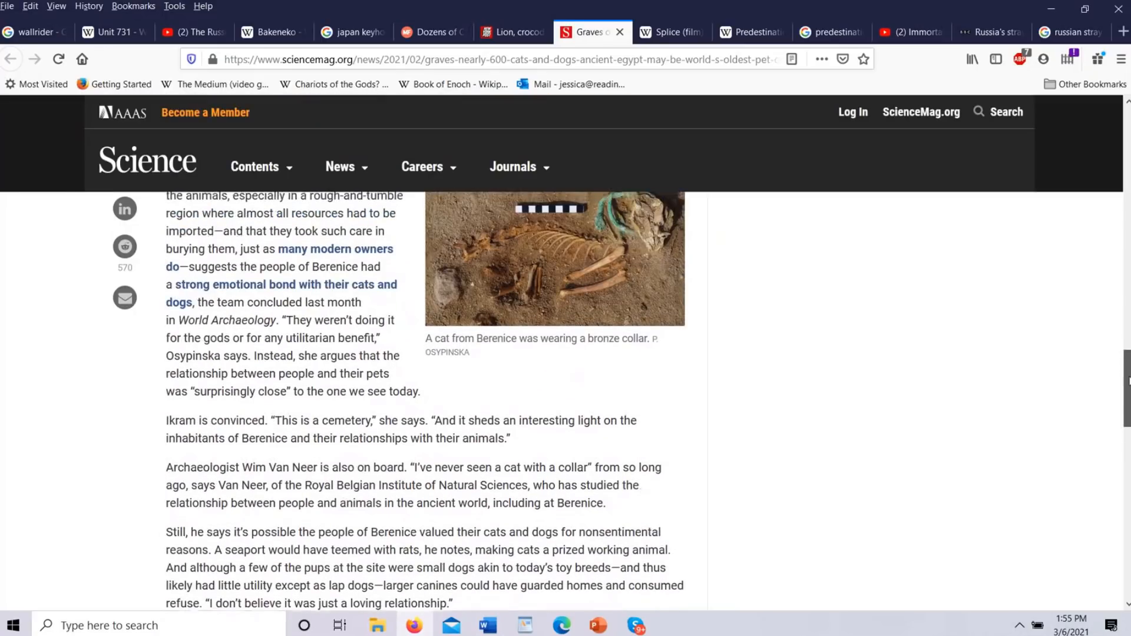
scroll("down", 3)
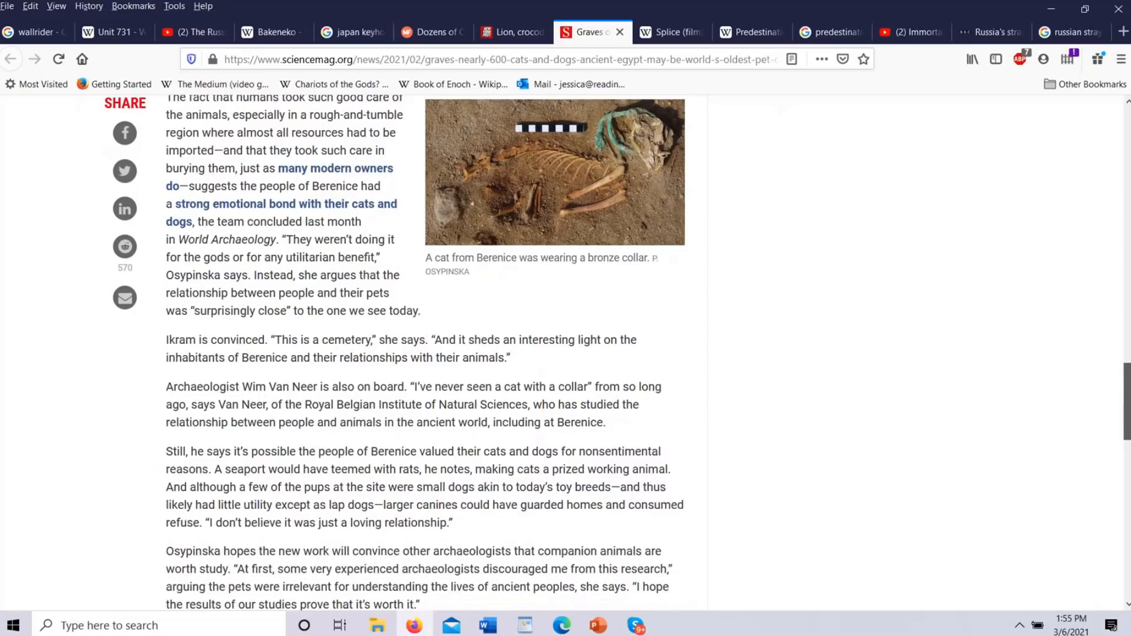
scroll("down", 3)
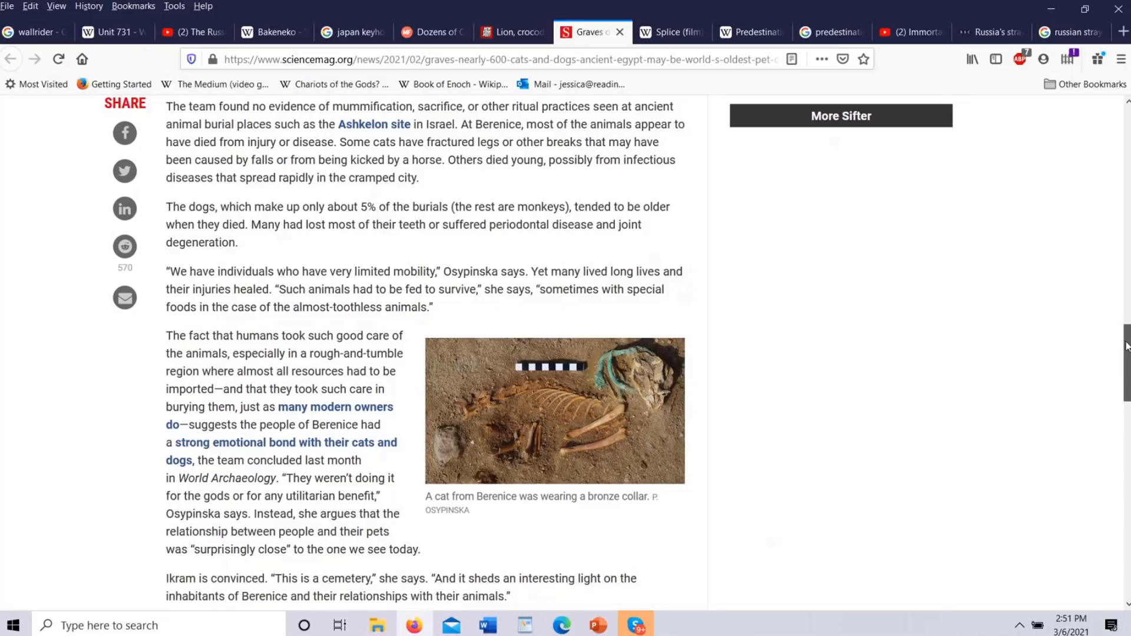
scroll("down", 3)
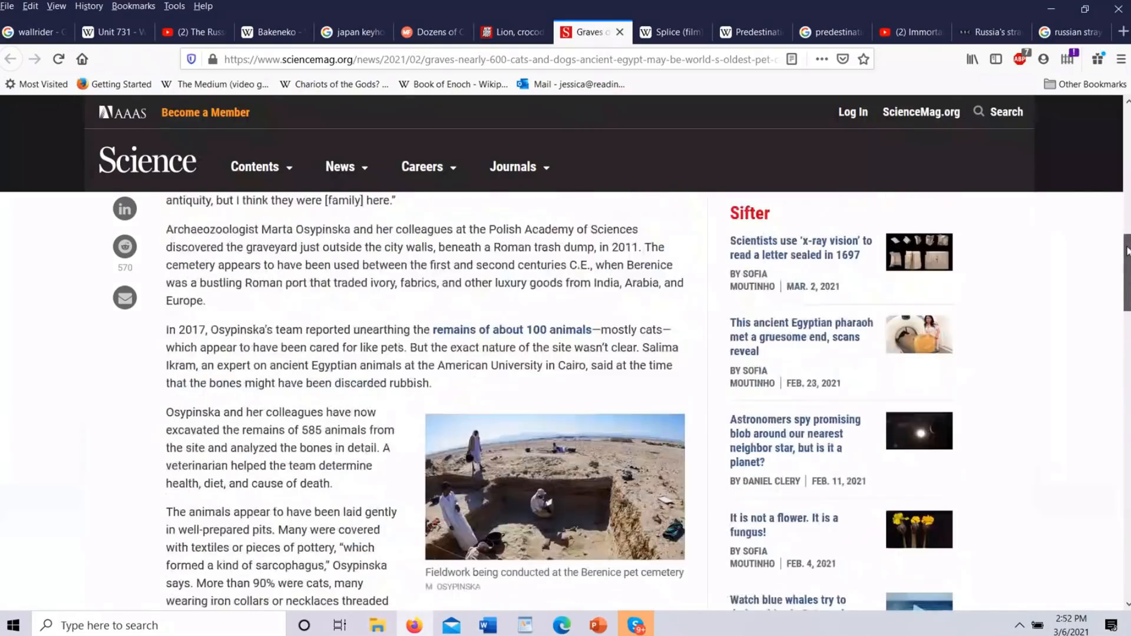
scroll("down", 3)
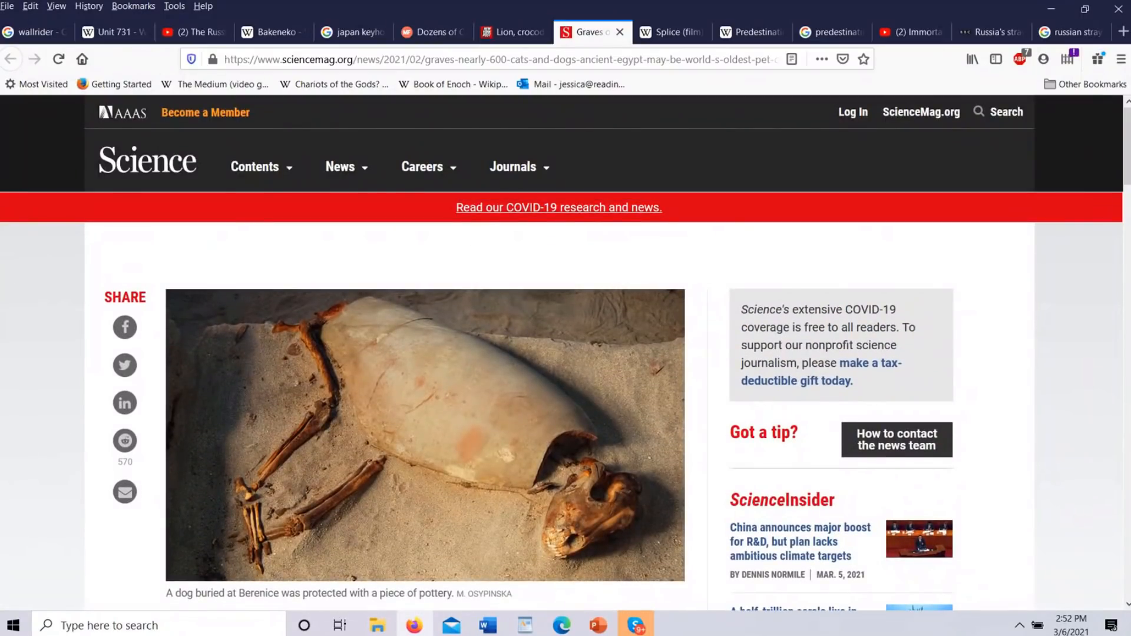
Step: Scroll the Science pet-graves article back to its headline, byline and lead photo
scroll("down", 3)
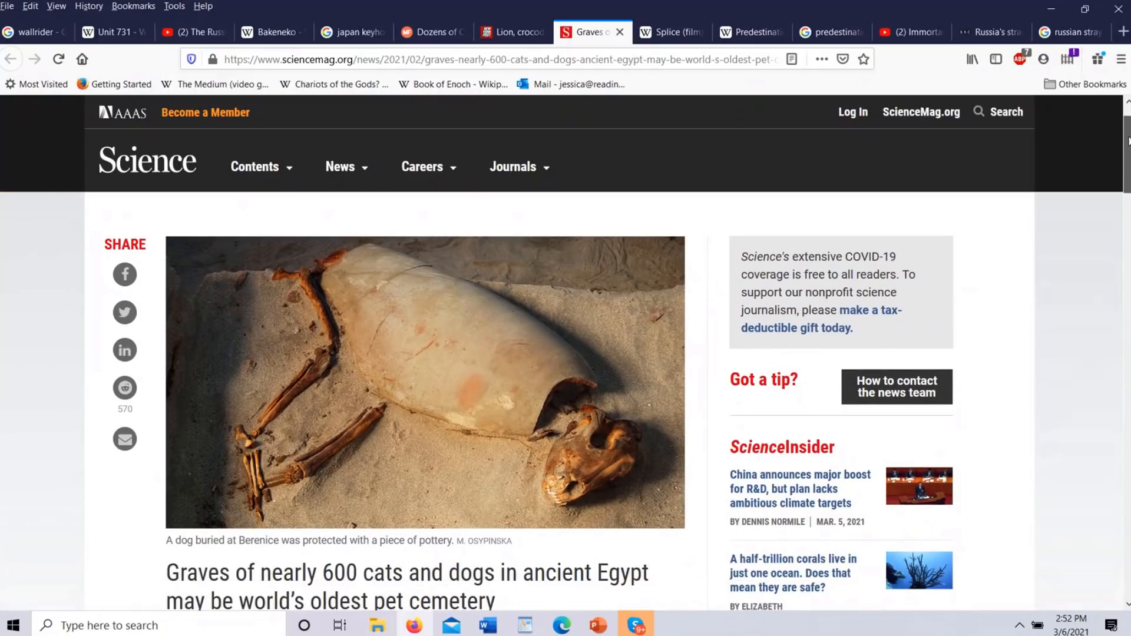
scroll("down", 3)
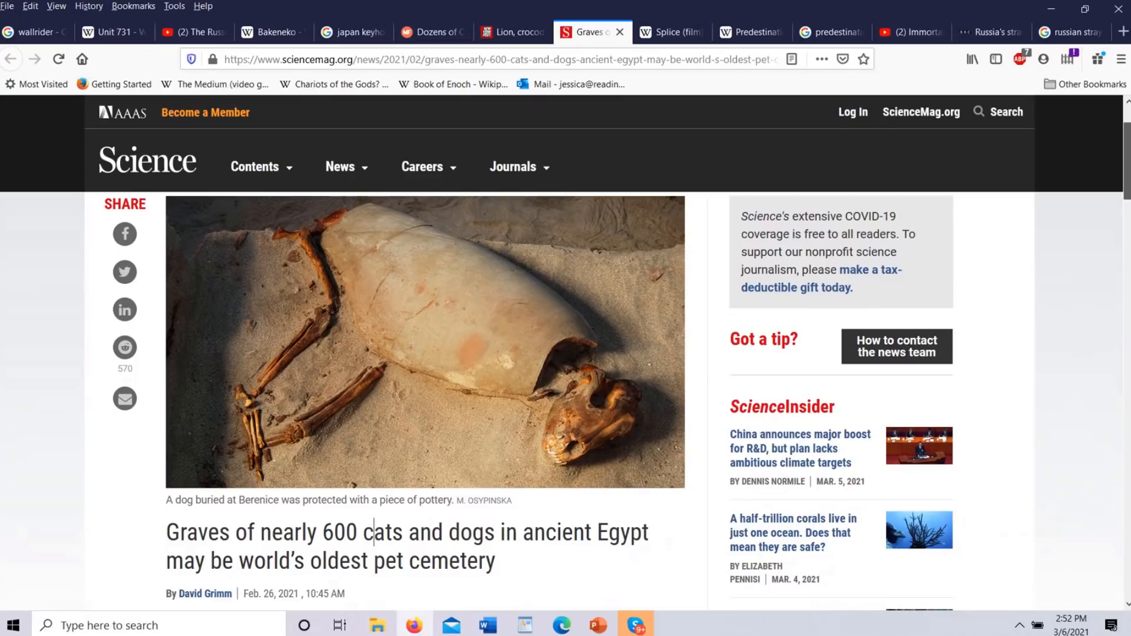
mouse_move(674, 8)
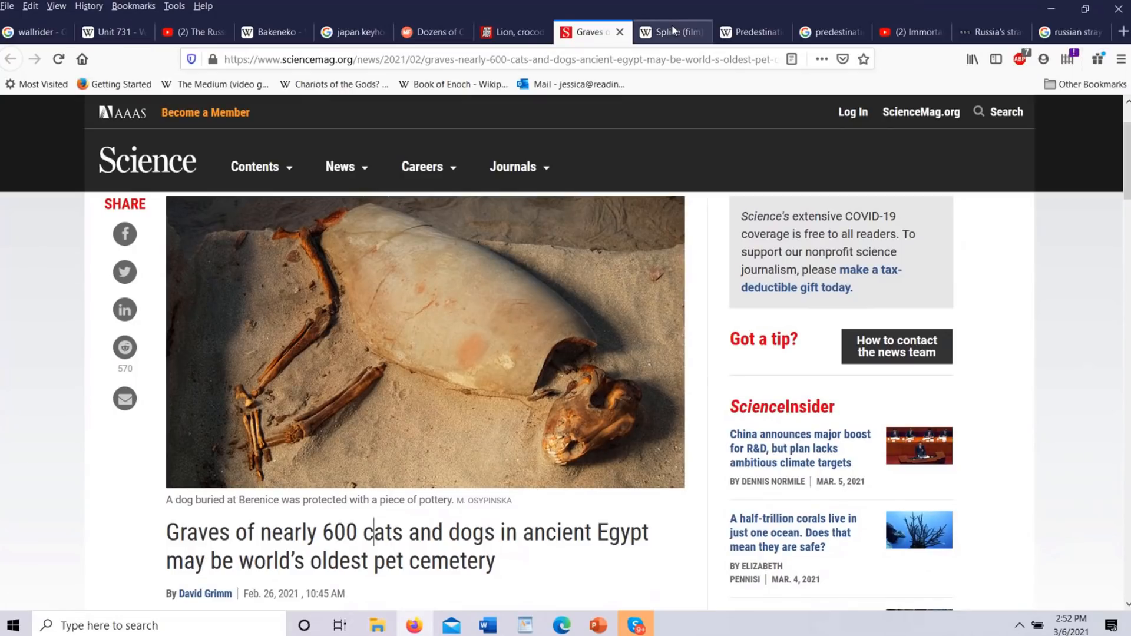
Step: Bring up the Splice (film) article and read past the contents box into the Plot section
left_click(669, 32)
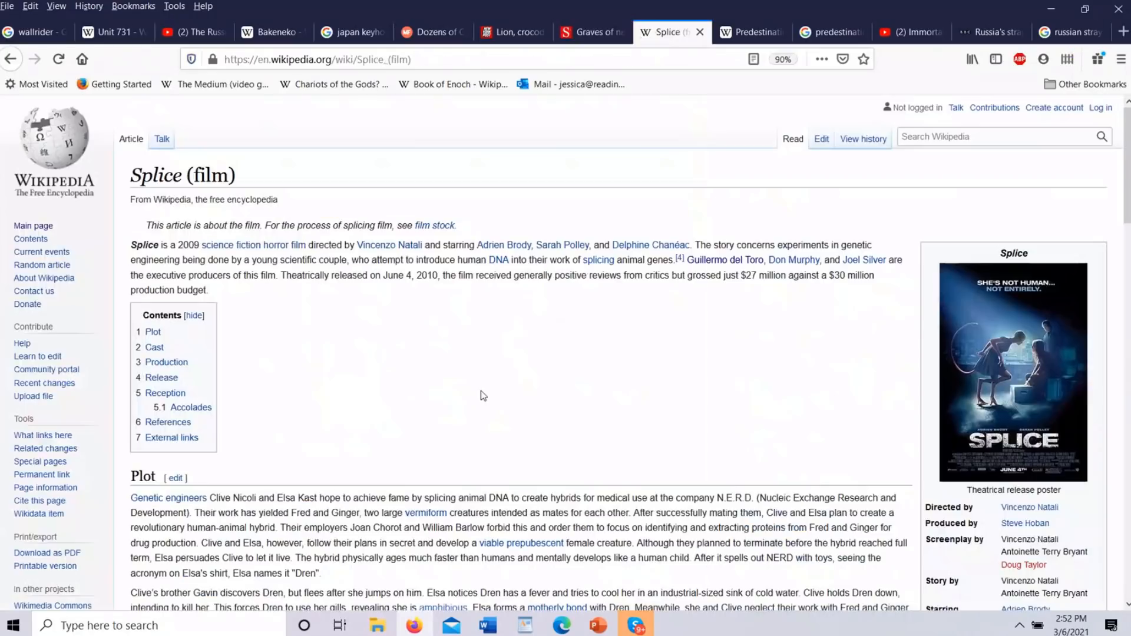
mouse_move(466, 382)
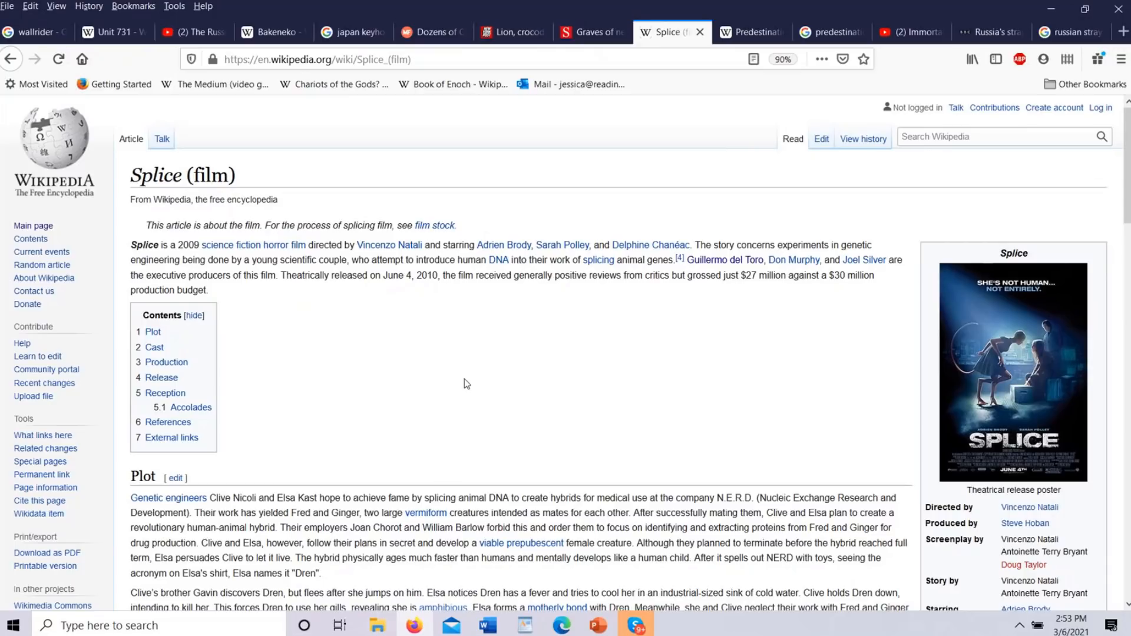
mouse_move(479, 374)
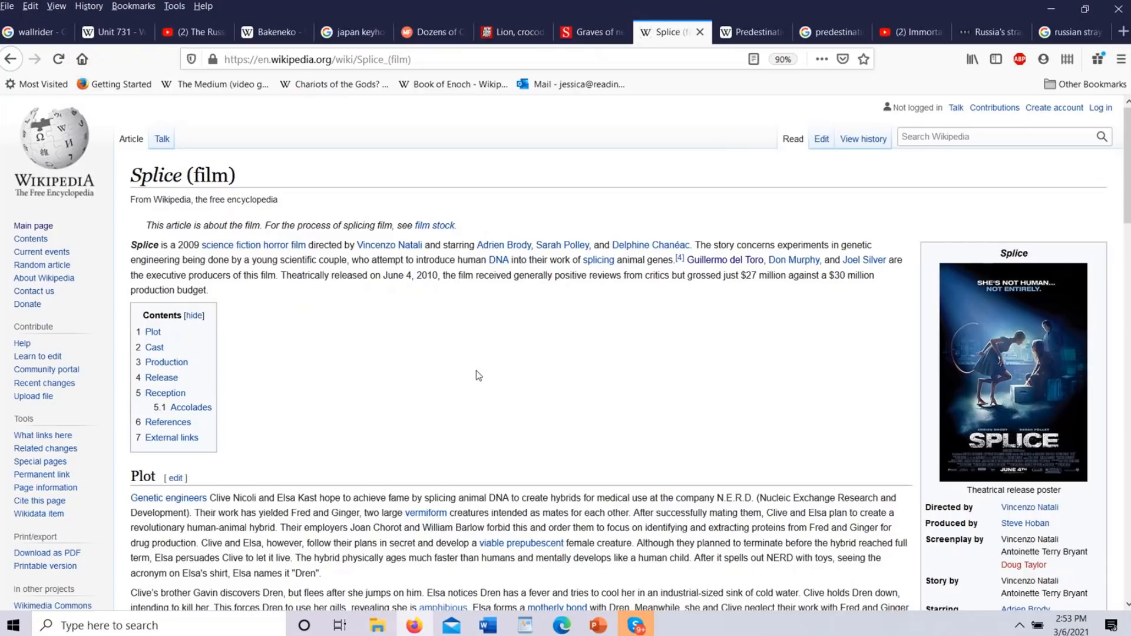
mouse_move(963, 210)
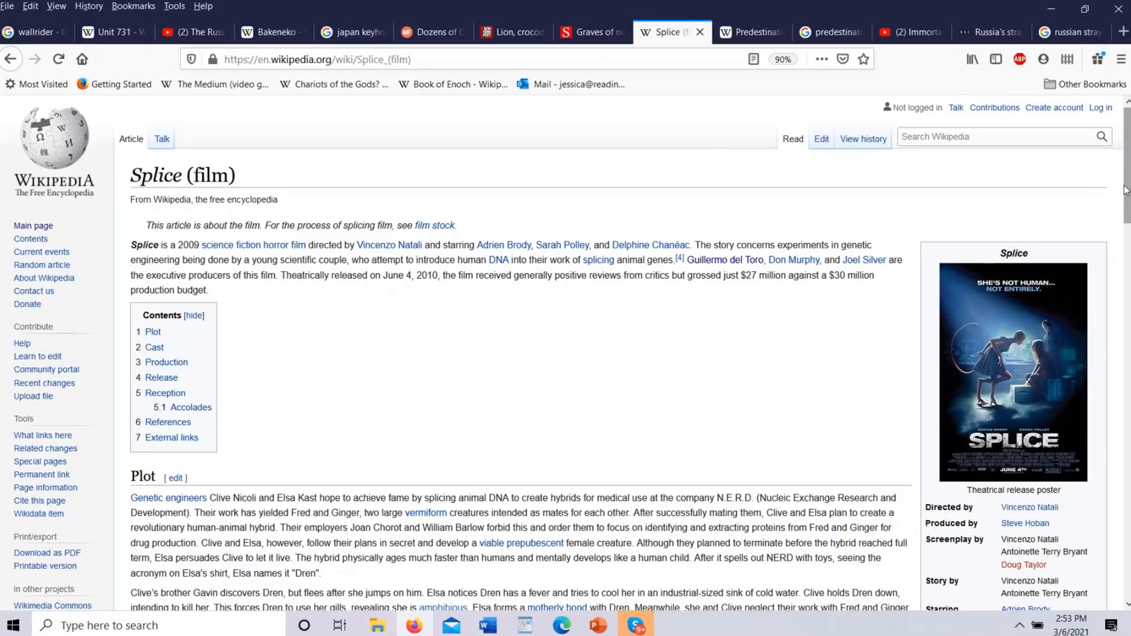
scroll("down", 3)
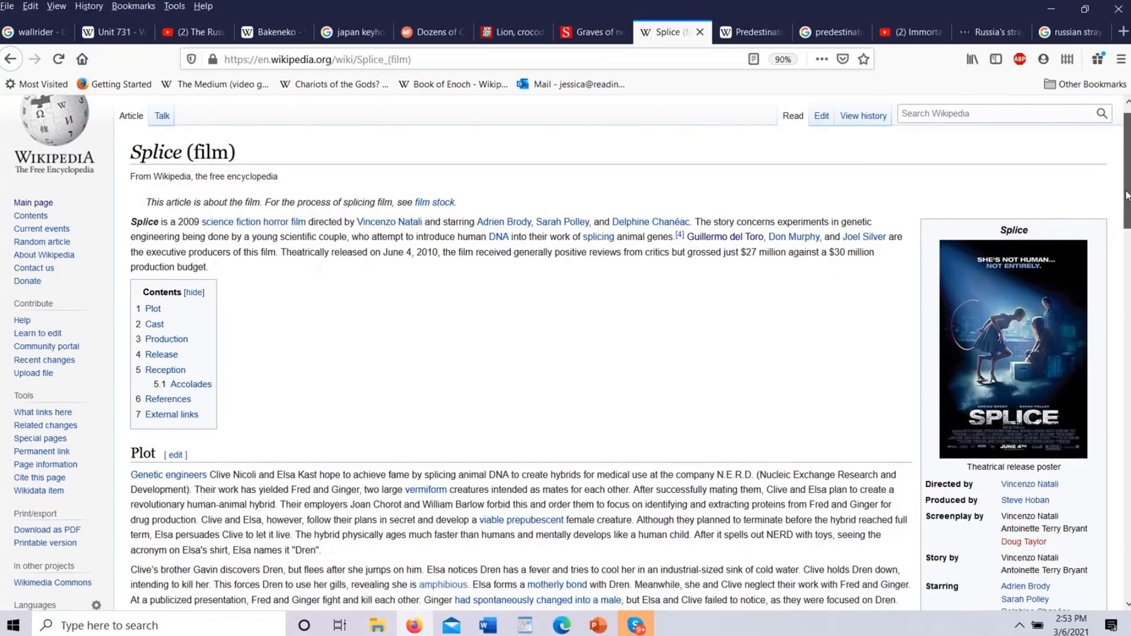
scroll("down", 3)
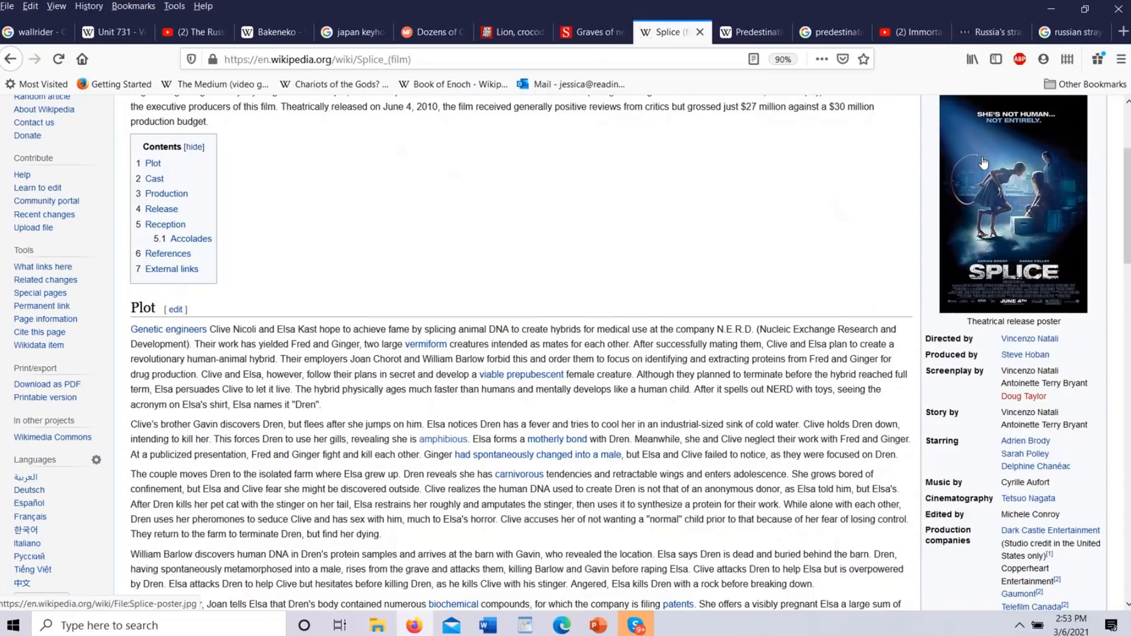
mouse_move(979, 241)
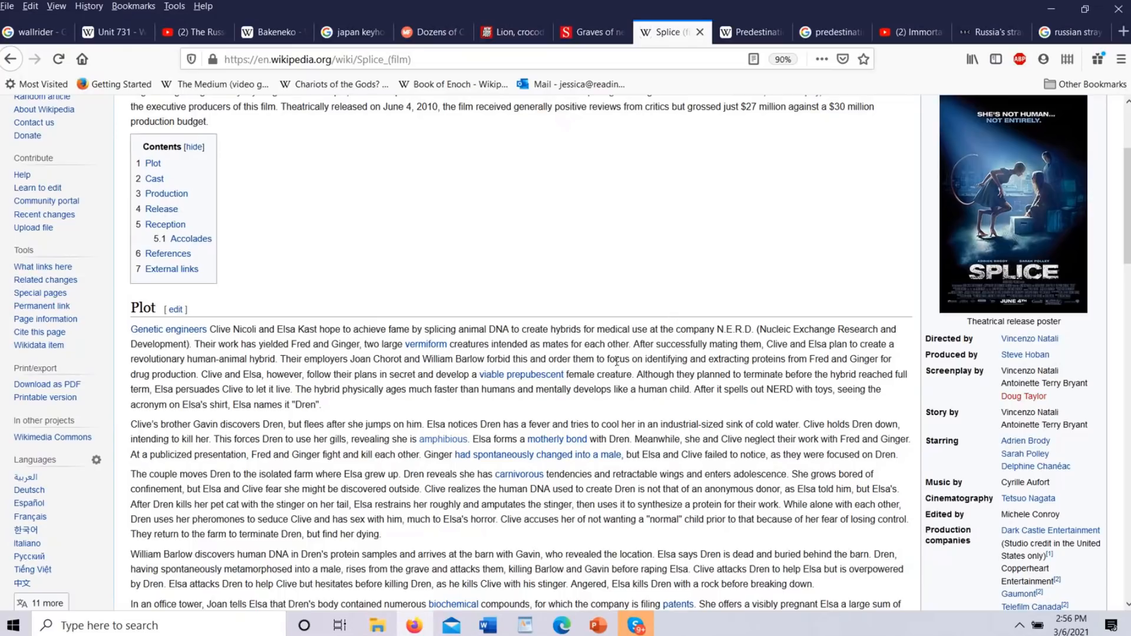
mouse_move(563, 406)
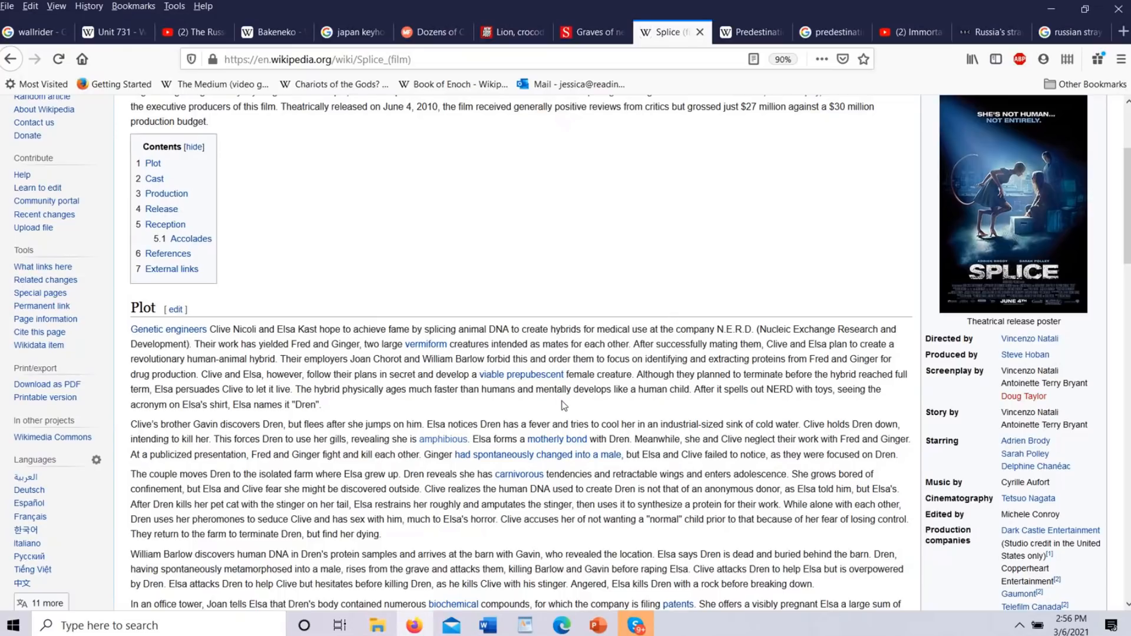
mouse_move(546, 409)
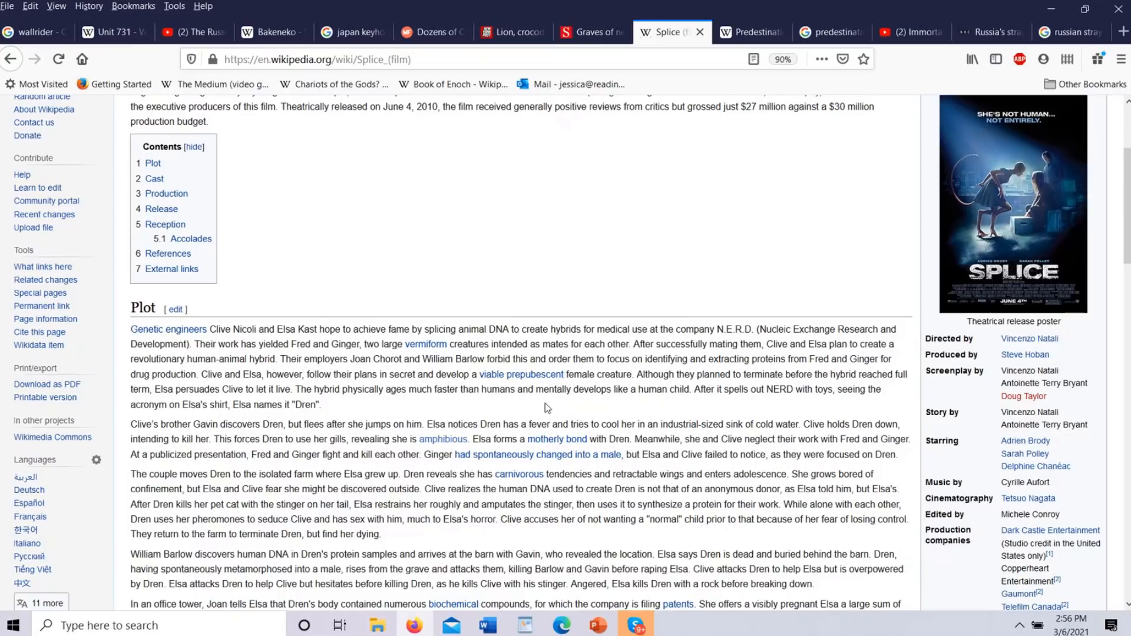
mouse_move(541, 349)
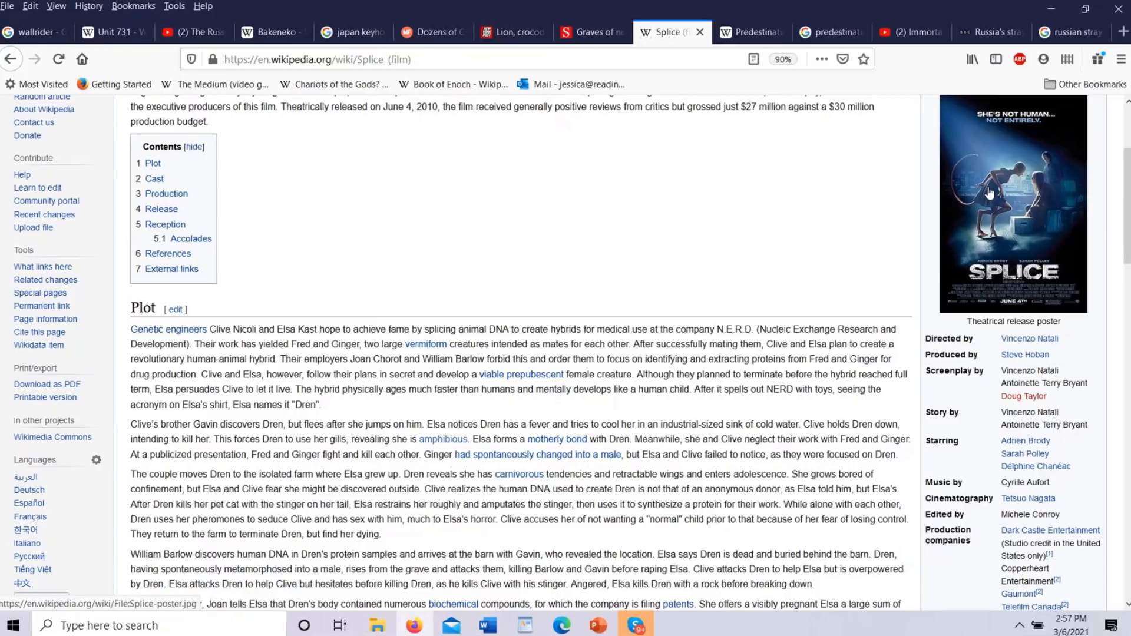
mouse_move(998, 189)
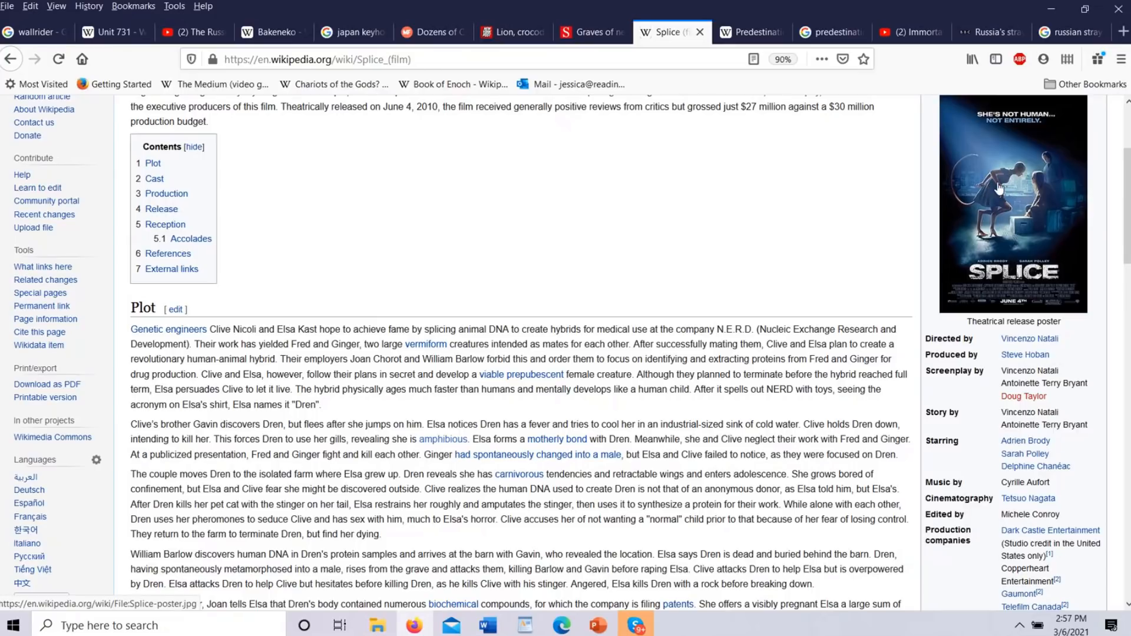
mouse_move(1000, 187)
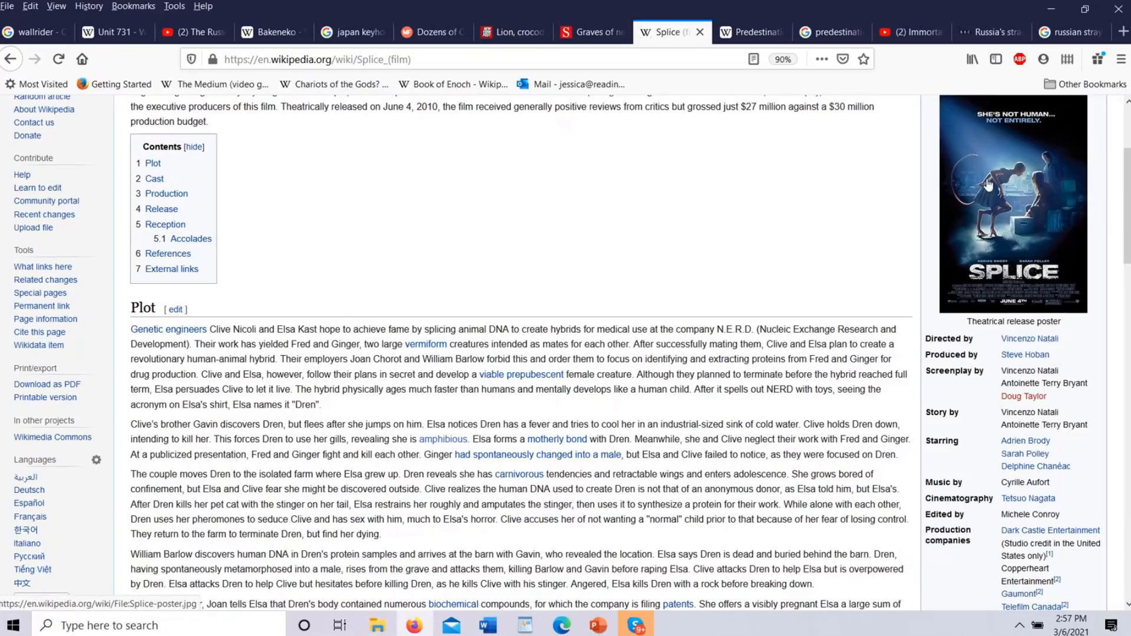
mouse_move(1019, 198)
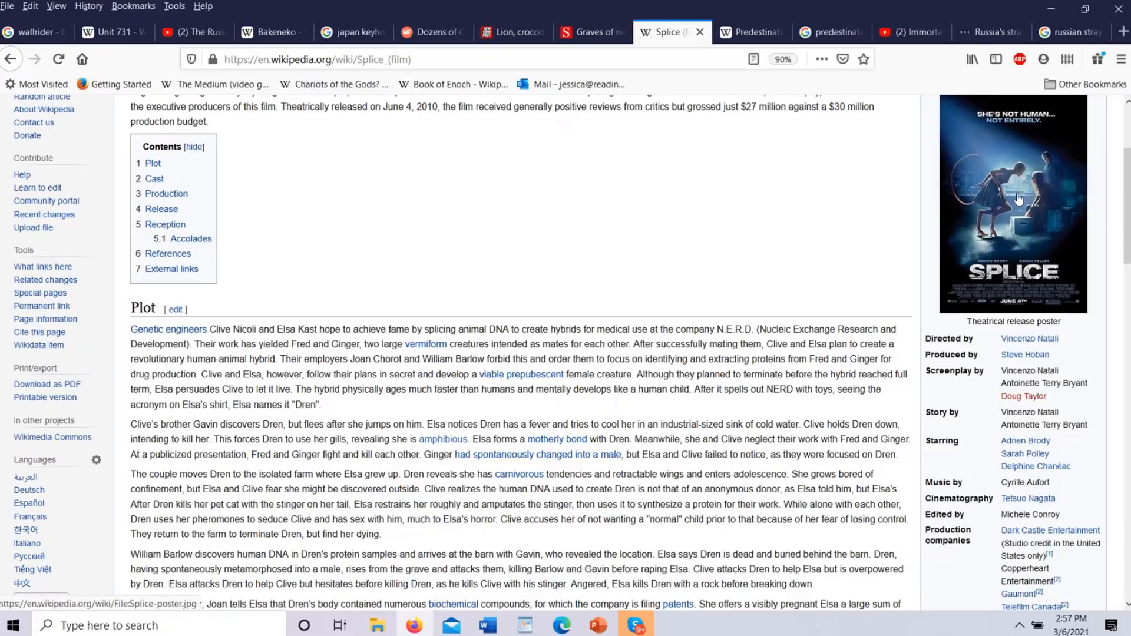
mouse_move(982, 192)
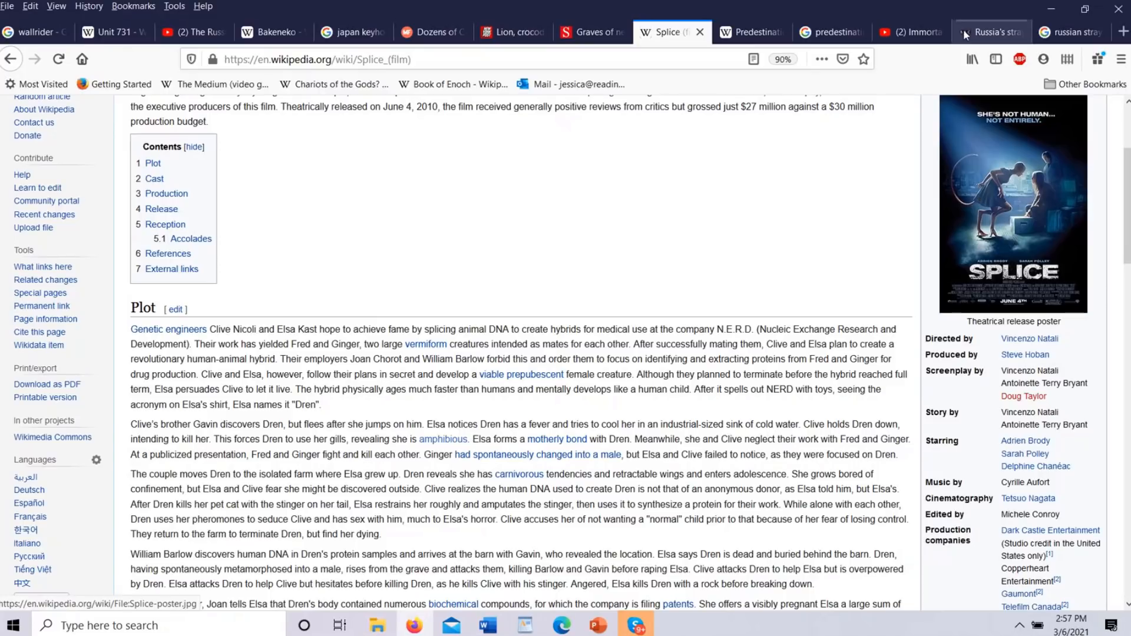
Step: Switch to the Predestination (film) Wikipedia article showing its introduction and contents
left_click(751, 32)
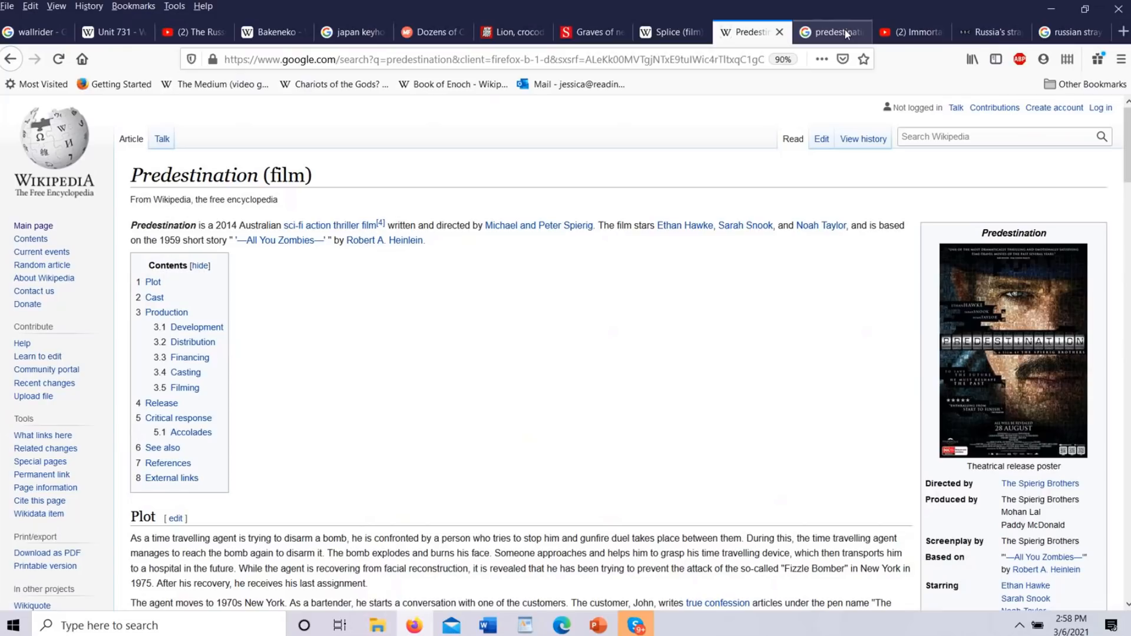
left_click(830, 32)
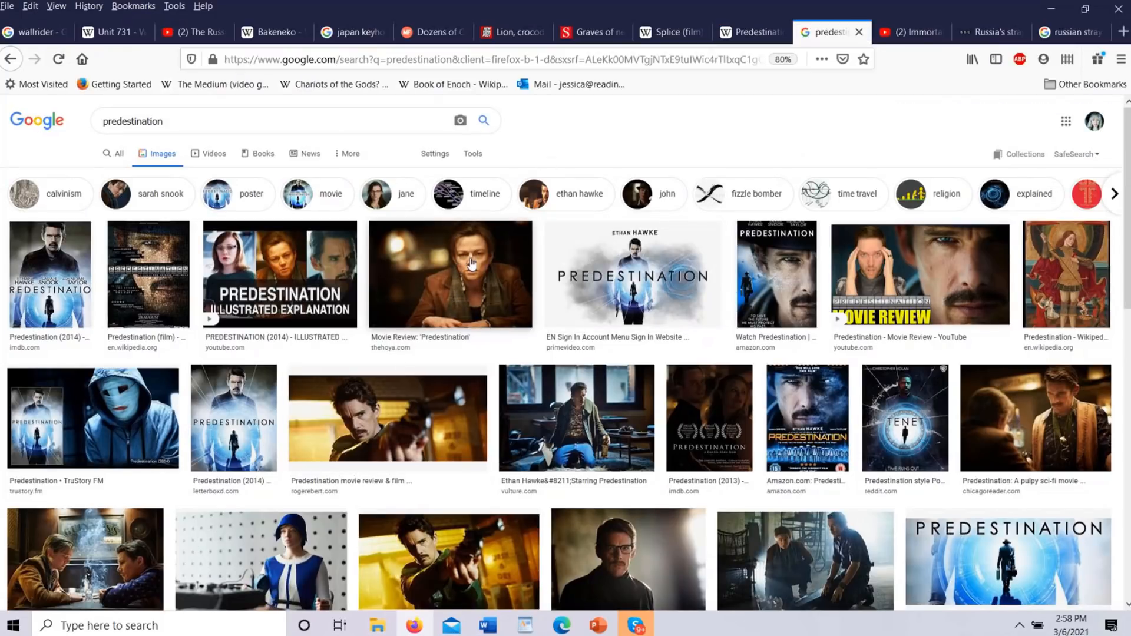
mouse_move(689, 116)
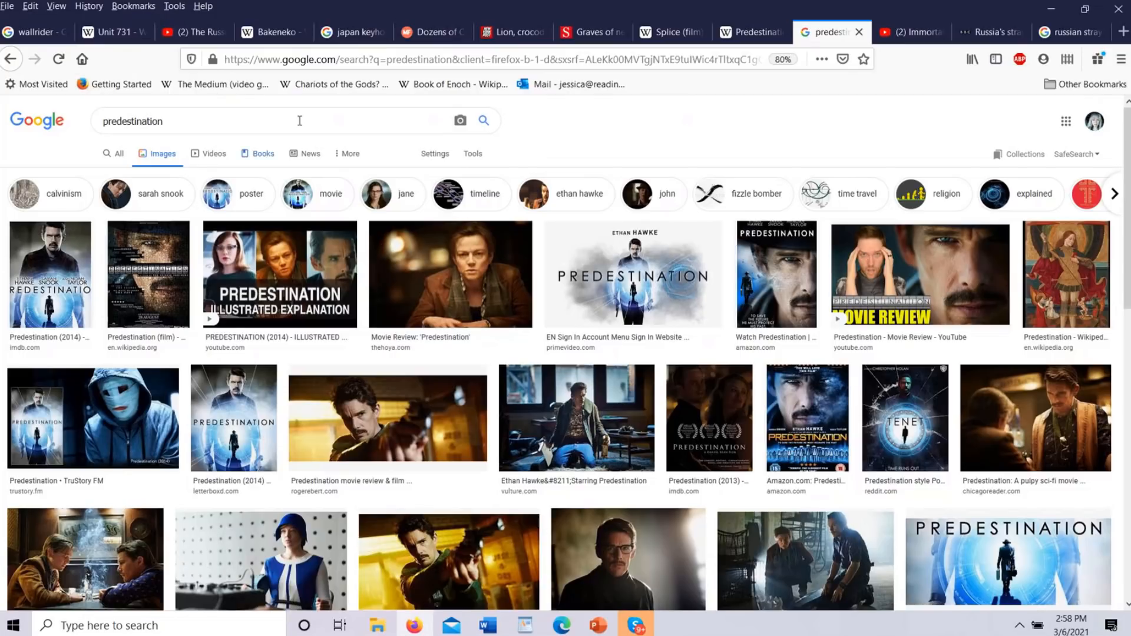
mouse_move(260, 281)
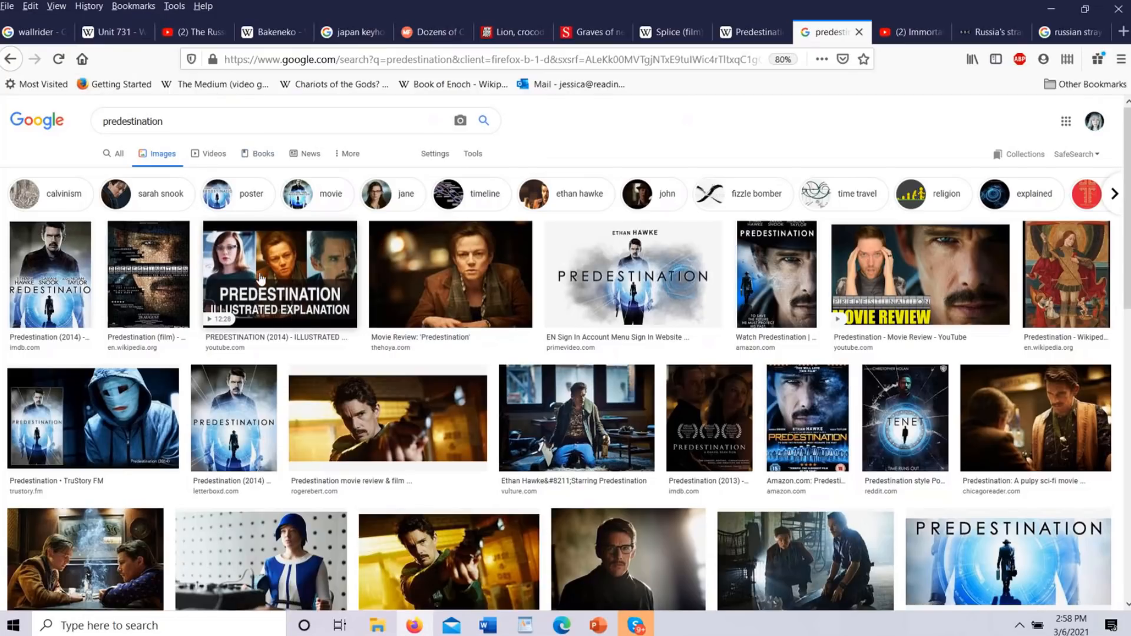
mouse_move(320, 282)
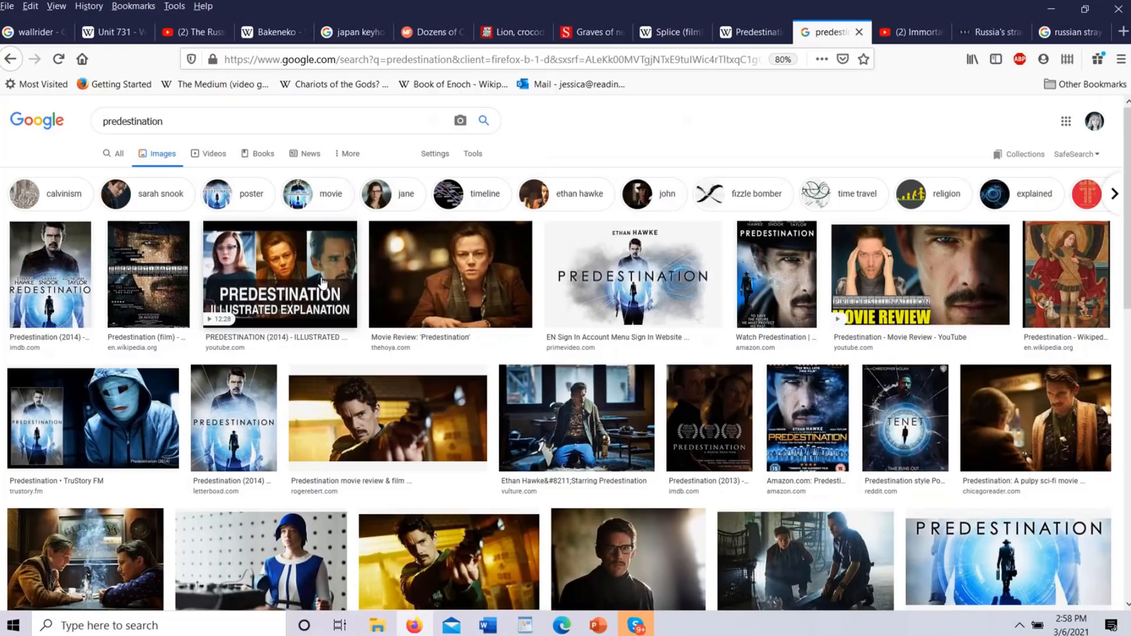
mouse_move(332, 272)
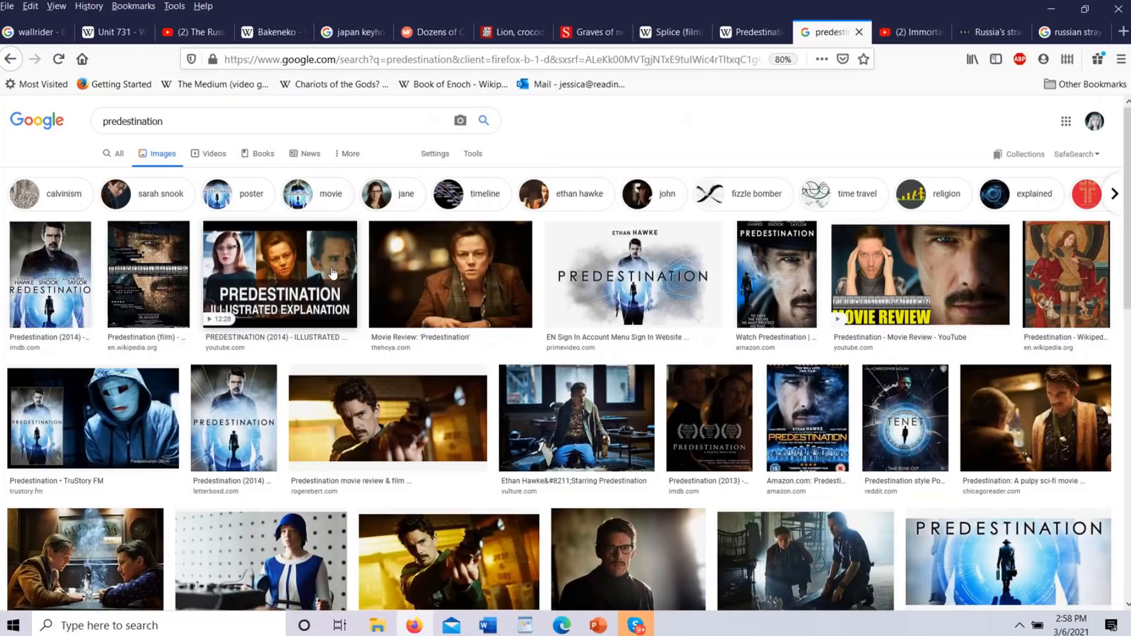
mouse_move(306, 258)
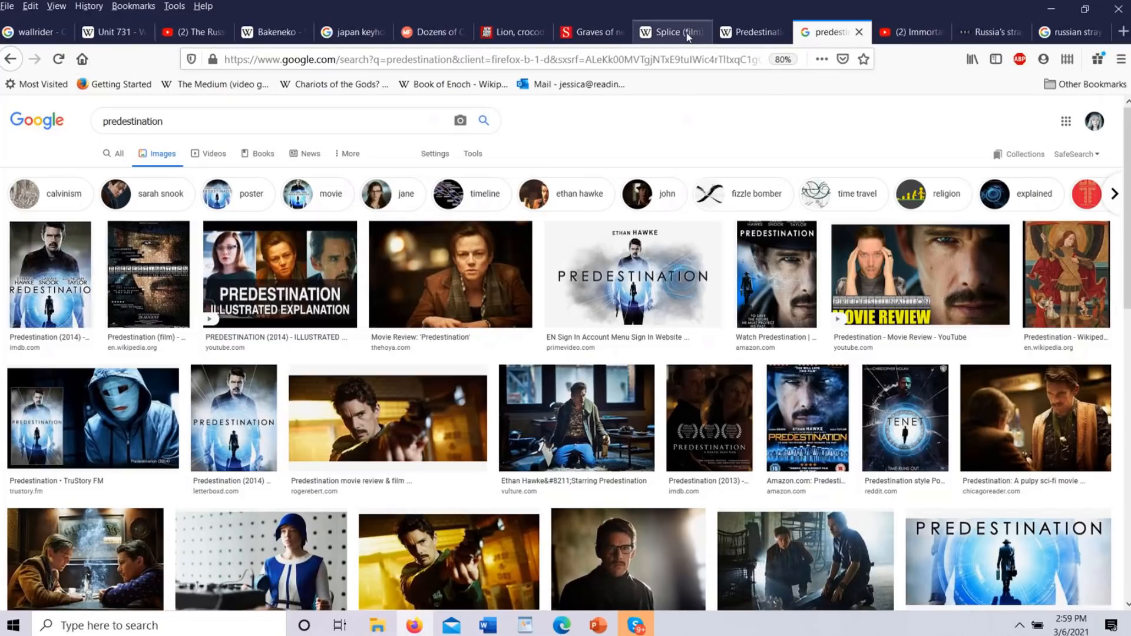
Step: Switch back to the Splice (film) Wikipedia article with its contents and Plot section
left_click(667, 32)
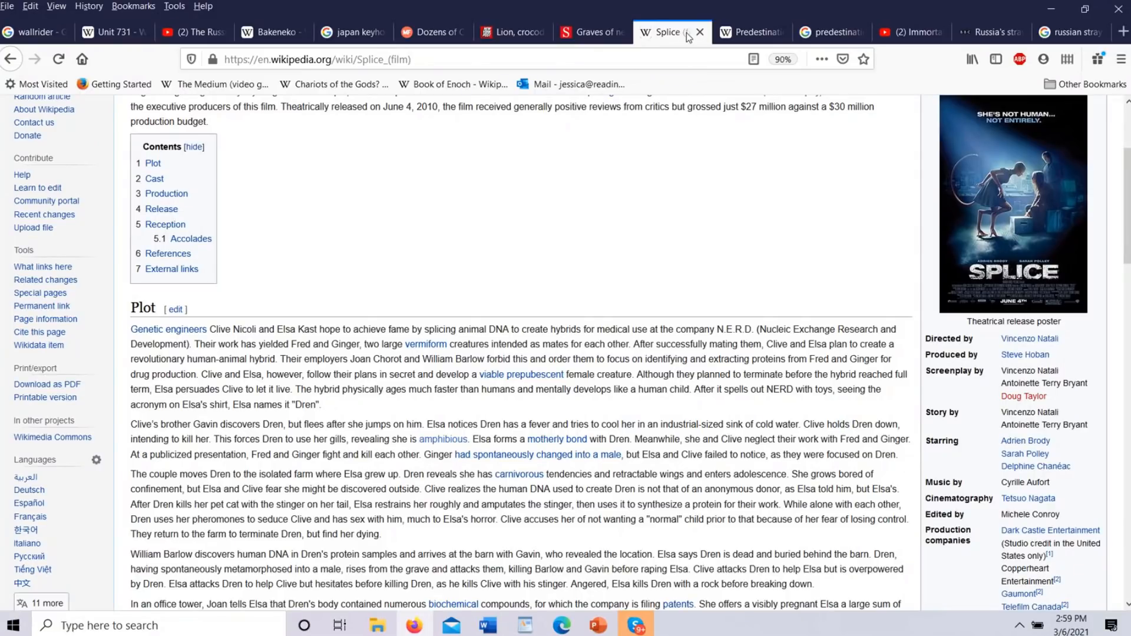
mouse_move(911, 32)
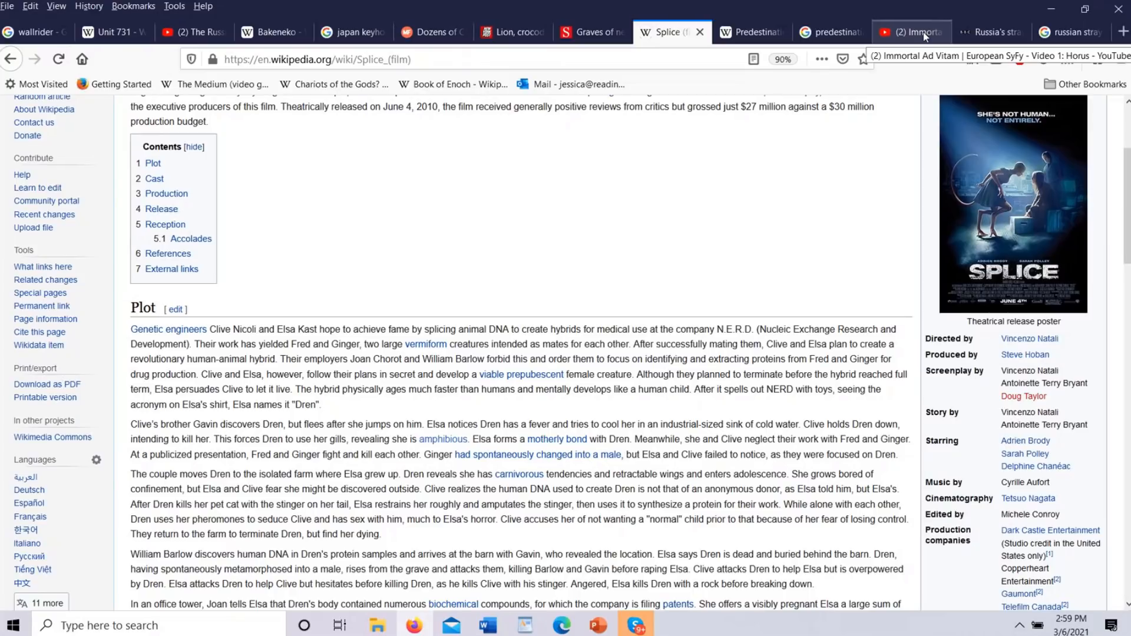
Step: Switch to the 'Immortal Ad Vitam' Horus YouTube video, paused at 0:23
left_click(911, 32)
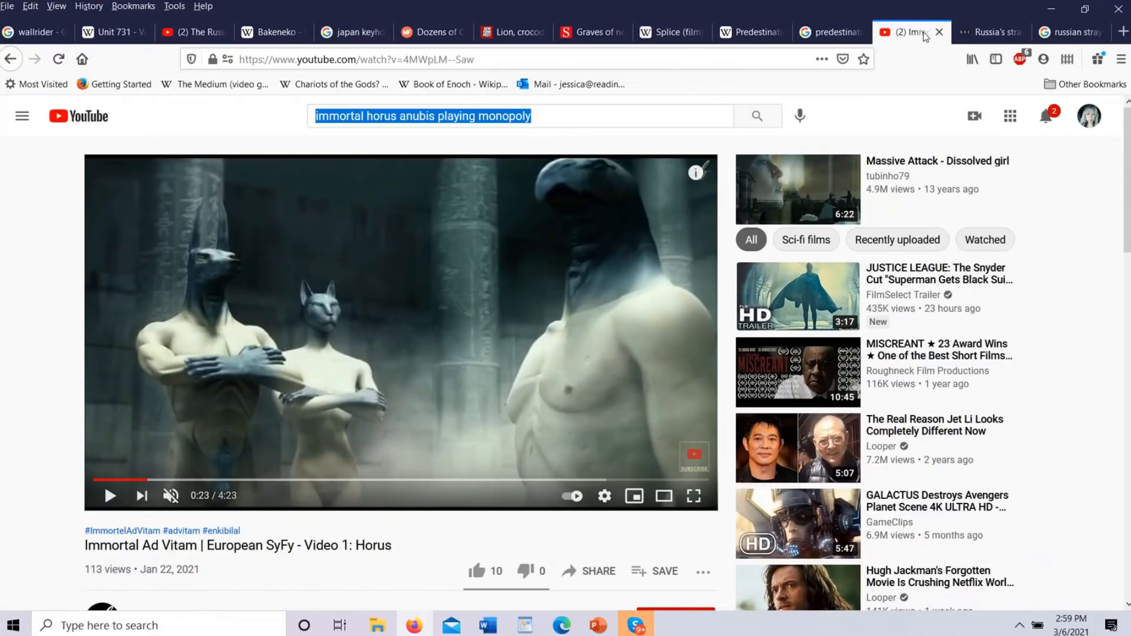
mouse_move(368, 318)
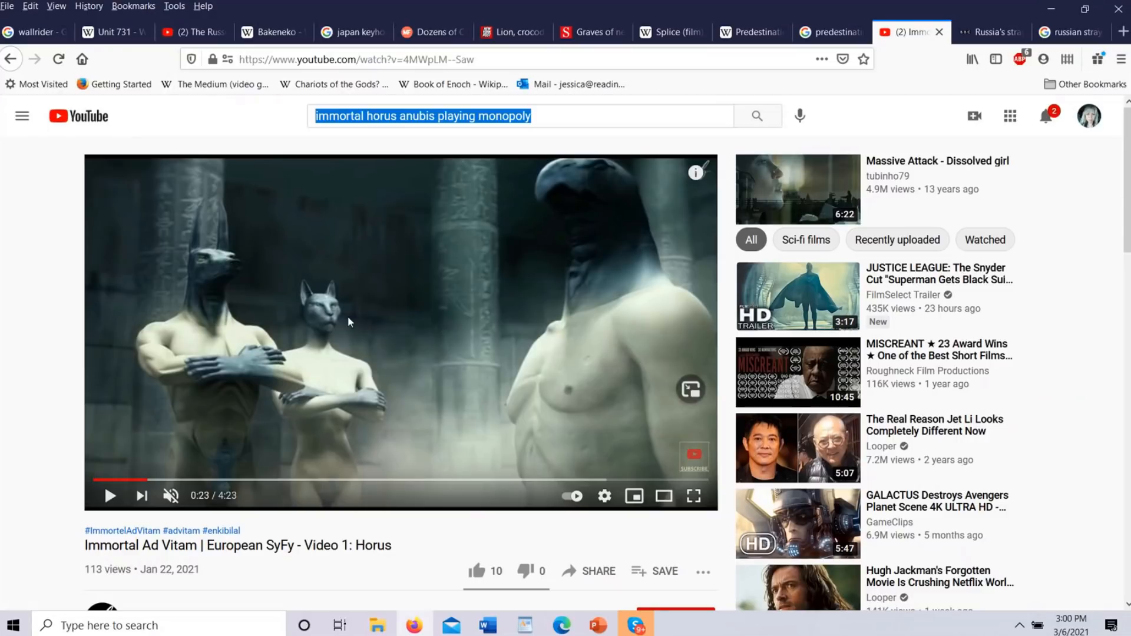
mouse_move(390, 305)
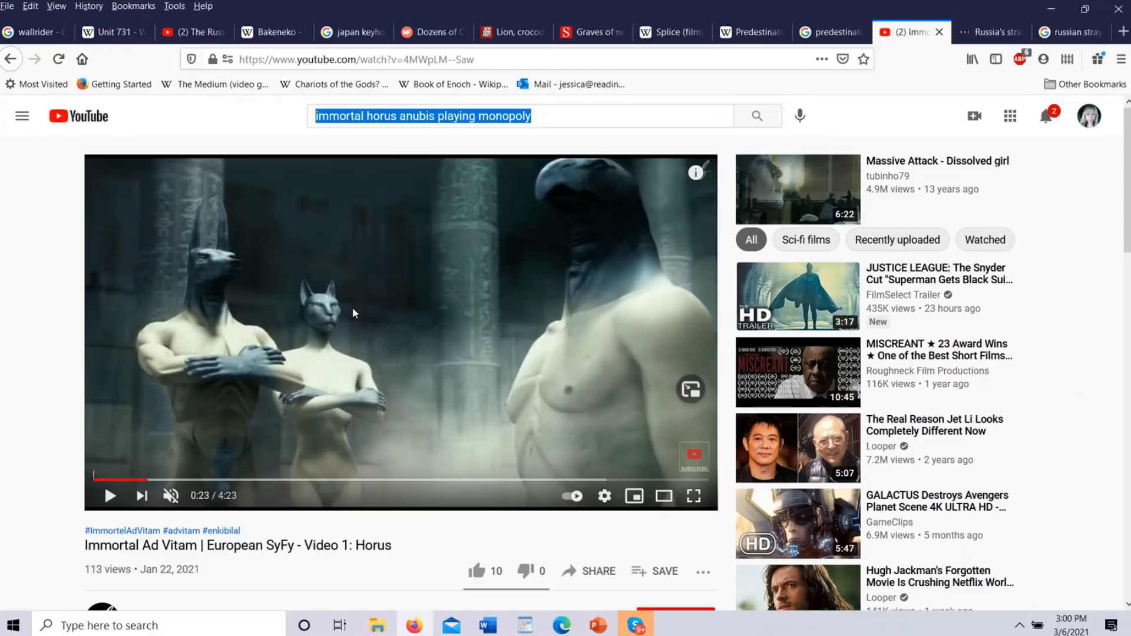
mouse_move(632, 121)
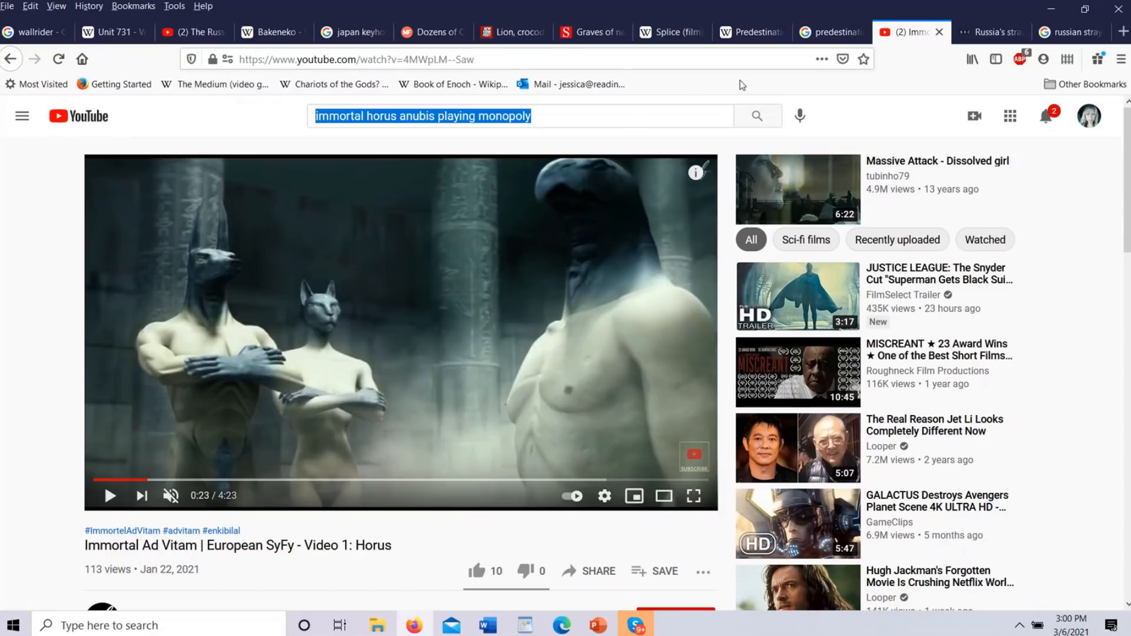
mouse_move(227, 285)
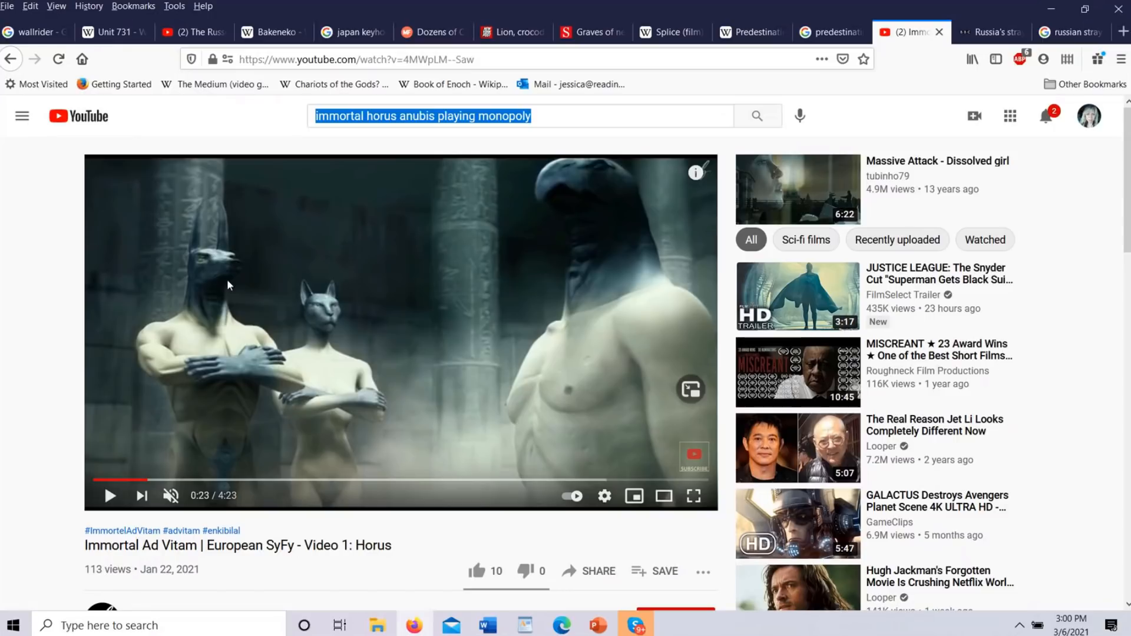
mouse_move(604, 231)
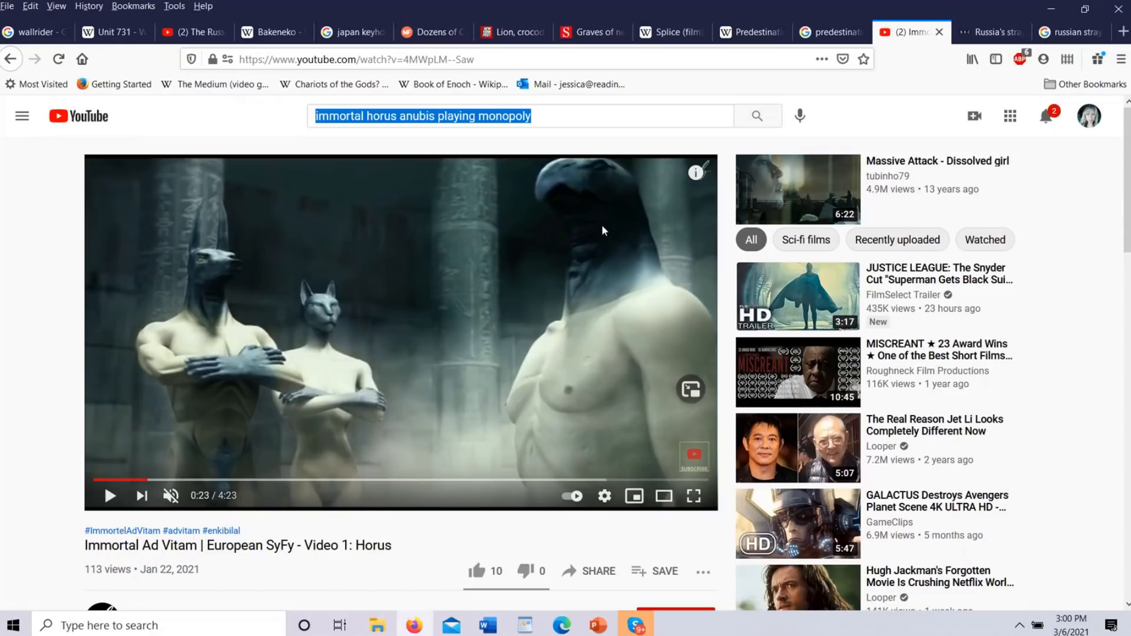
mouse_move(834, 91)
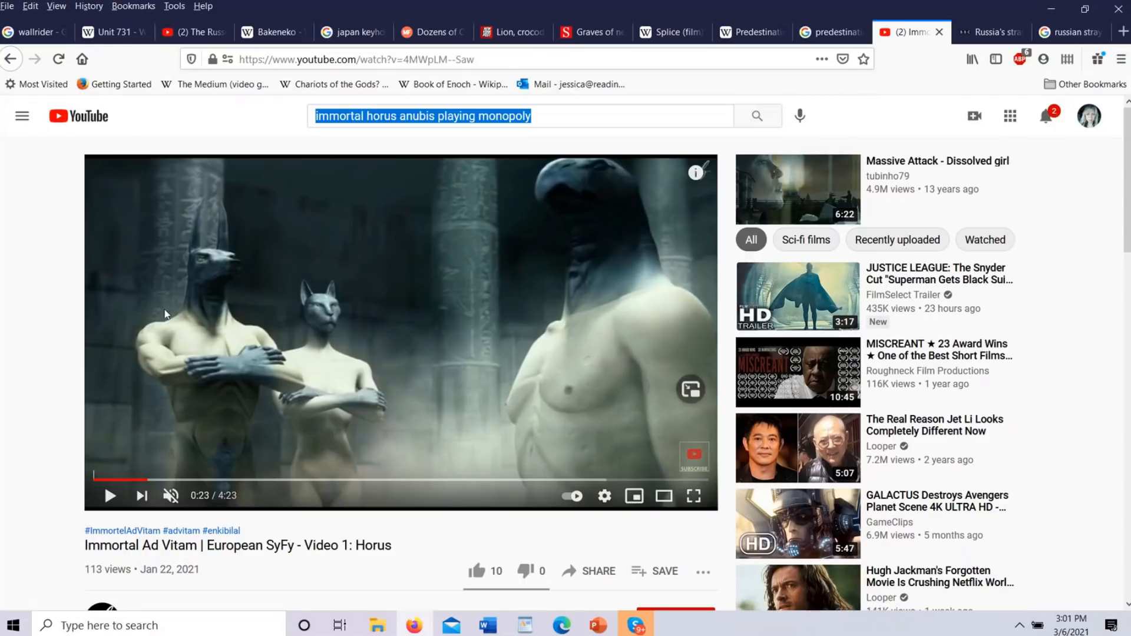
mouse_move(217, 288)
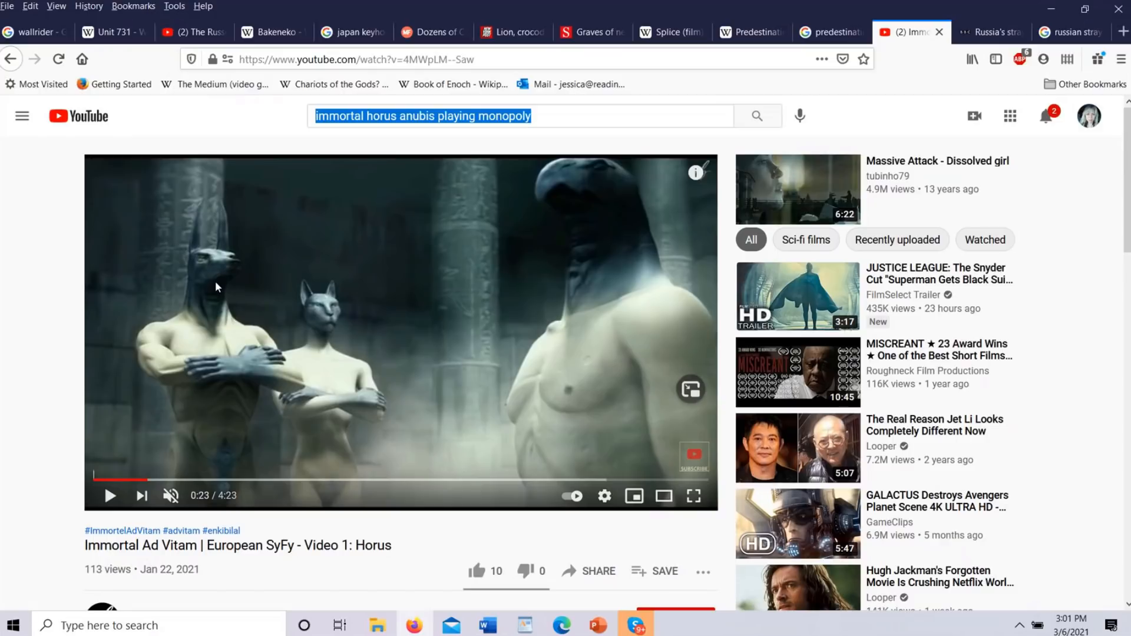
mouse_move(517, 290)
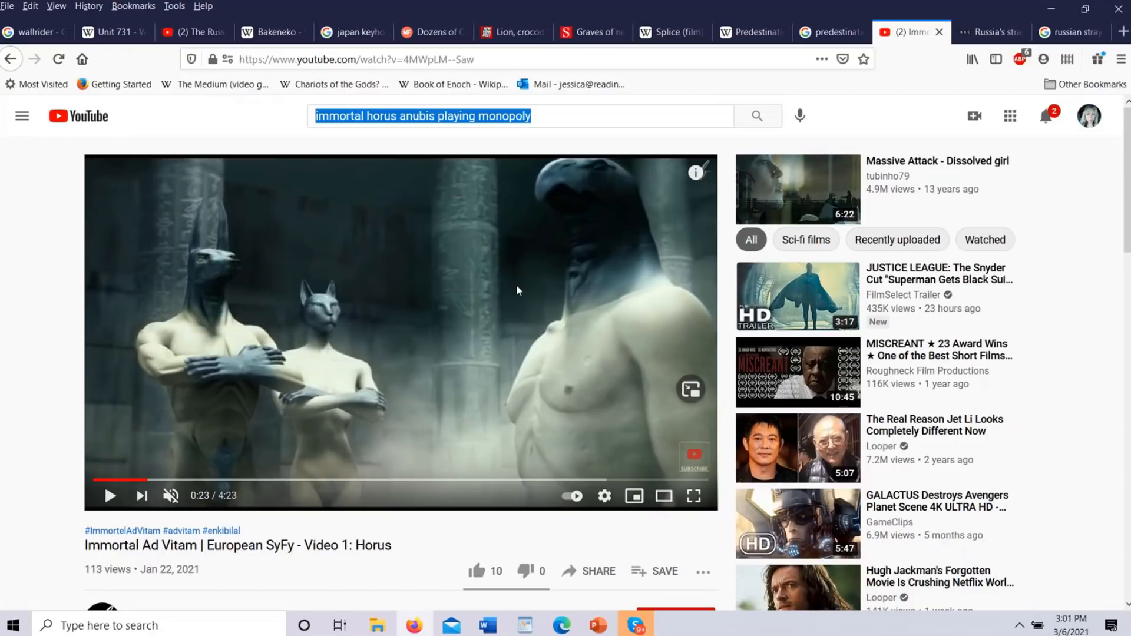
mouse_move(899, 85)
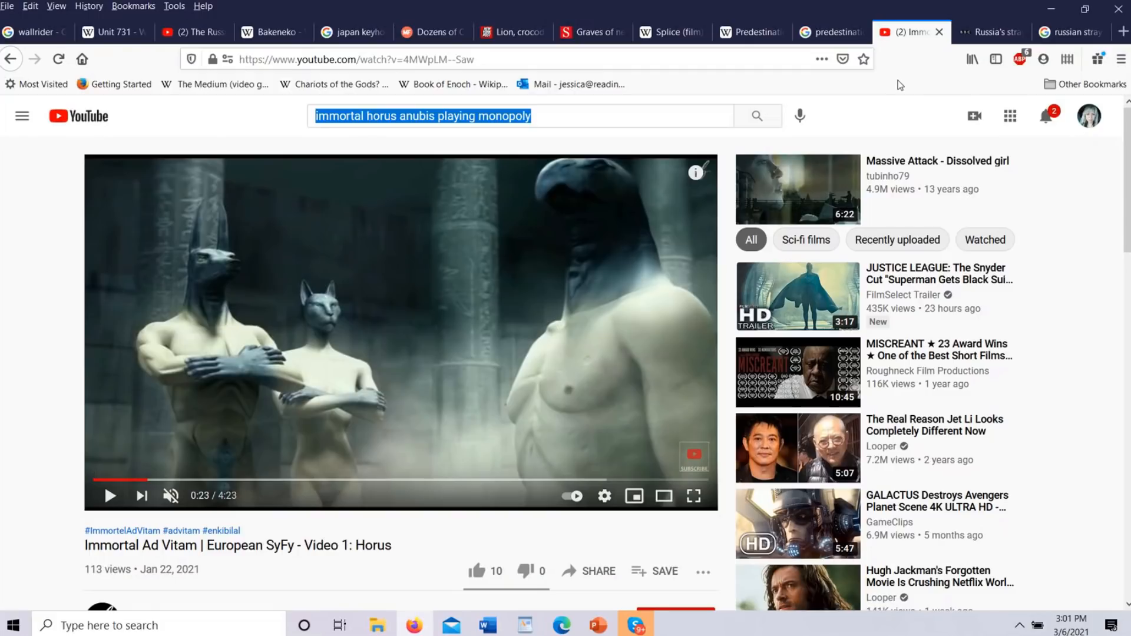
mouse_move(1051, 9)
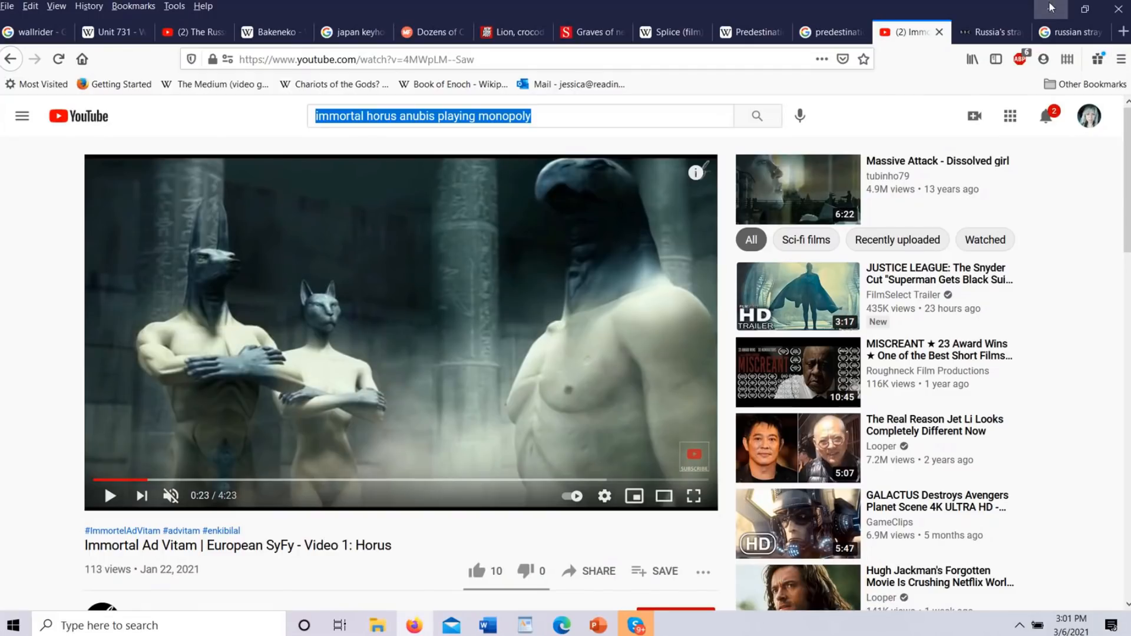
left_click(989, 32)
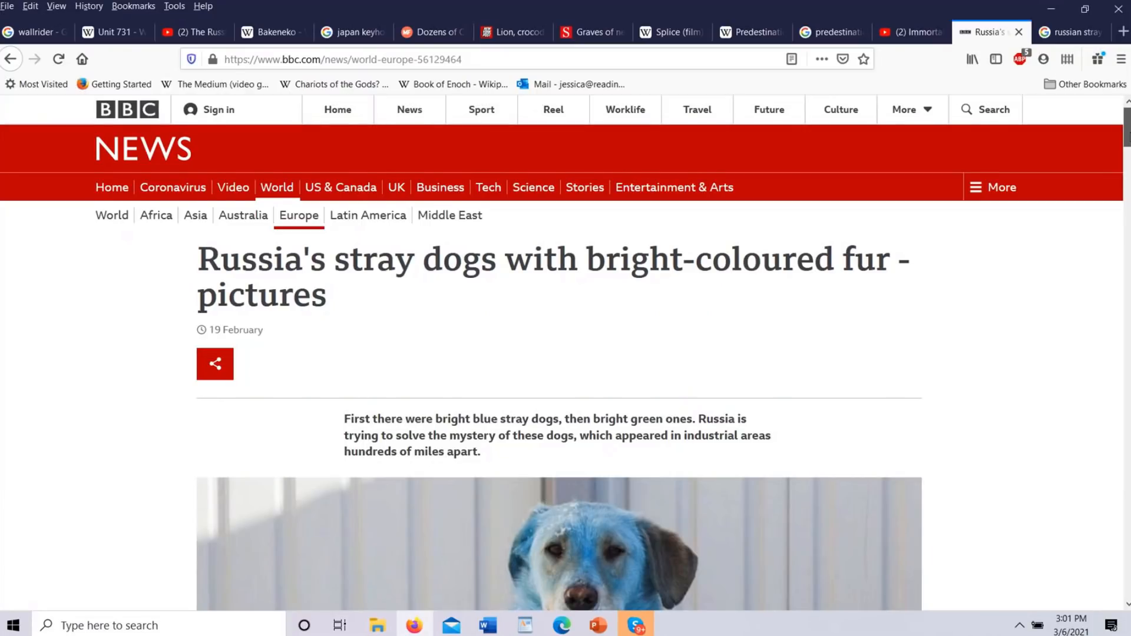
scroll("down", 3)
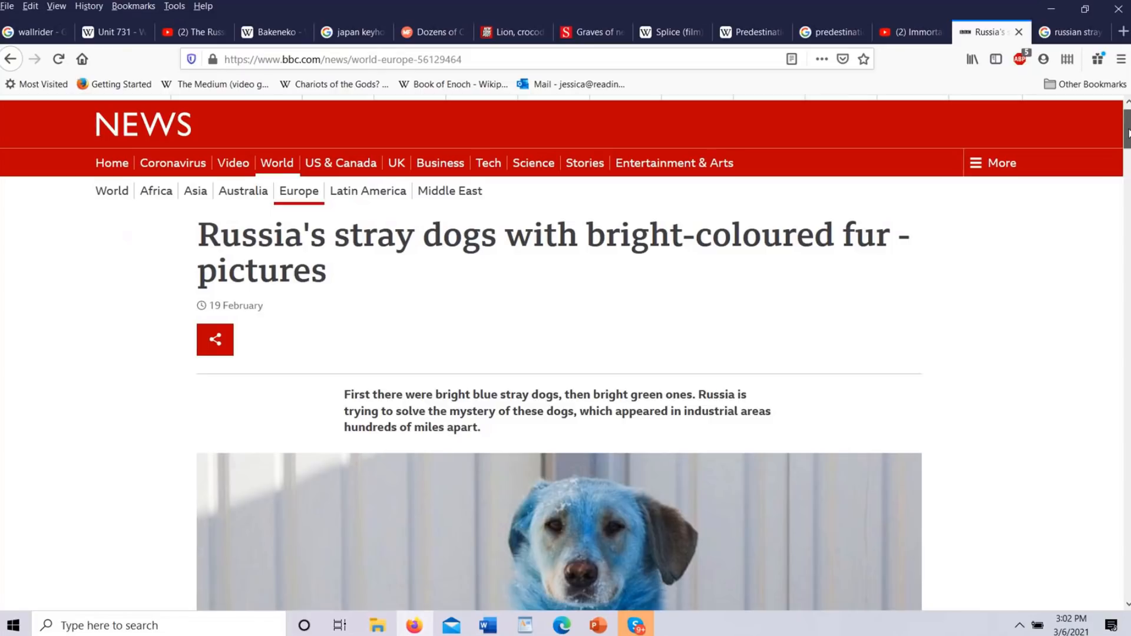
scroll("down", 3)
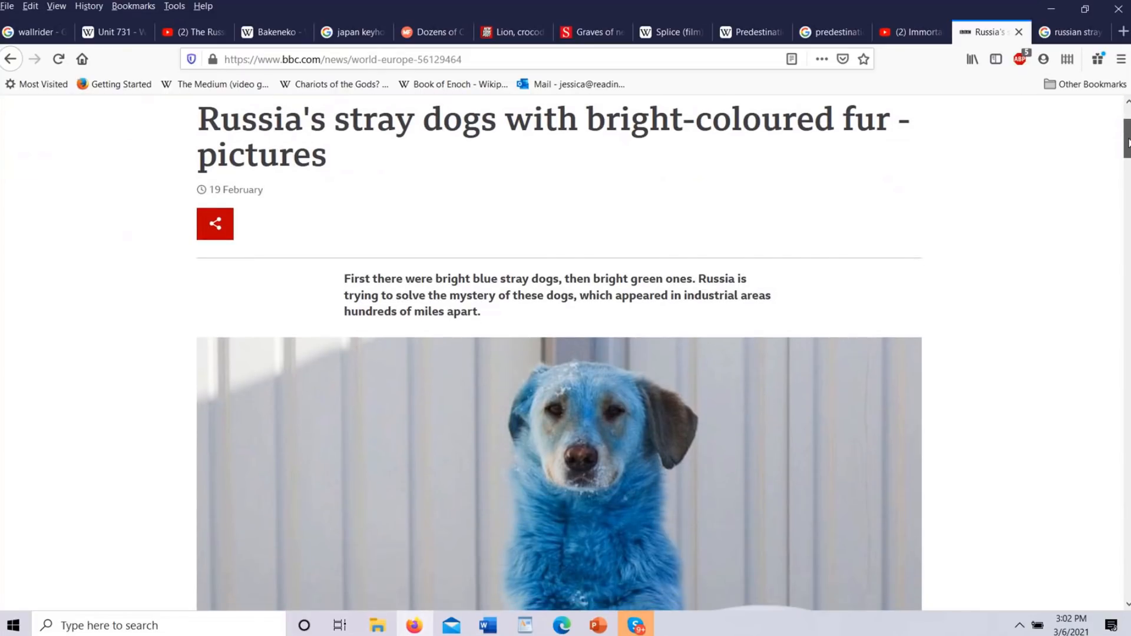
scroll("down", 3)
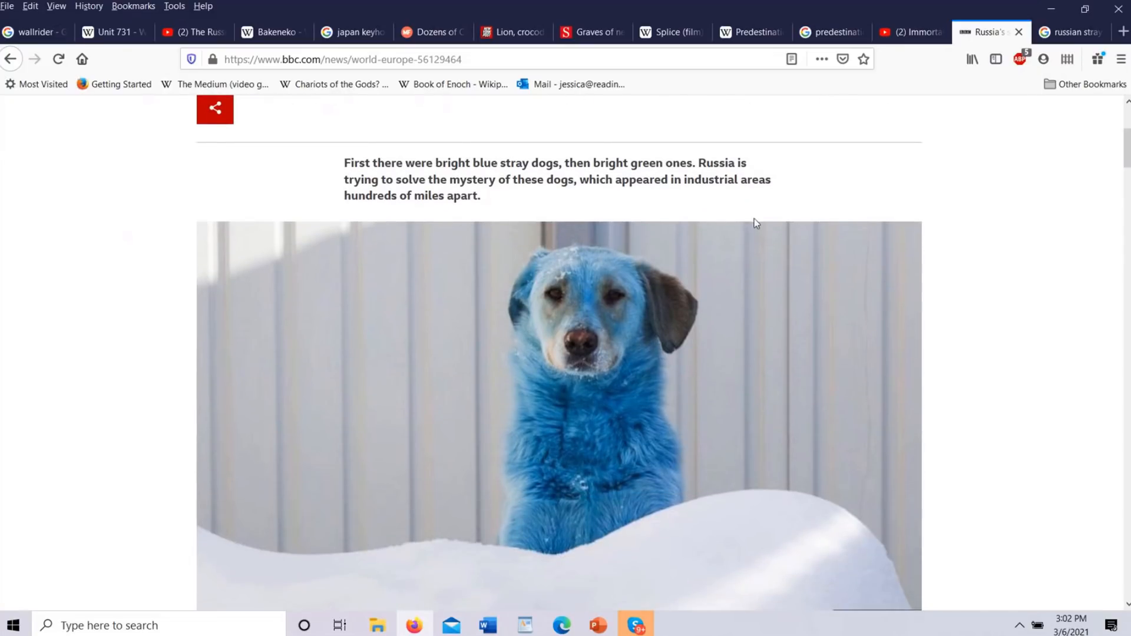
mouse_move(780, 202)
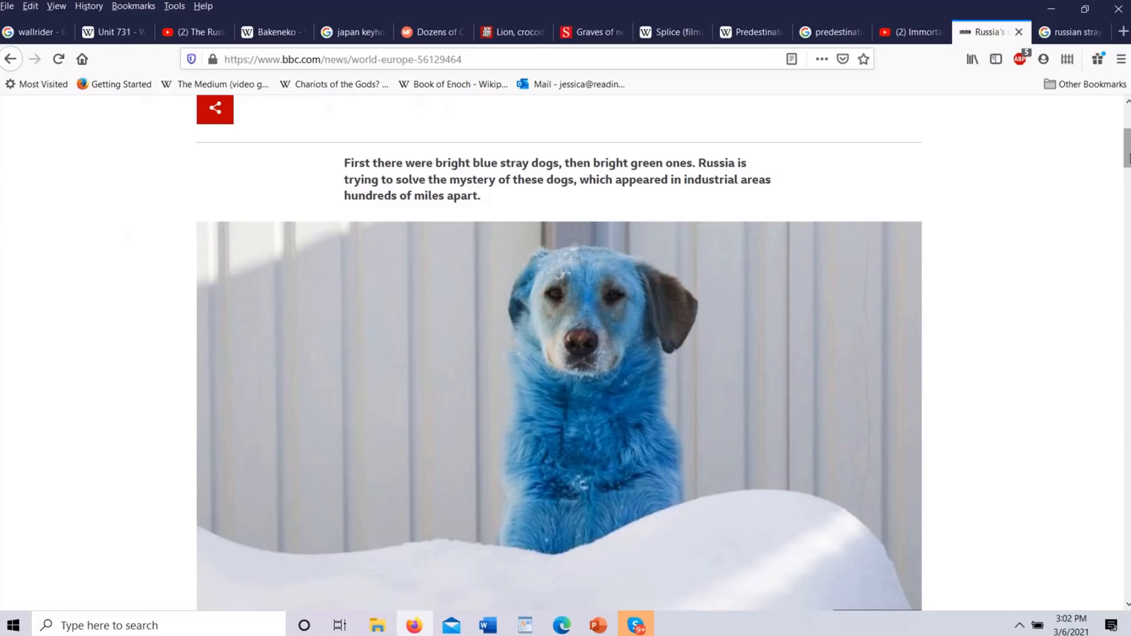
scroll("down", 3)
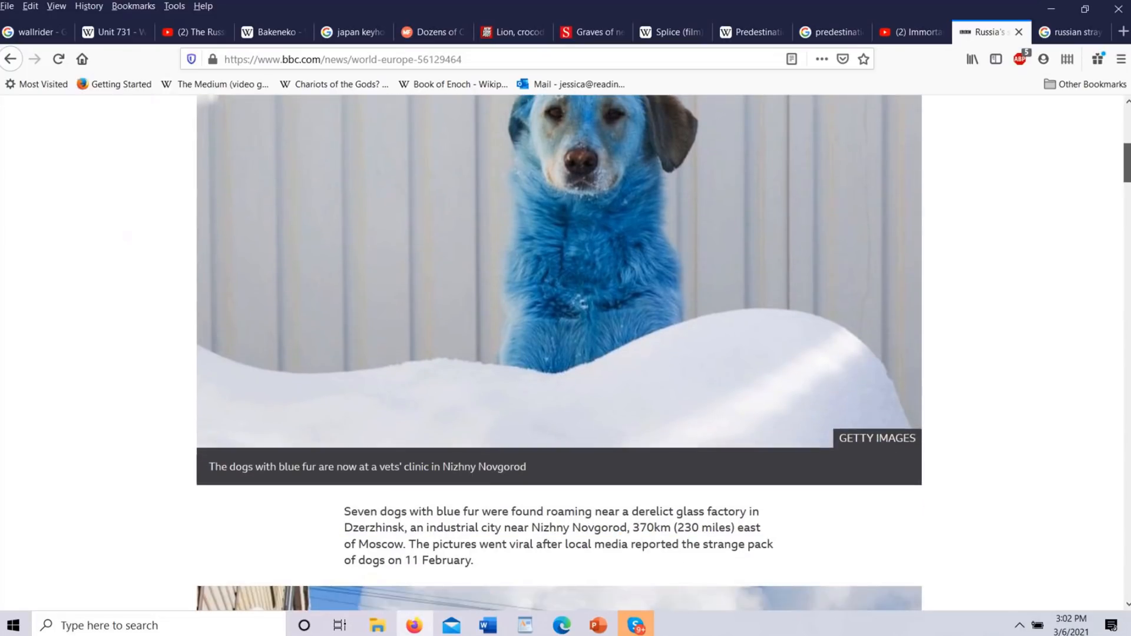
scroll("down", 3)
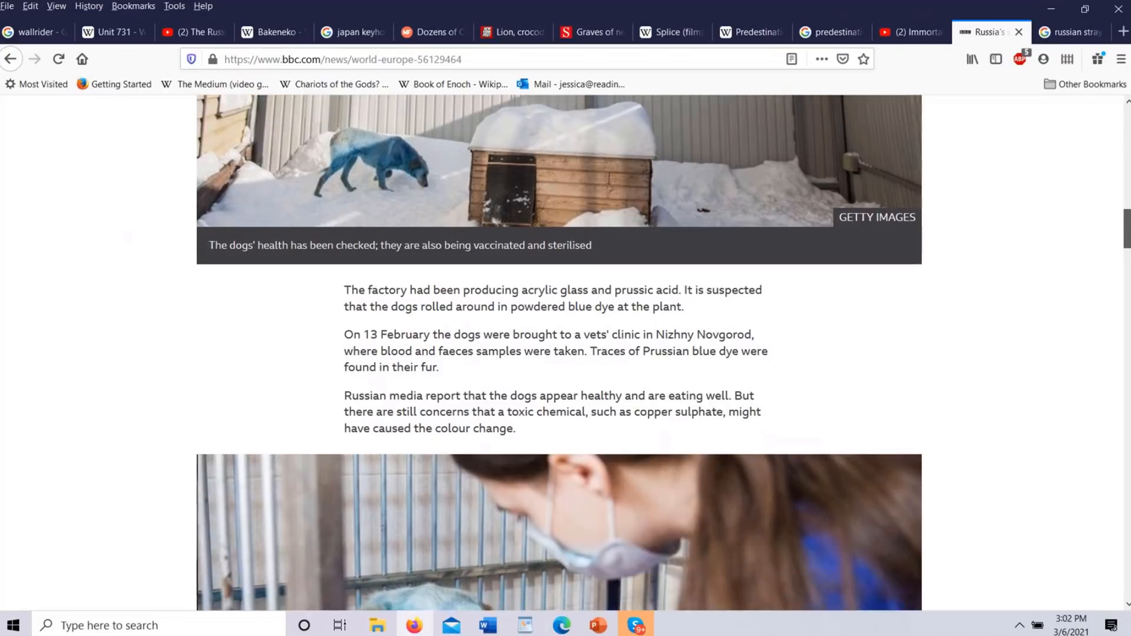
scroll("down", 3)
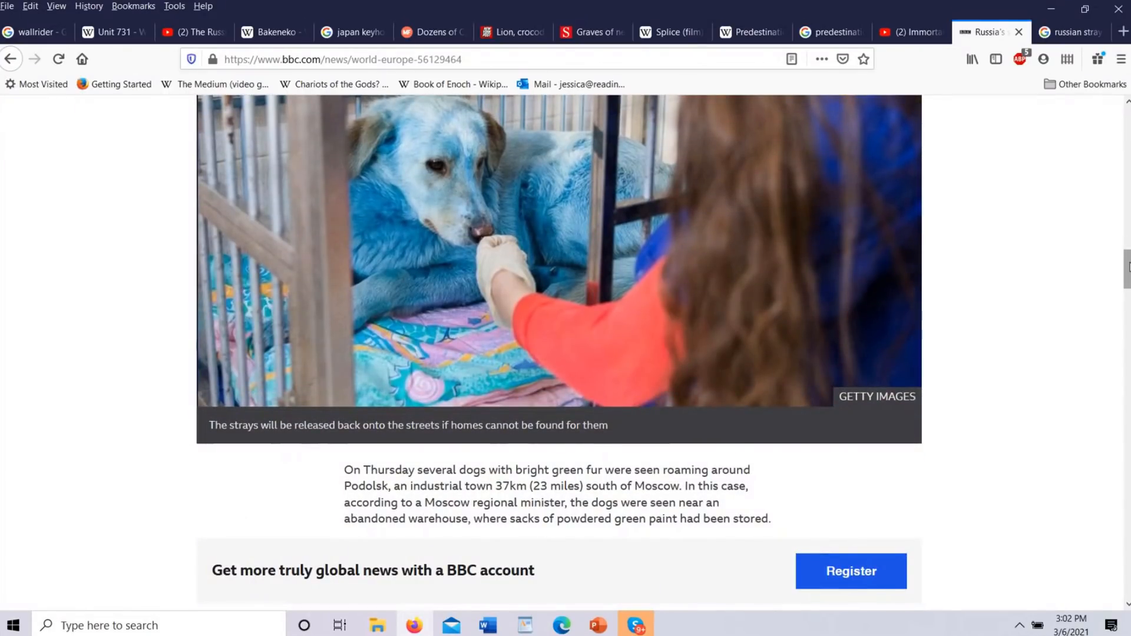
scroll("down", 3)
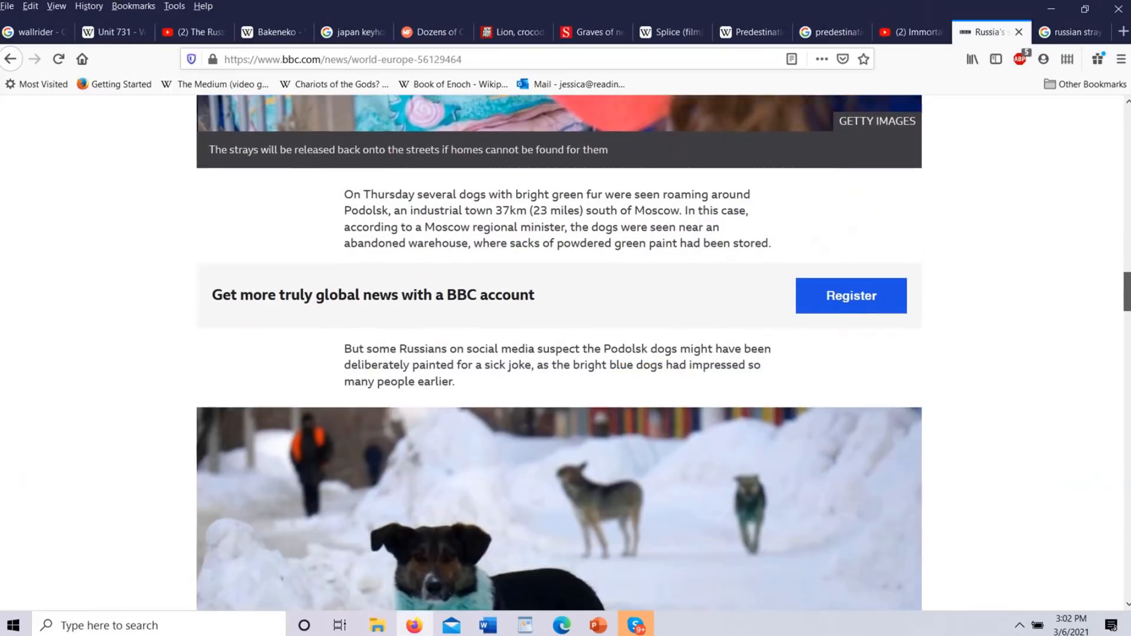
scroll("down", 3)
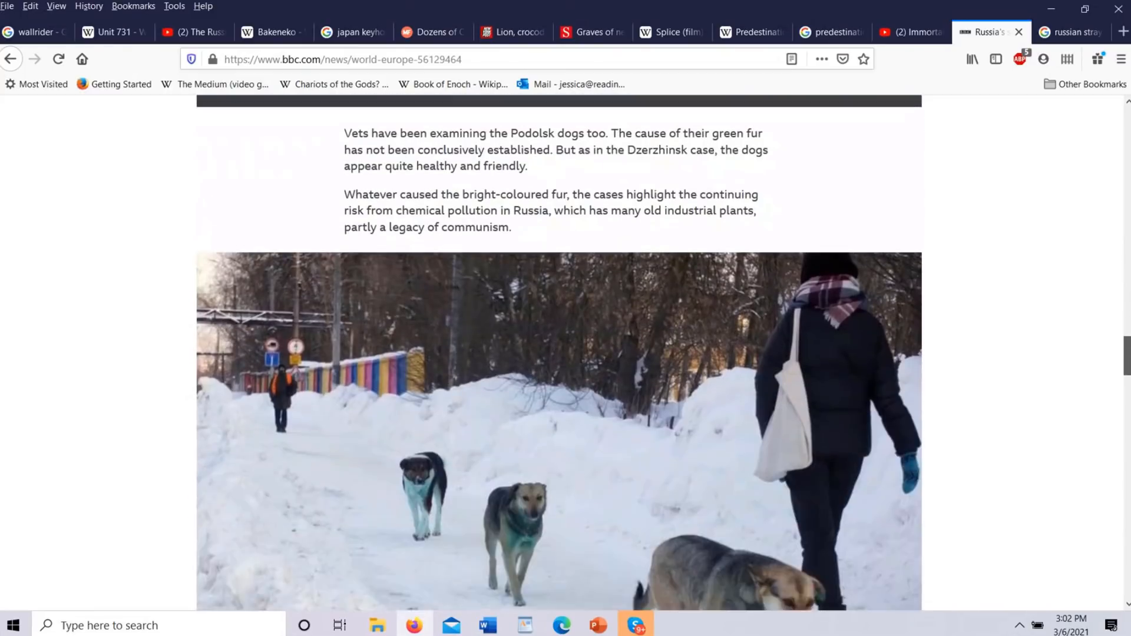
scroll("down", 3)
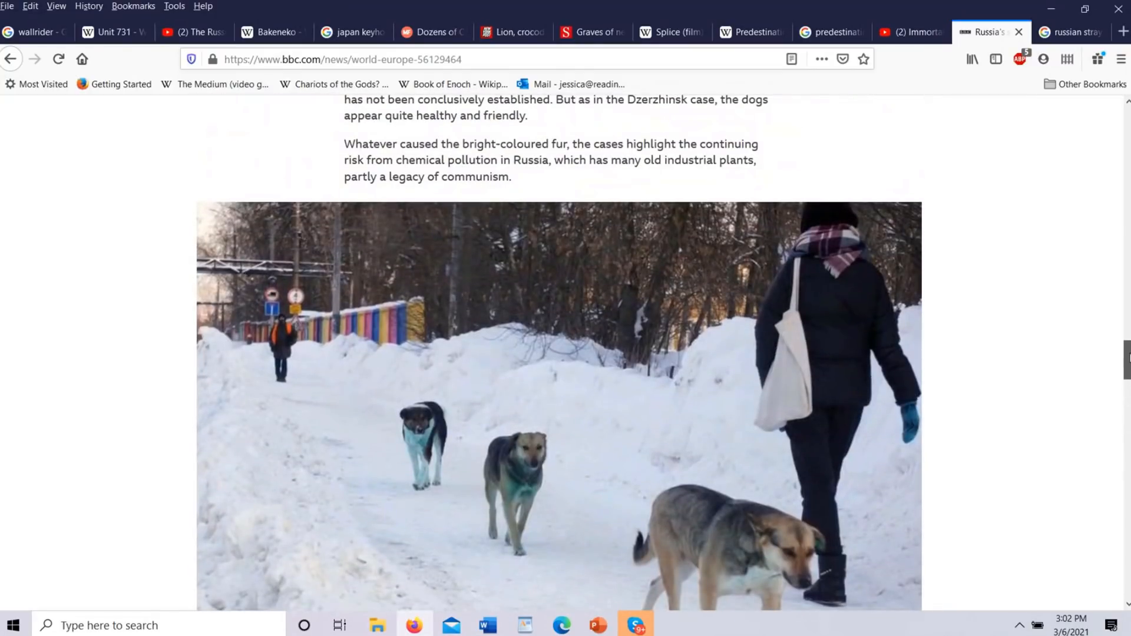
scroll("down", 3)
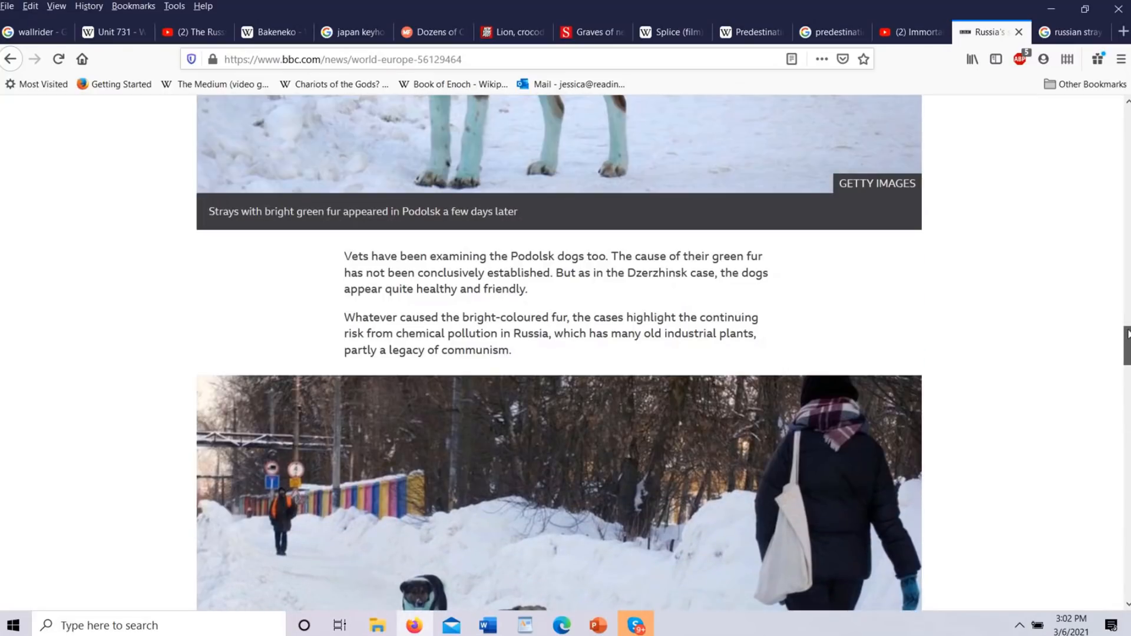
scroll("up", 3)
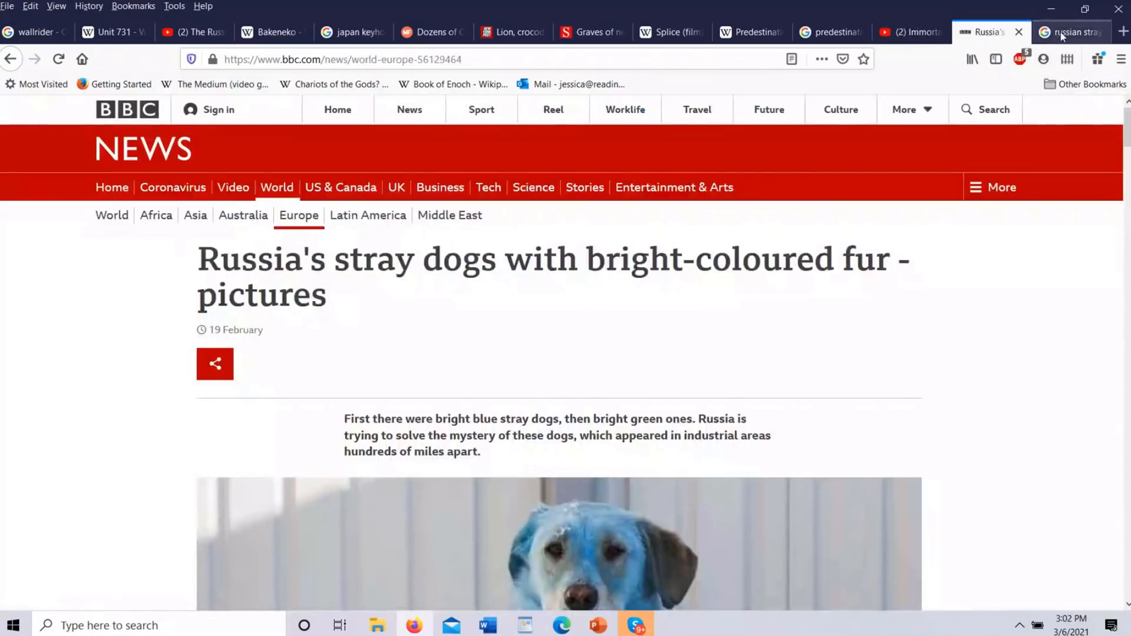
Step: Look over the Google Images results for russian stray dogs
left_click(1071, 32)
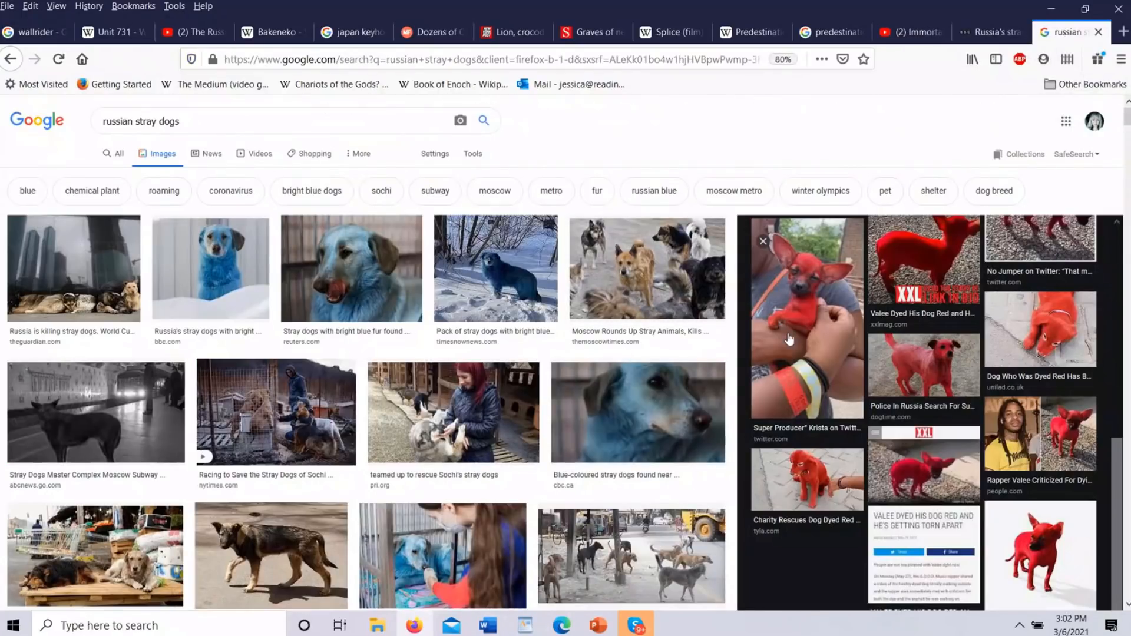
mouse_move(938, 251)
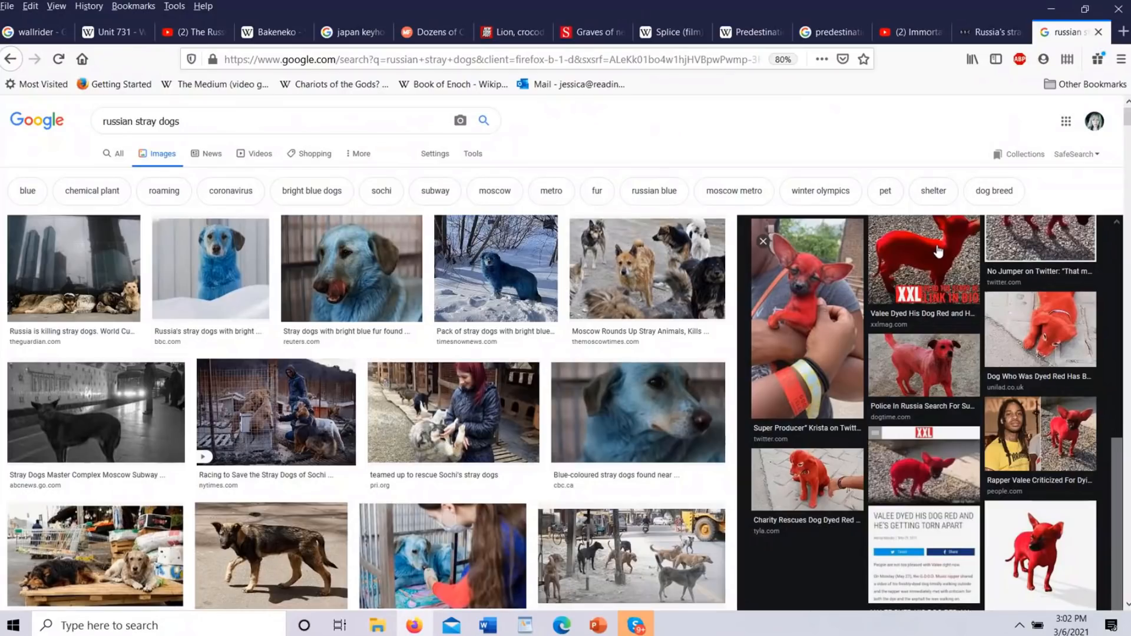
mouse_move(933, 252)
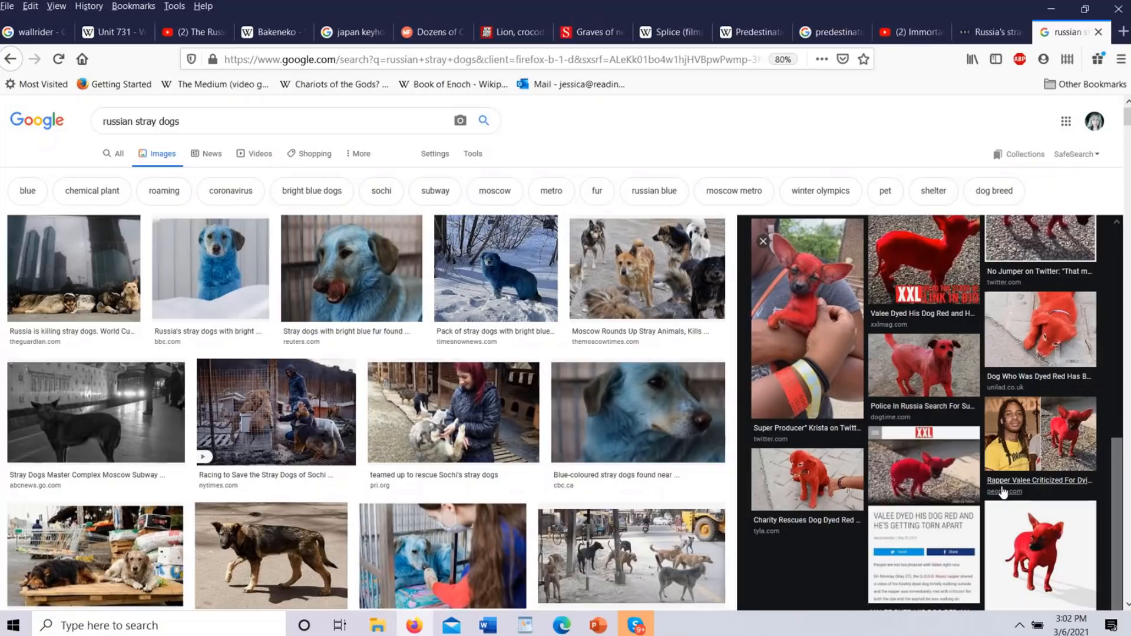
mouse_move(1018, 481)
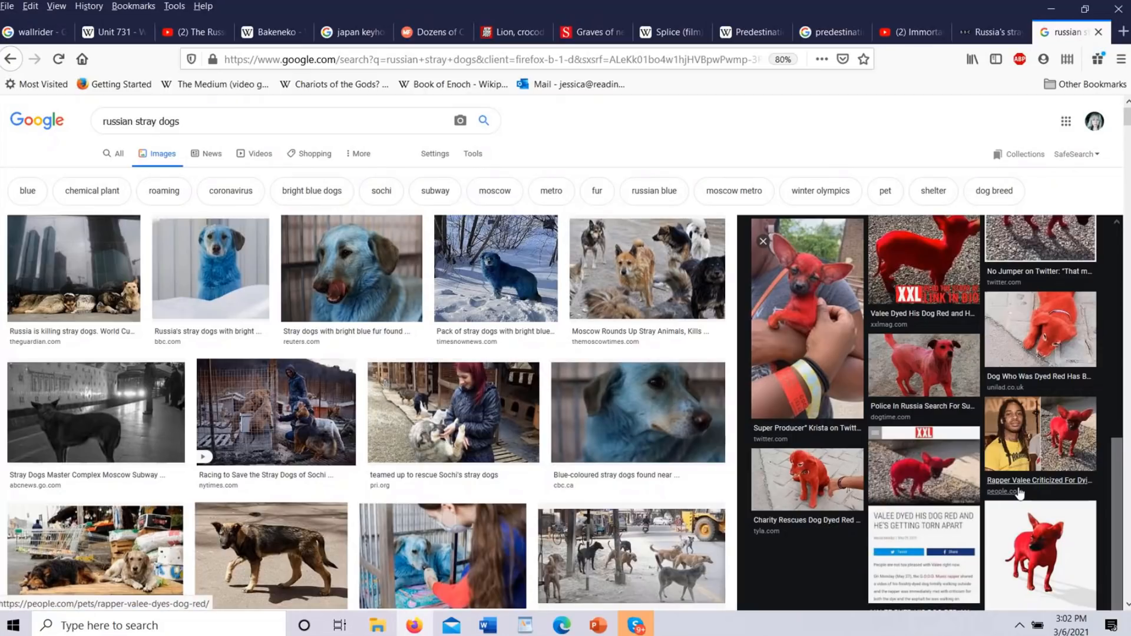
mouse_move(891, 417)
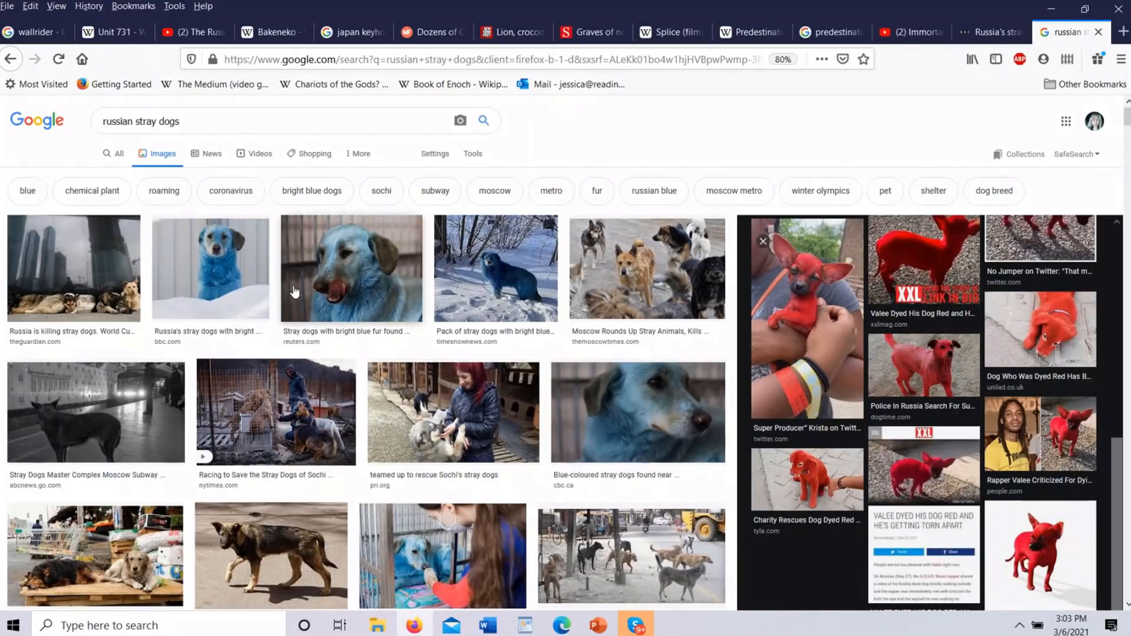
mouse_move(349, 292)
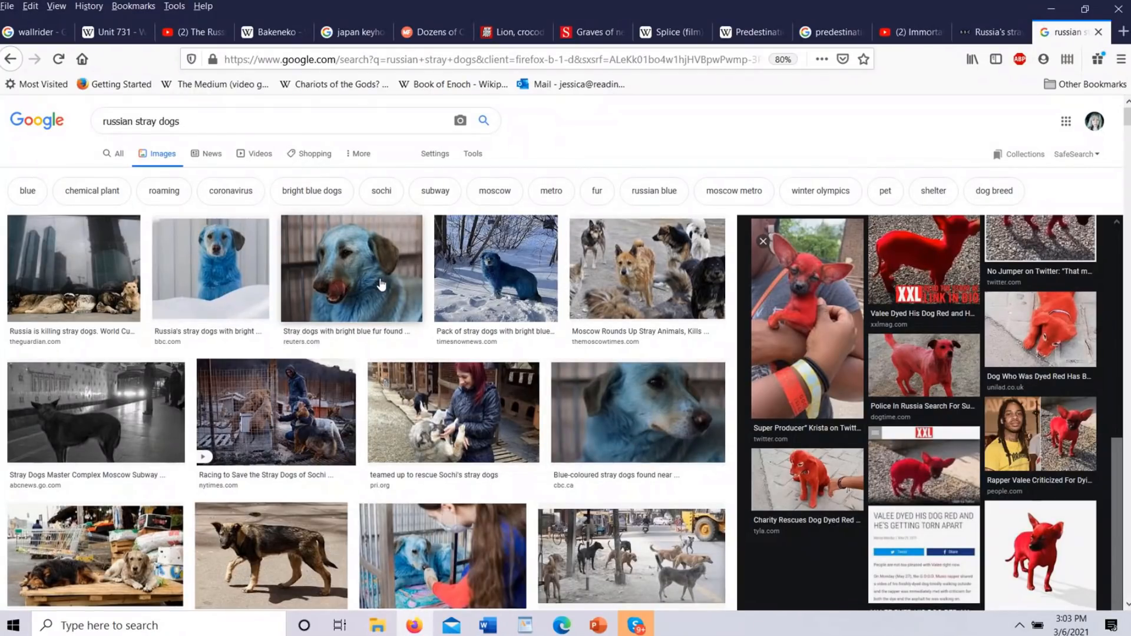
mouse_move(495, 275)
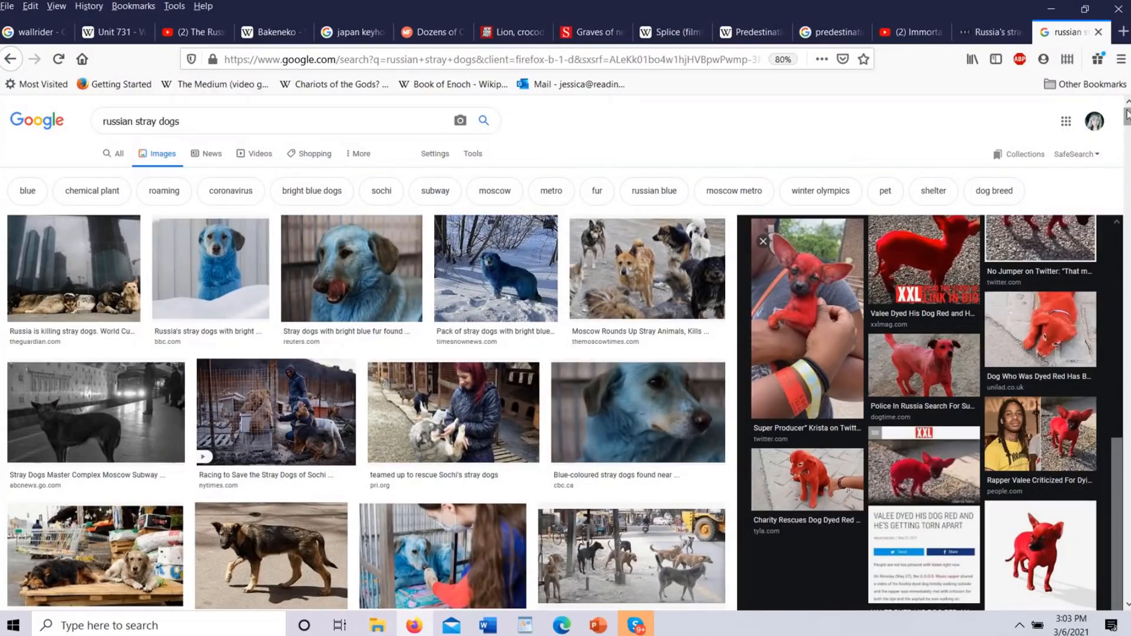
scroll("down", 3)
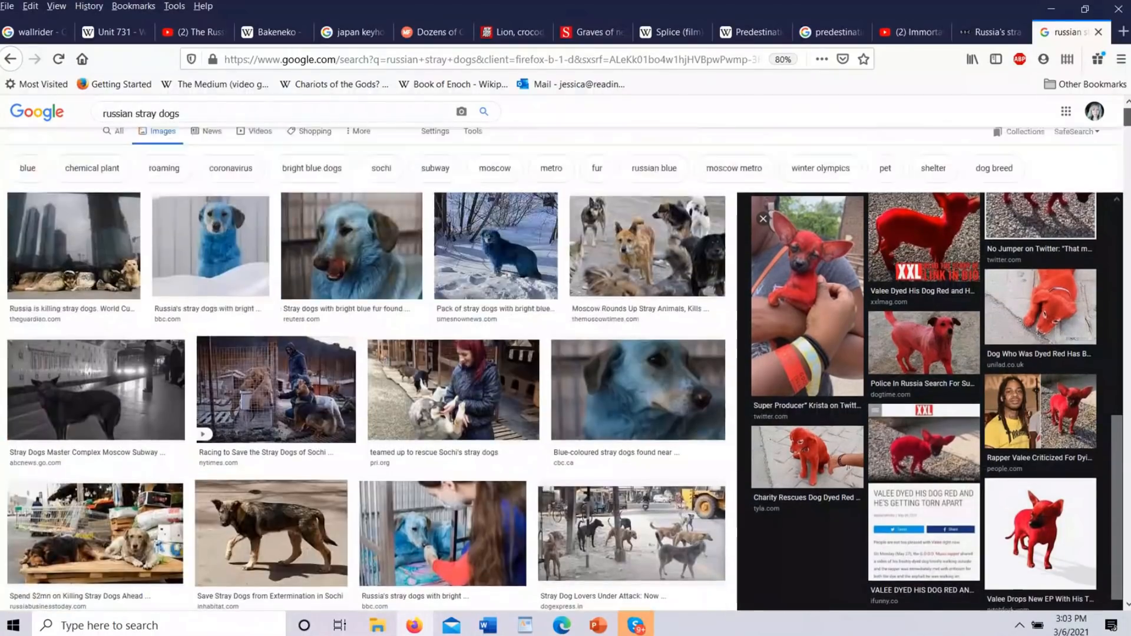
scroll("down", 3)
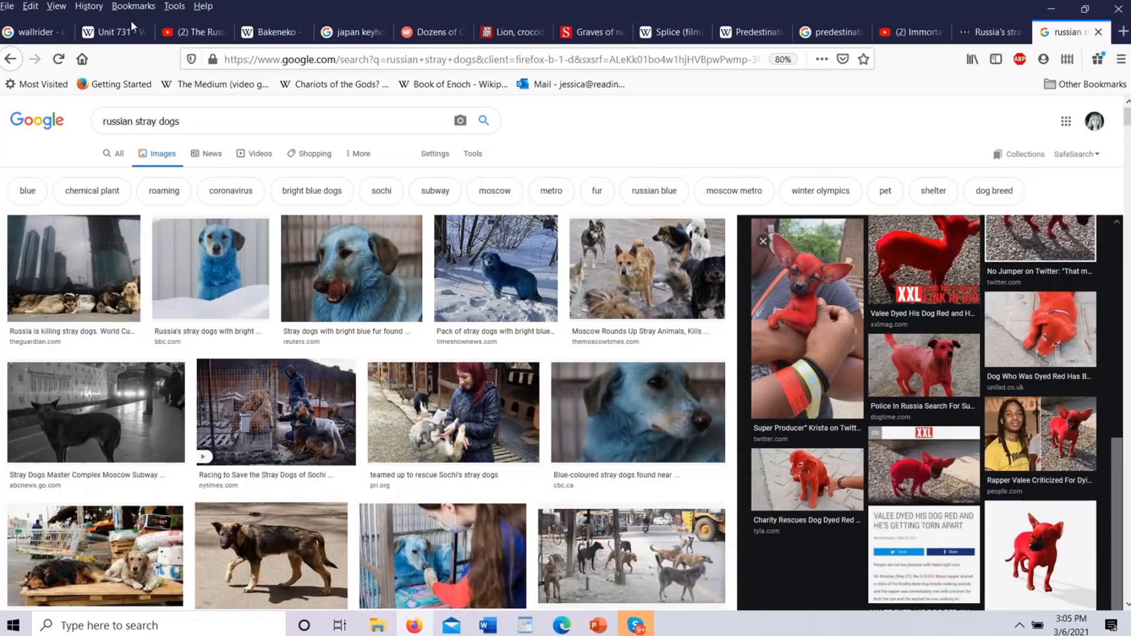
Step: Return via the Unit 731 tab to the Russian Sleep Experiment YouTube video
left_click(105, 32)
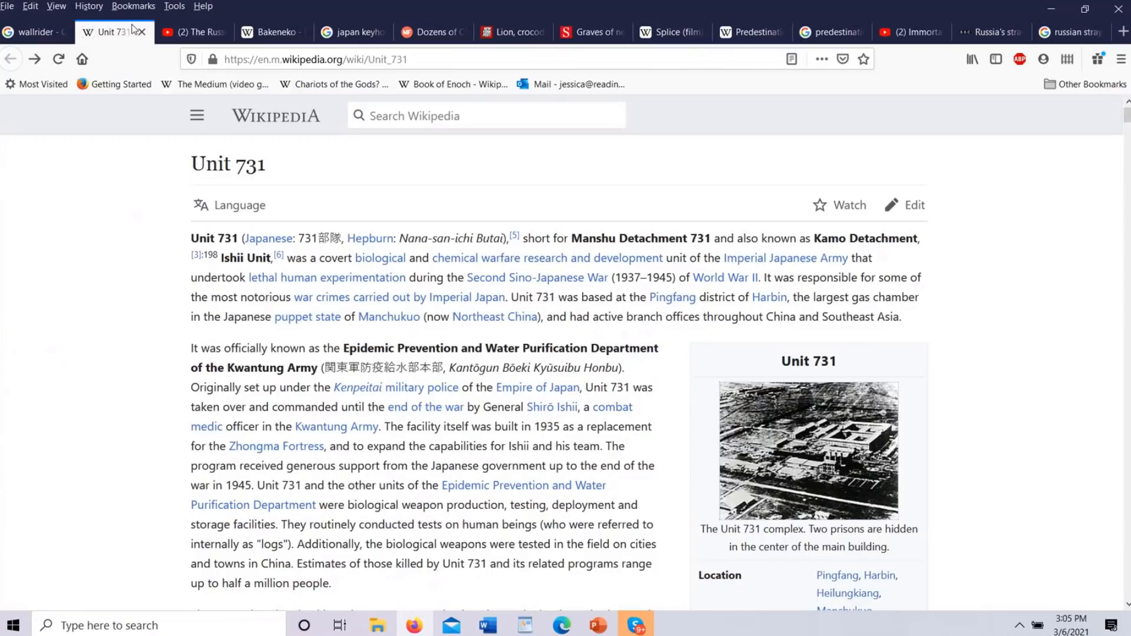
left_click(191, 31)
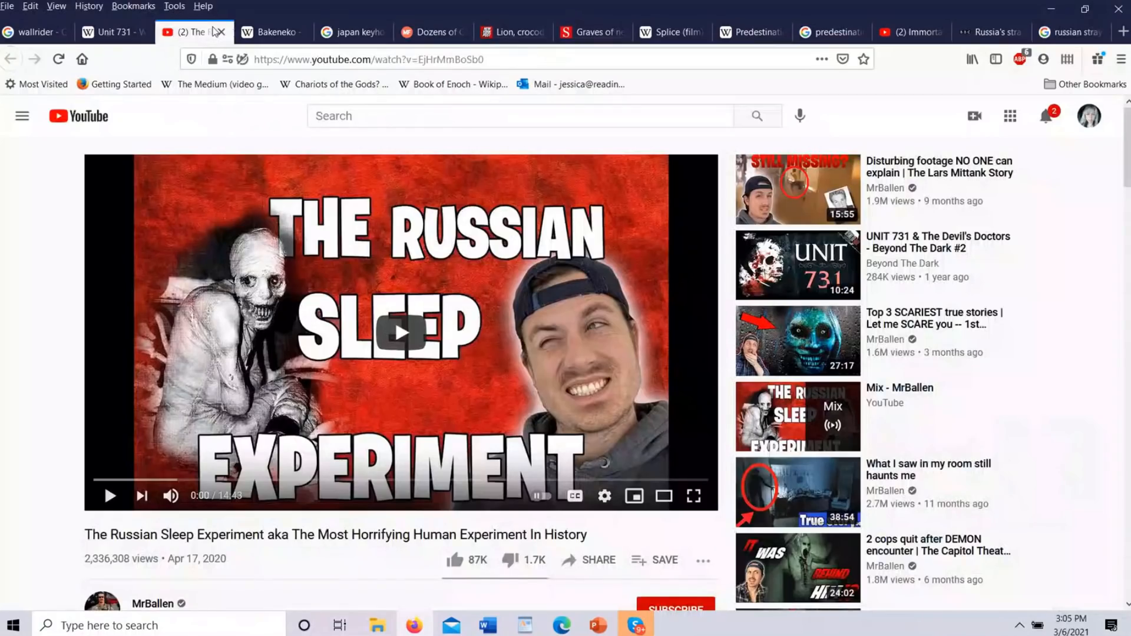